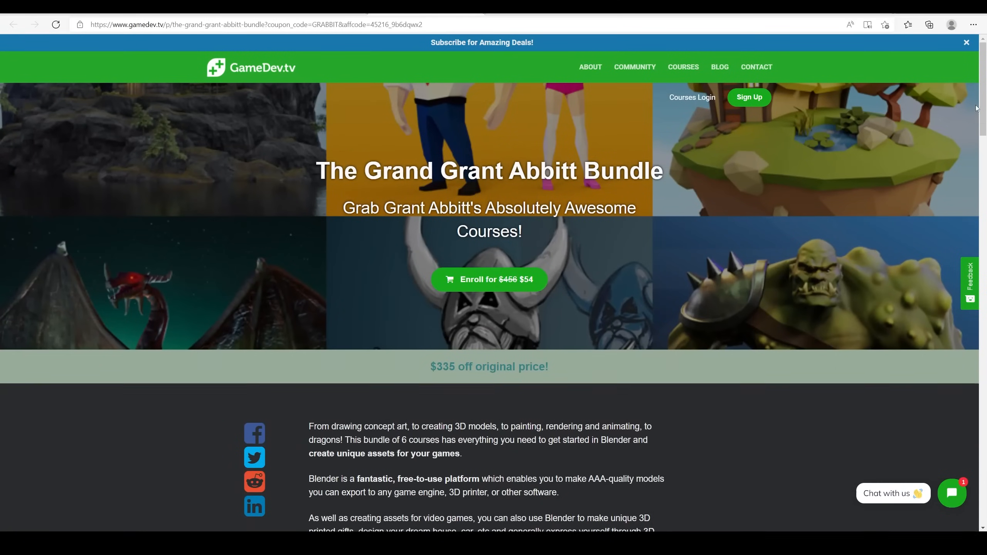
# Step: Scroll the bundle page down to the Courses In This Bundle listings with prices
pyautogui.scroll(-3)
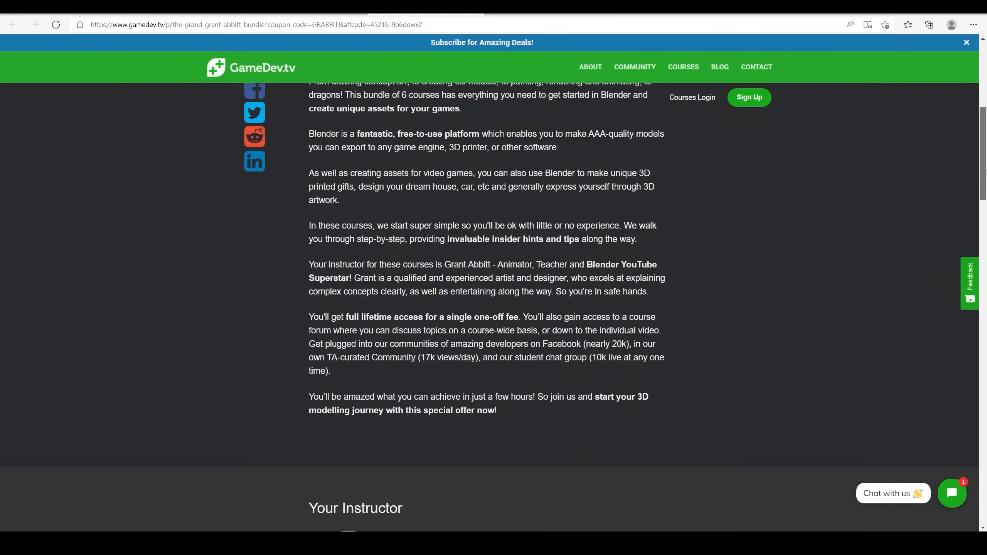
pyautogui.scroll(-3)
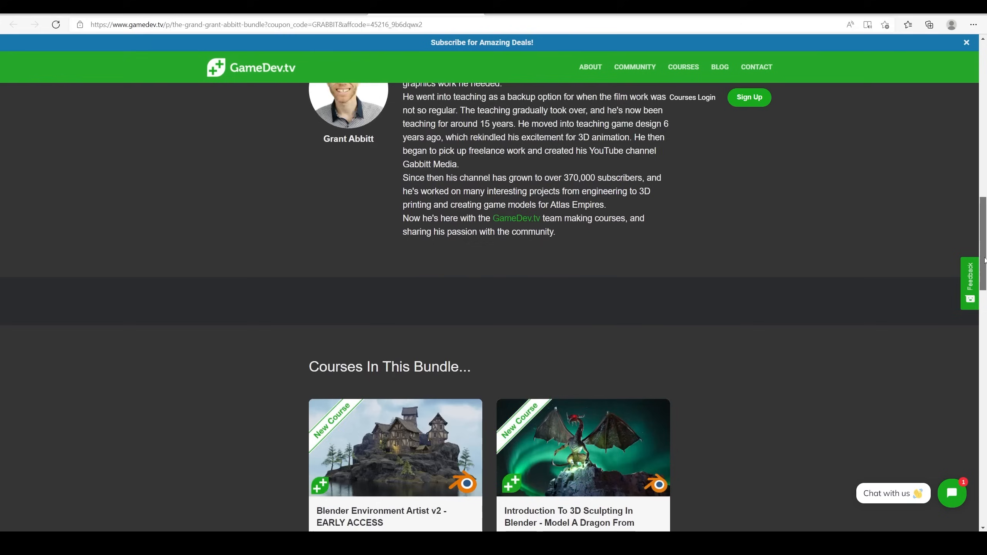
pyautogui.scroll(-3)
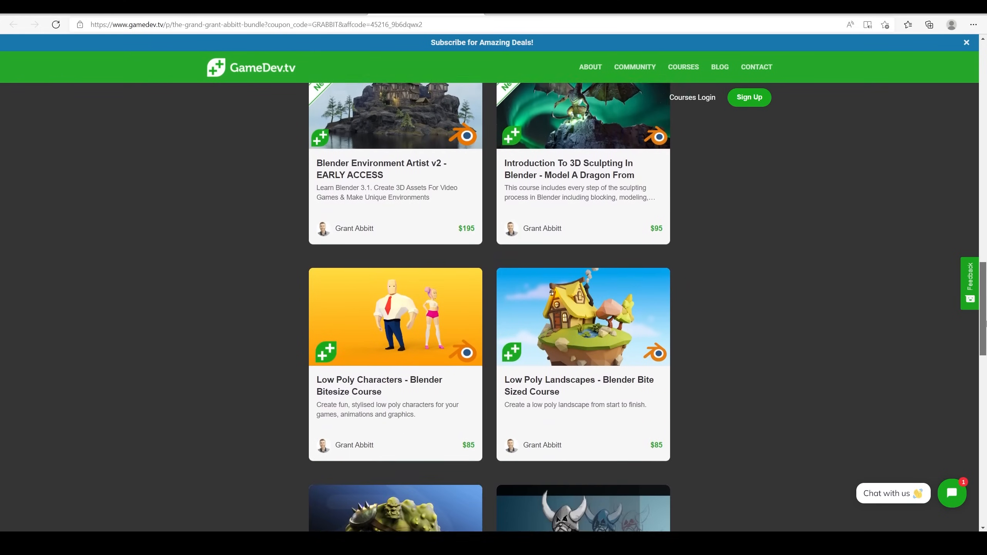
pyautogui.scroll(-3)
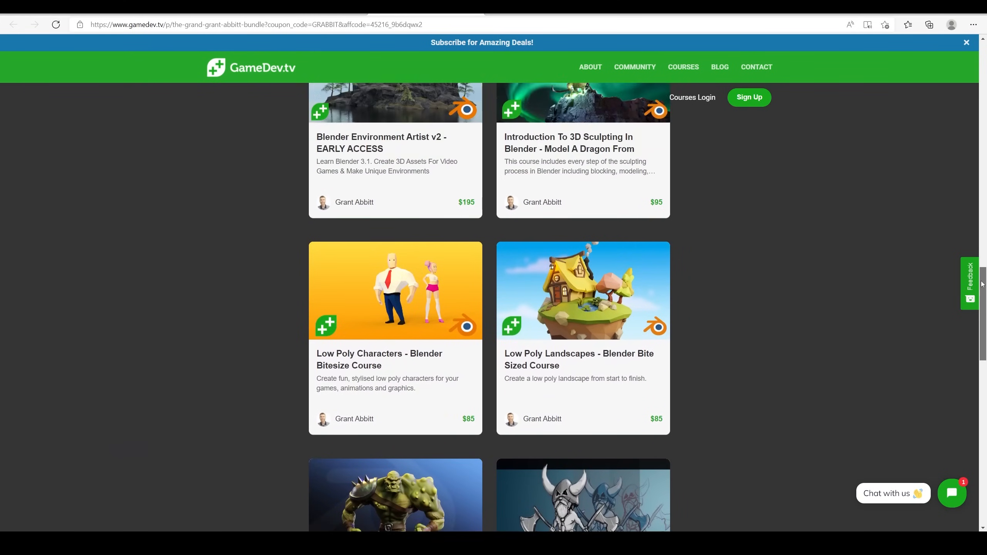
pyautogui.scroll(3)
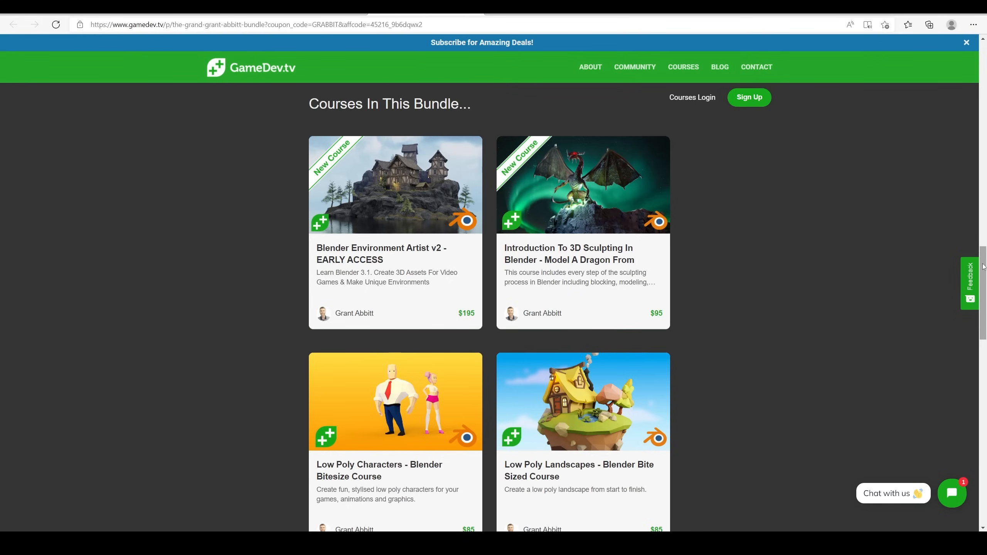
pyautogui.scroll(-3)
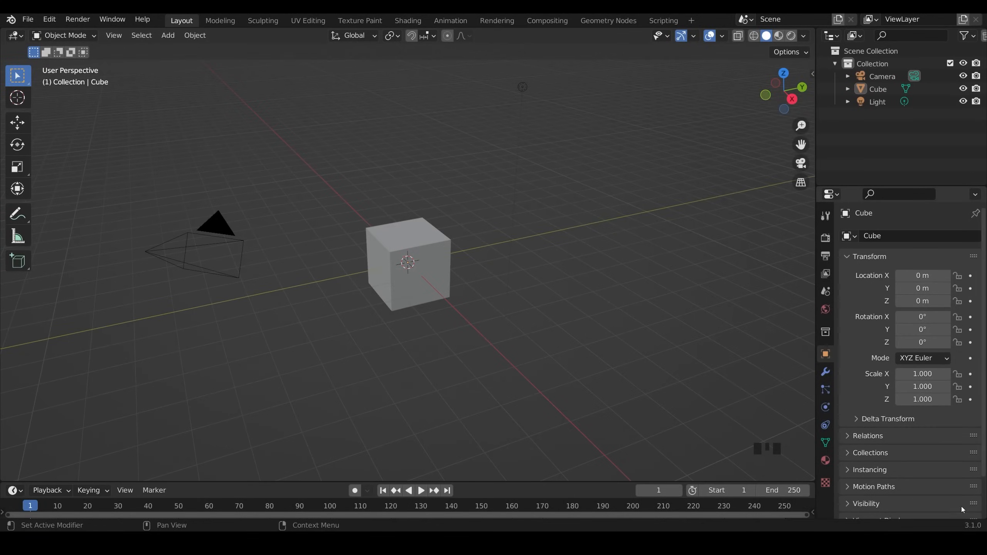
pyautogui.moveTo(783, 417)
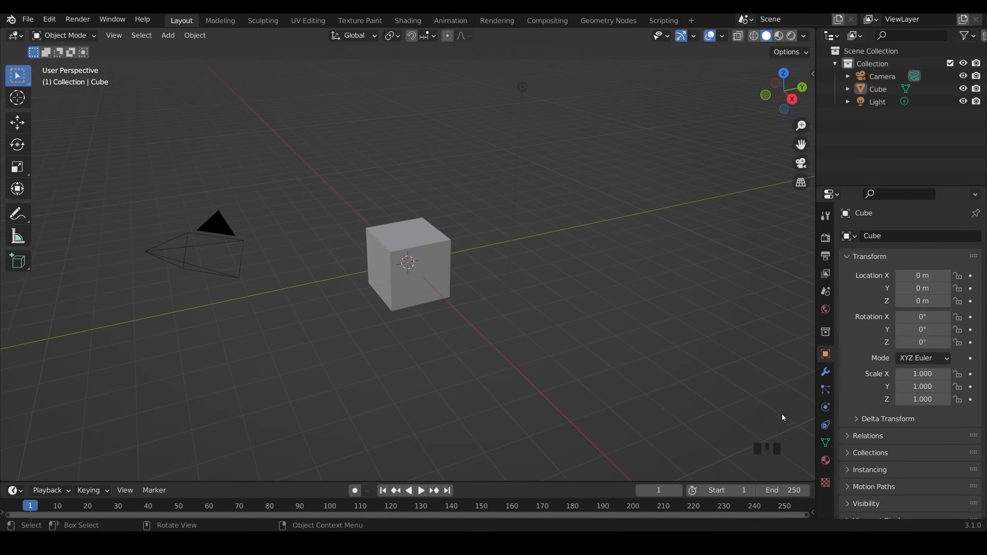
pyautogui.moveTo(416, 236)
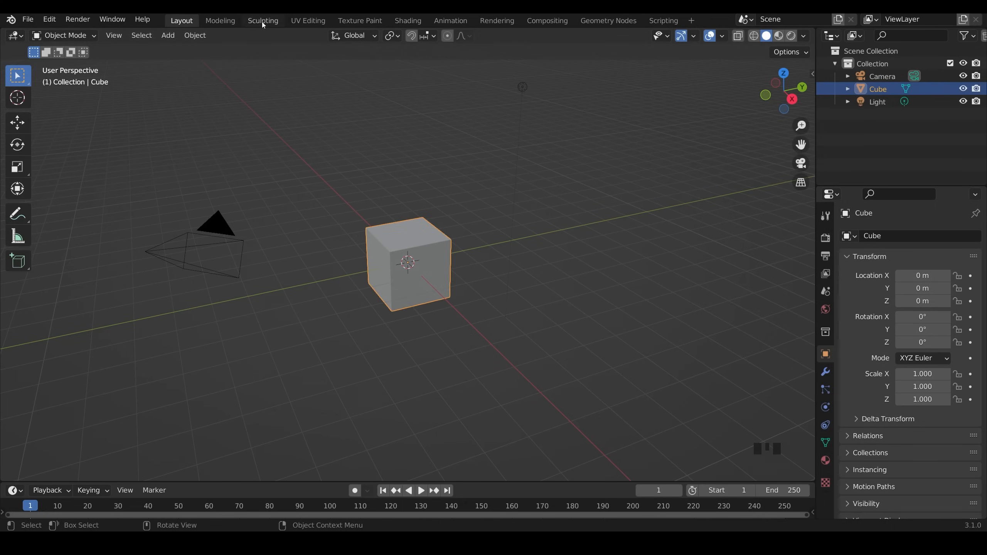
# Step: Switch to the Sculpting workspace with the default cube in Sculpt Mode
pyautogui.click(263, 20)
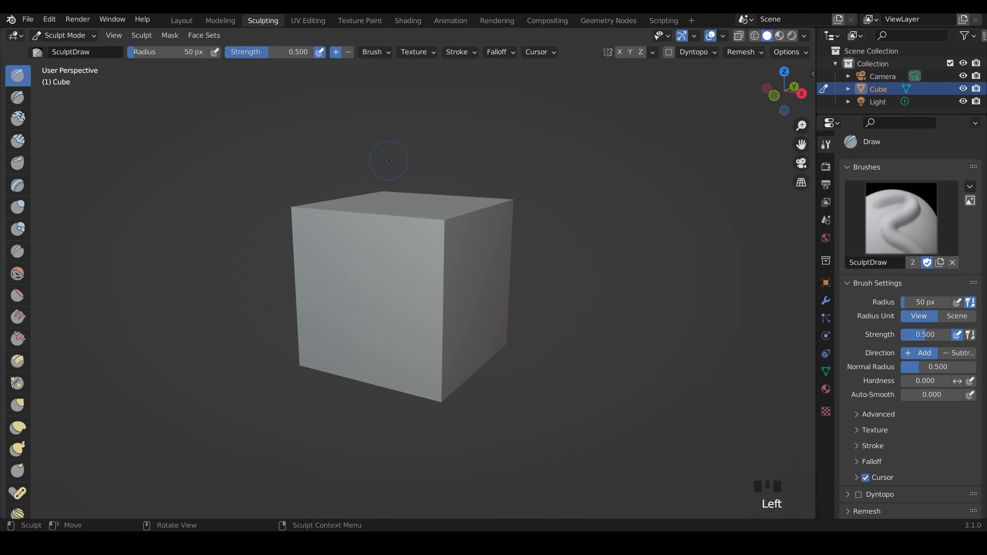
pyautogui.moveTo(17, 207)
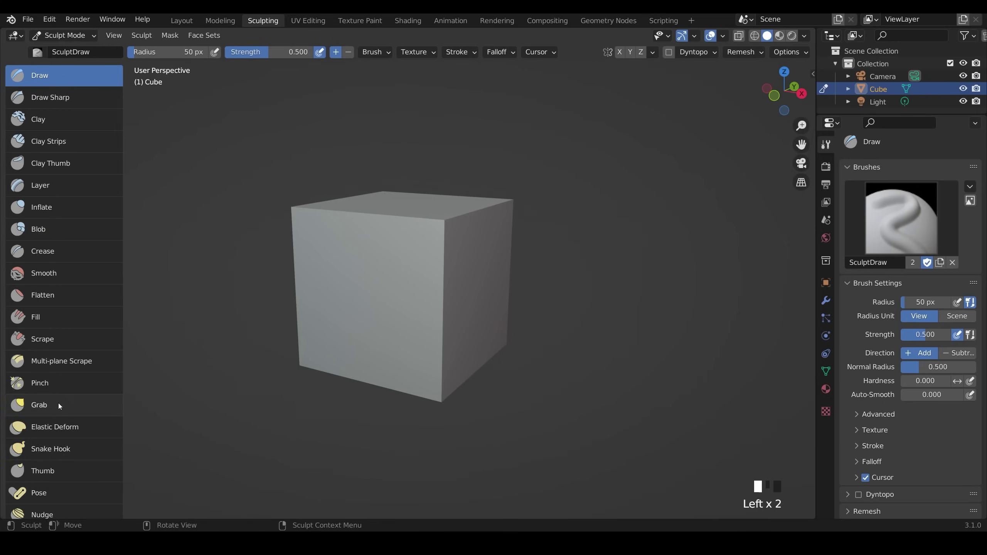
pyautogui.moveTo(193, 199)
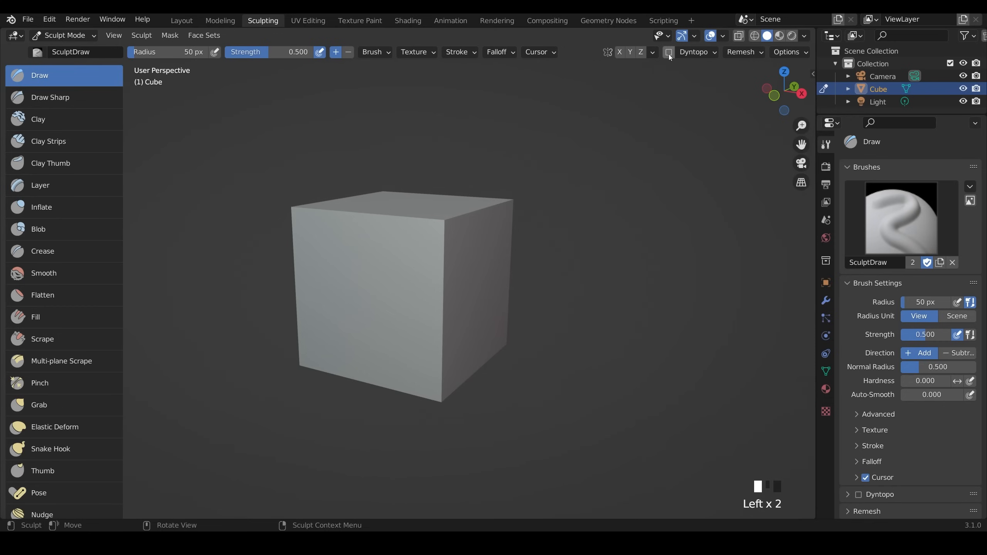
# Step: Enable Dyntopo, accept the vertex data warning, and use relative detail at 12 px
pyautogui.click(668, 52)
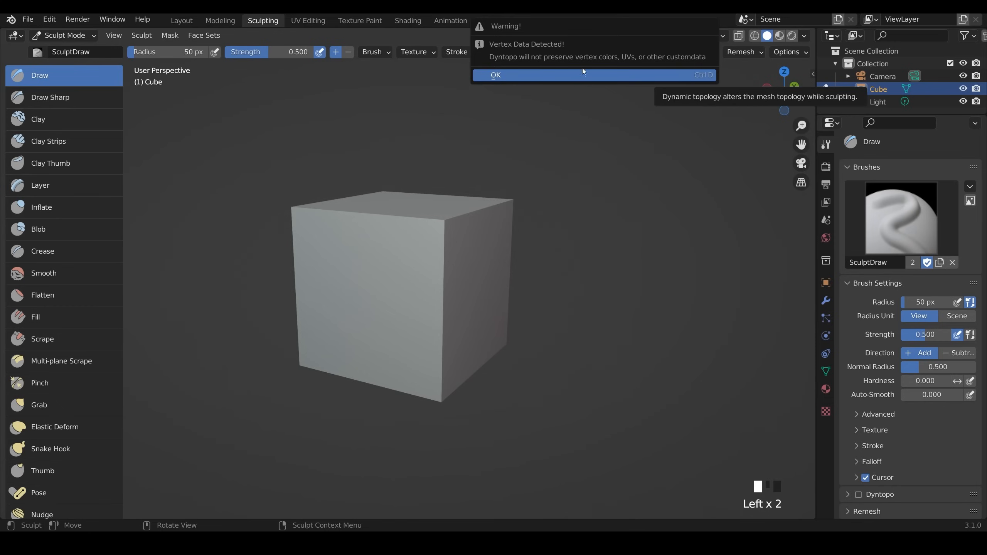
pyautogui.click(495, 75)
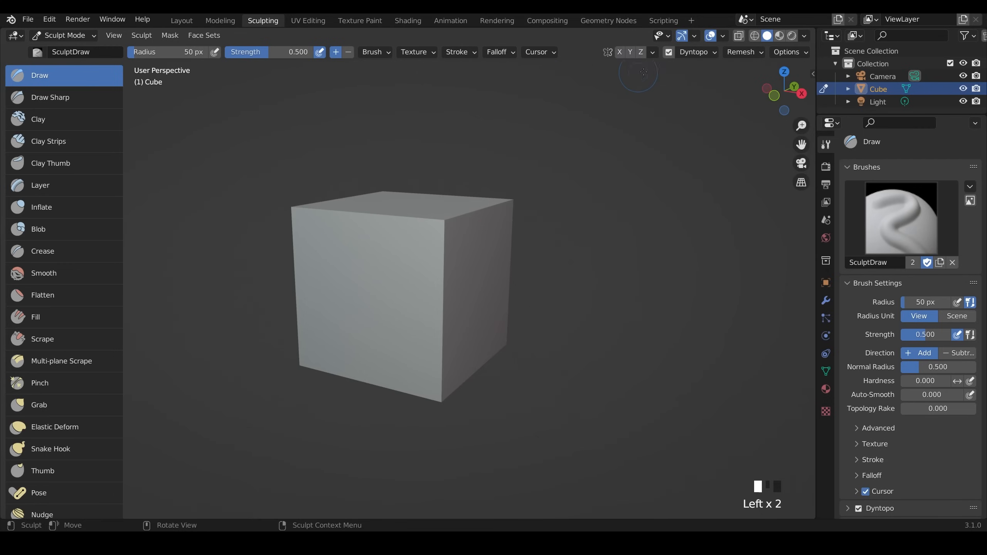
pyautogui.click(693, 53)
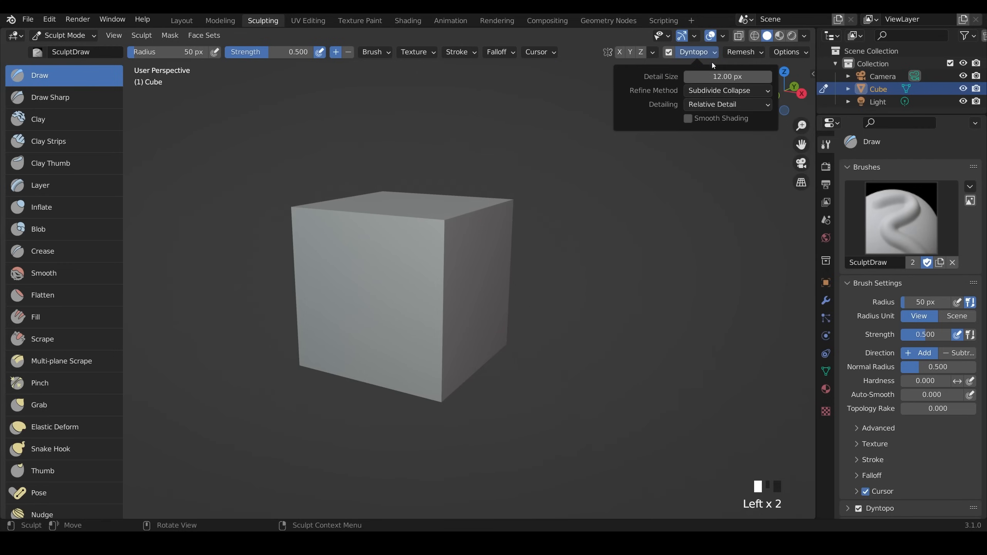
pyautogui.moveTo(713, 110)
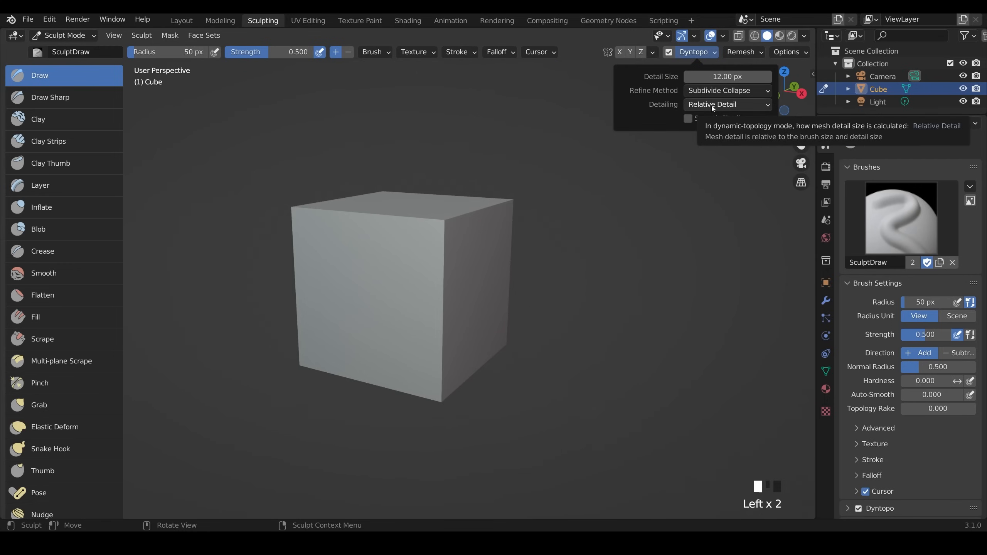
pyautogui.click(728, 104)
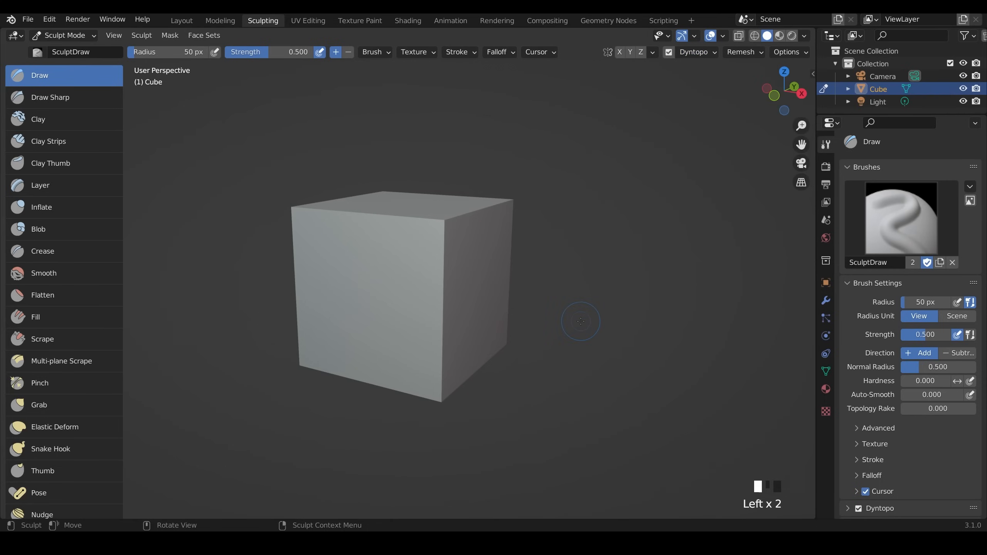
# Step: With Snake Hook at about 151 px radius, pull the cube's top into a tall wavy stalk
pyautogui.click(50, 448)
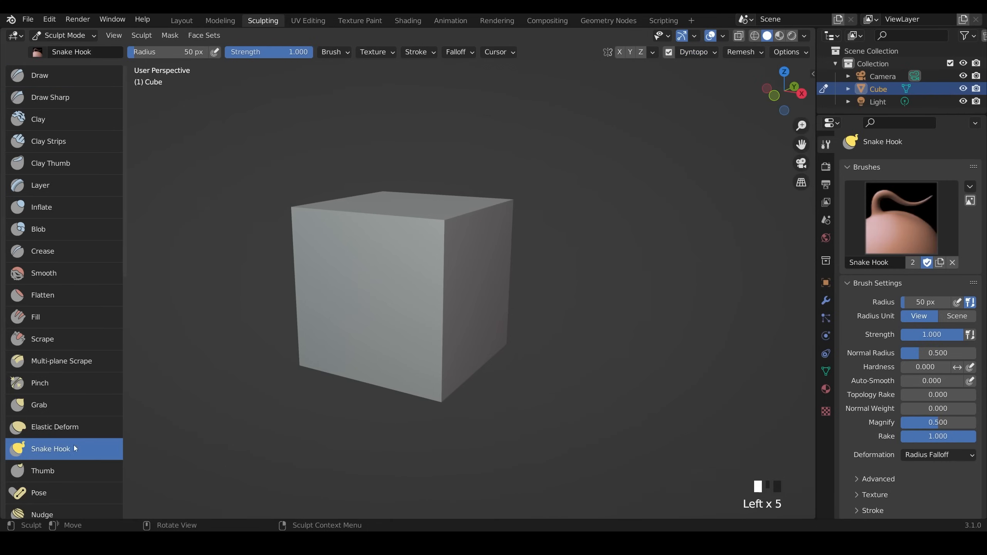
pyautogui.scroll(-3)
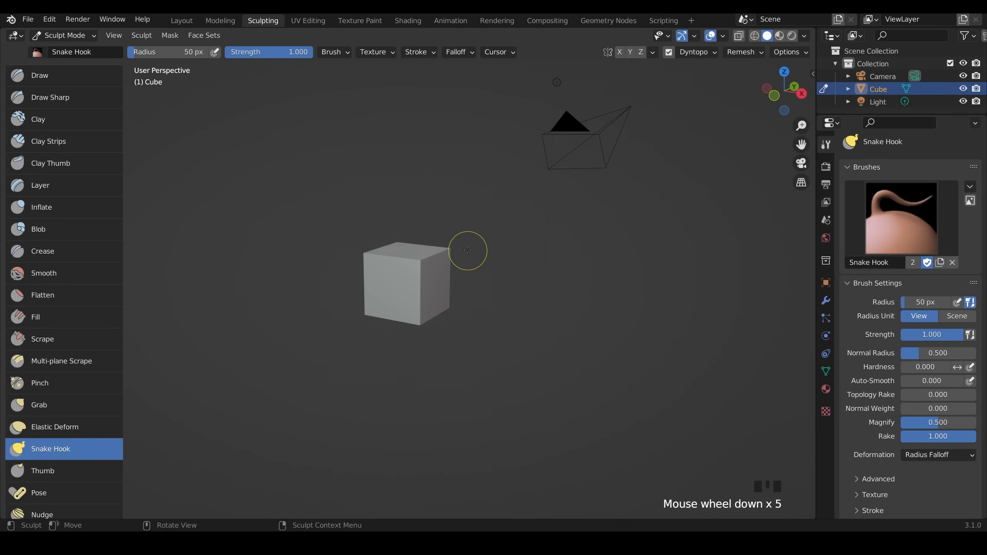
pyautogui.press('F')
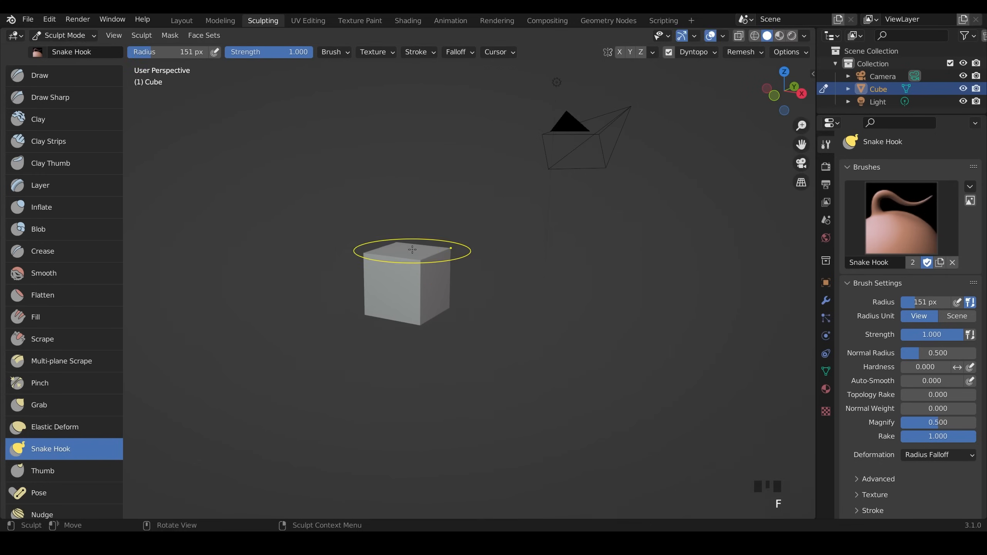
pyautogui.moveTo(412, 248); pyautogui.dragTo(420, 97)
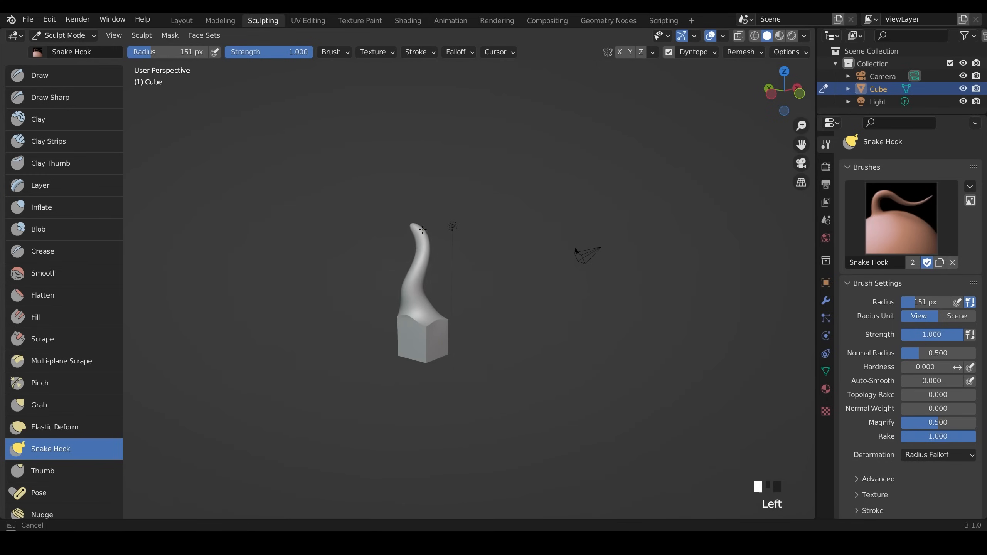
pyautogui.moveTo(419, 229); pyautogui.dragTo(410, 186)
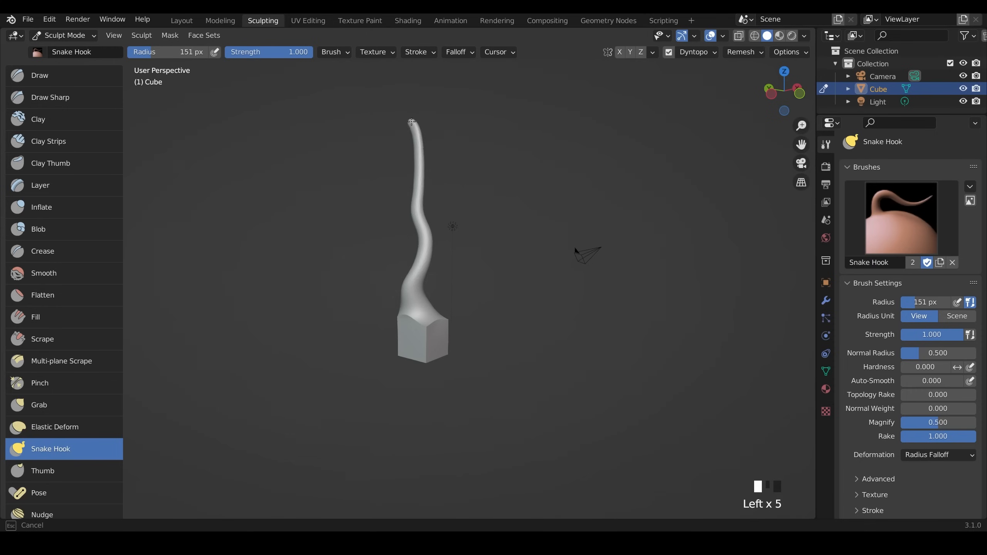
pyautogui.moveTo(411, 122); pyautogui.dragTo(415, 114)
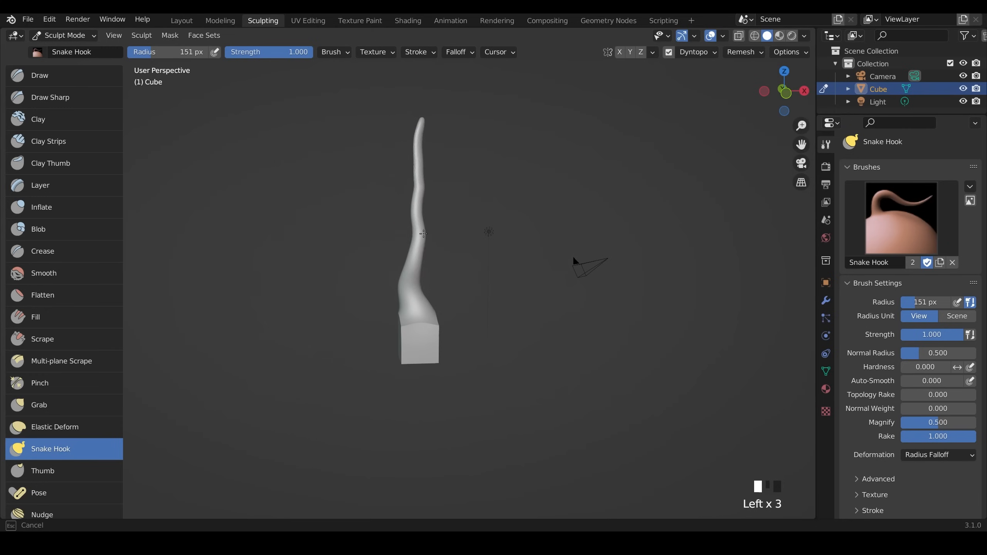
# Step: Bend and smooth the upper stalk with Grab, then puff it with Inflate
pyautogui.click(39, 405)
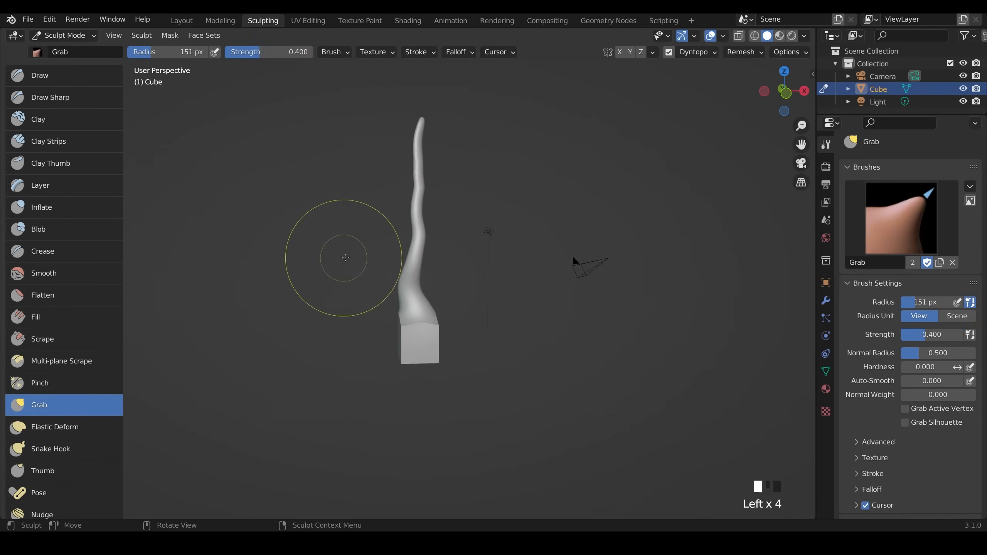
pyautogui.moveTo(343, 256); pyautogui.dragTo(420, 190)
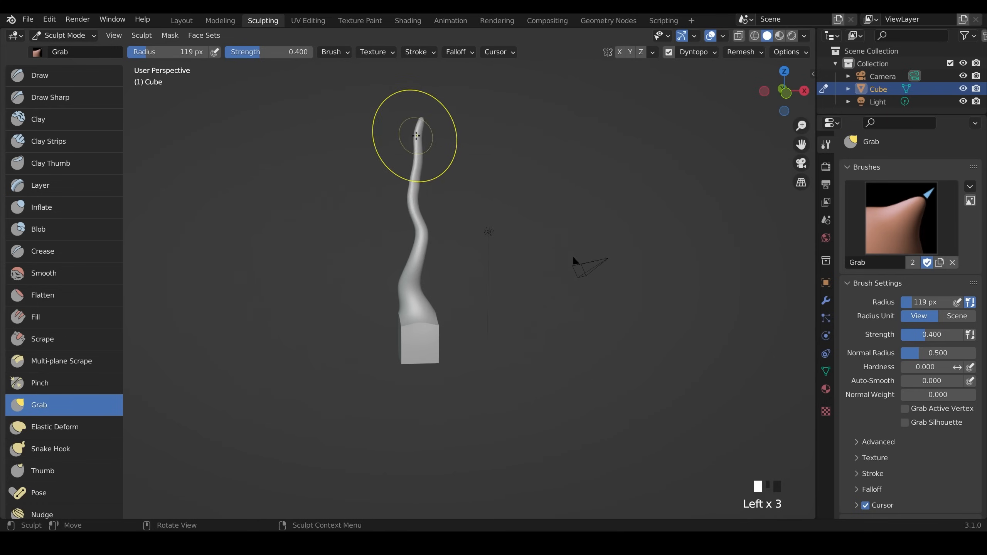
pyautogui.moveTo(416, 136); pyautogui.dragTo(434, 266)
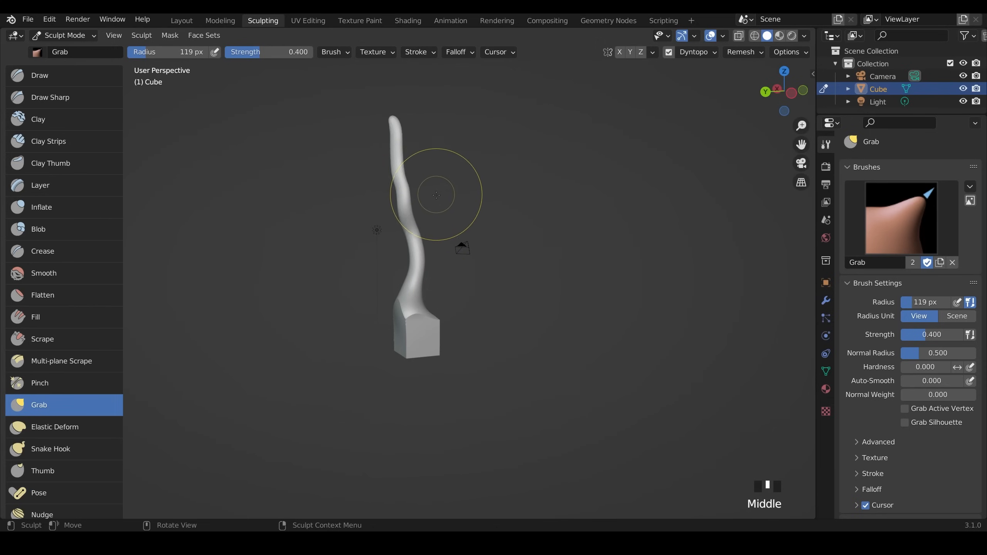
pyautogui.moveTo(437, 195); pyautogui.dragTo(394, 126)
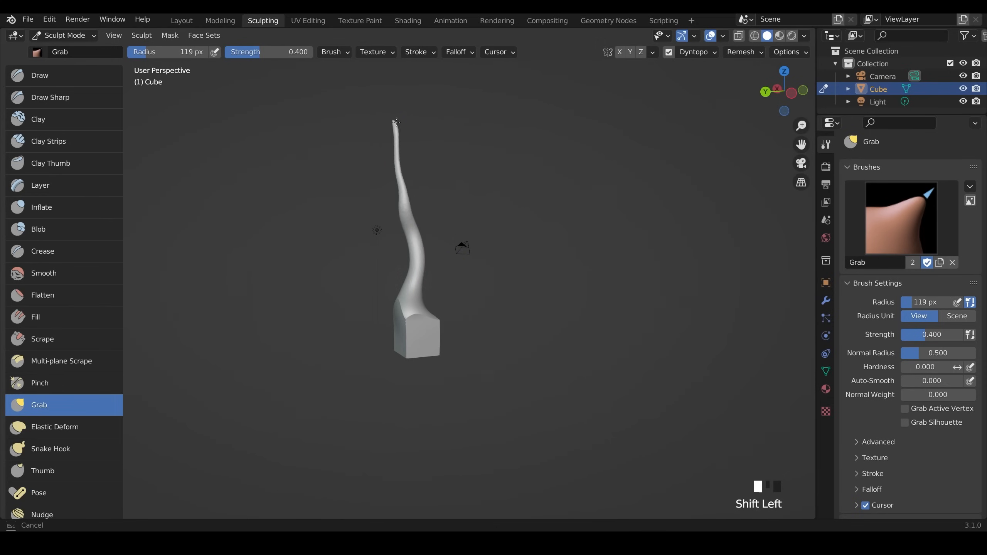
pyautogui.moveTo(421, 253); pyautogui.dragTo(440, 188)
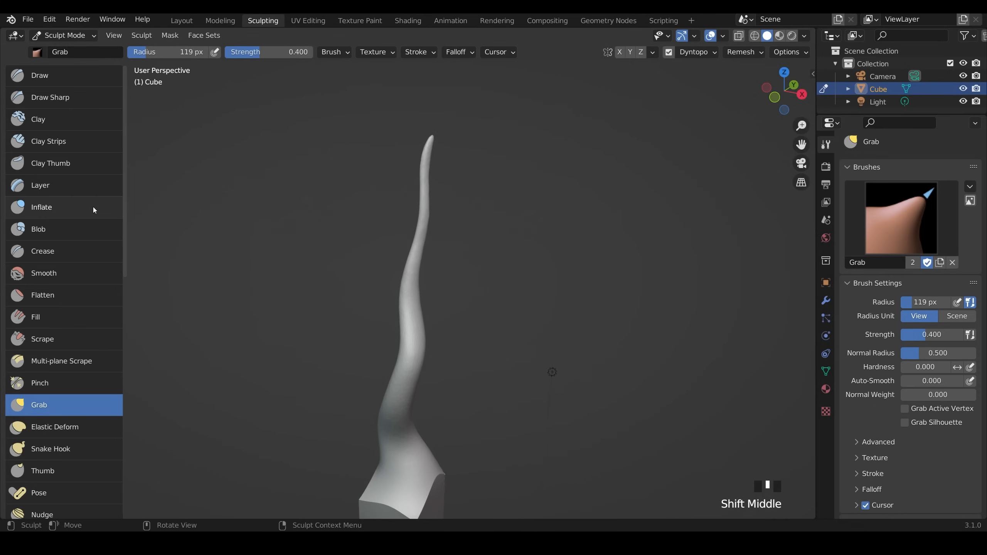
pyautogui.click(42, 206)
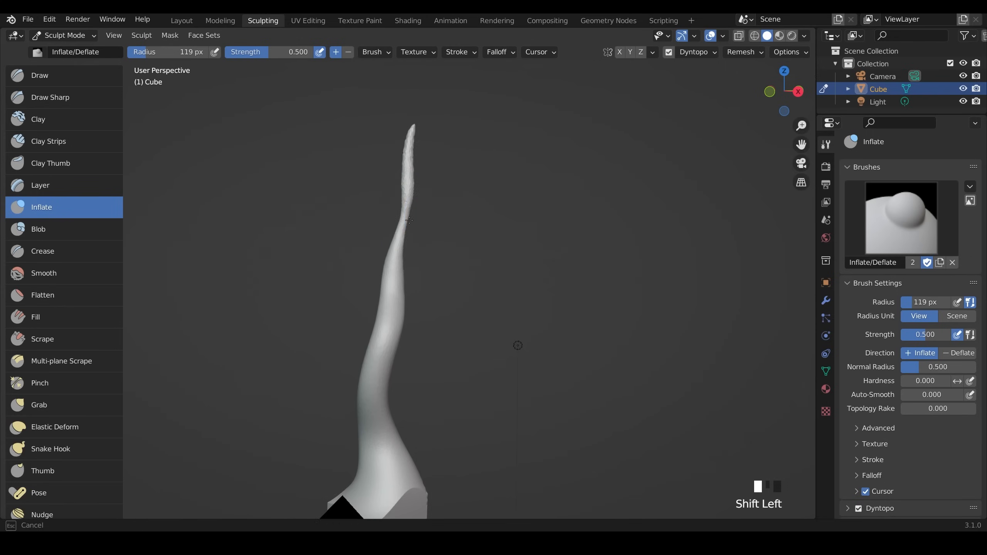
pyautogui.click(44, 272)
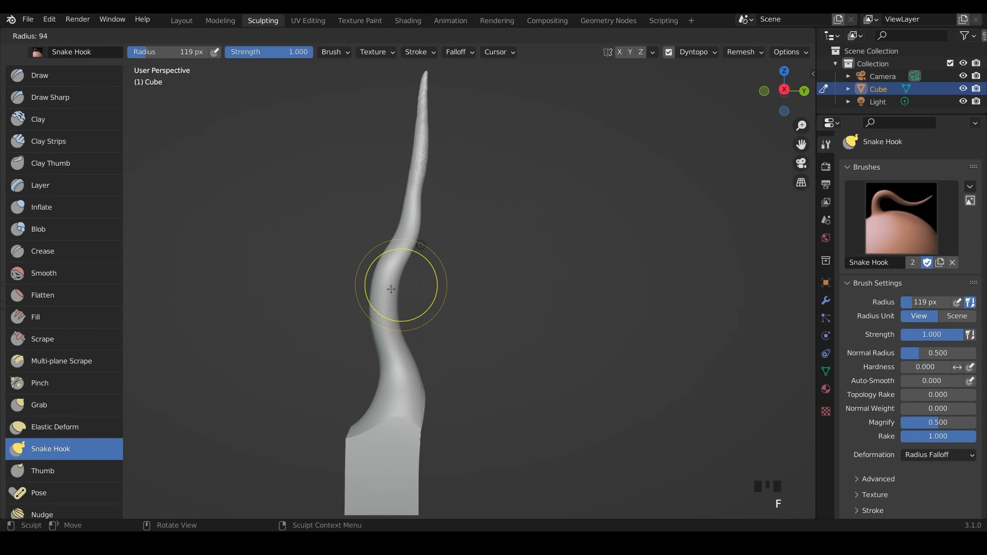
# Step: Pull a left side branch and a second right branch out of the trunk with Snake Hook
pyautogui.moveTo(390, 286); pyautogui.dragTo(332, 248)
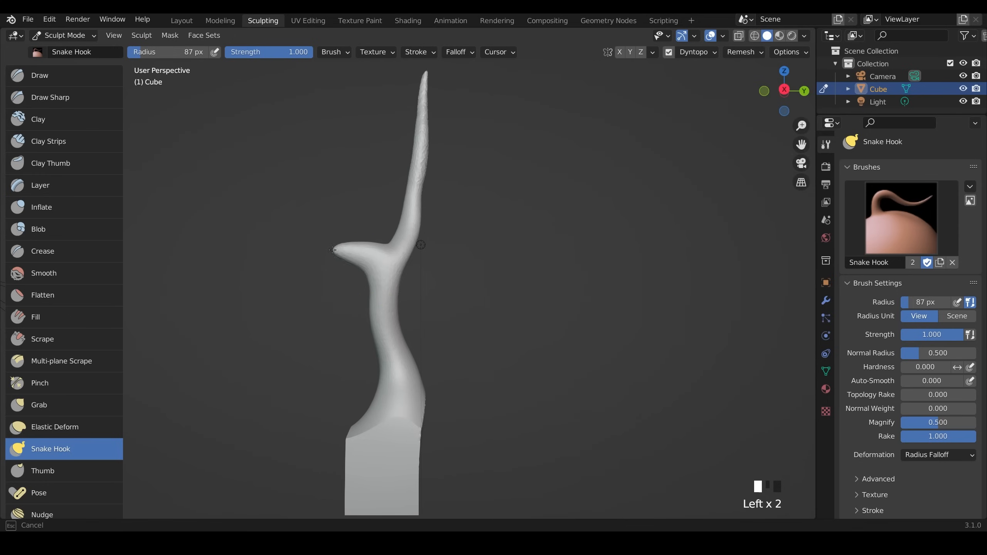
pyautogui.moveTo(333, 252); pyautogui.dragTo(438, 324)
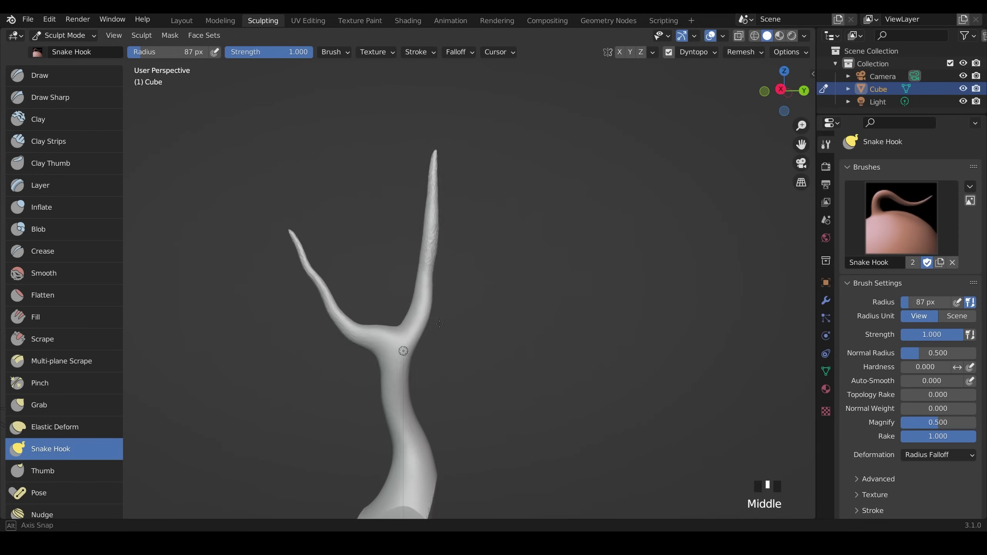
pyautogui.moveTo(437, 324); pyautogui.dragTo(466, 192)
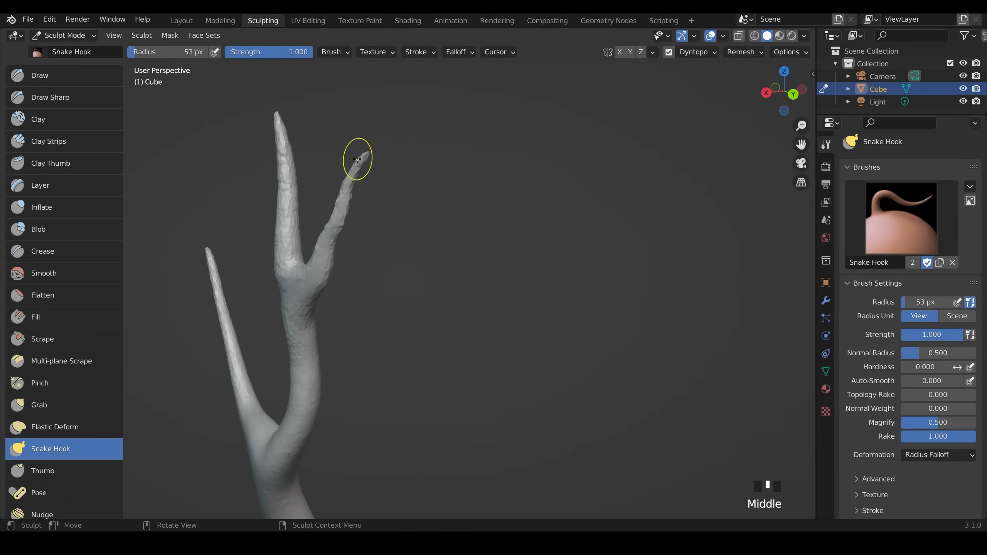
pyautogui.moveTo(355, 158); pyautogui.dragTo(403, 135)
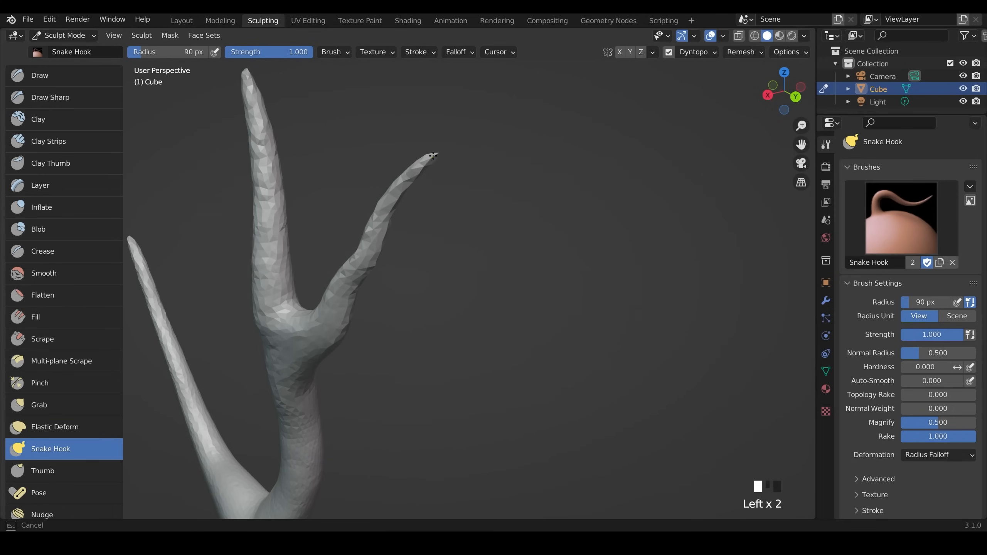
pyautogui.moveTo(433, 156); pyautogui.dragTo(448, 143)
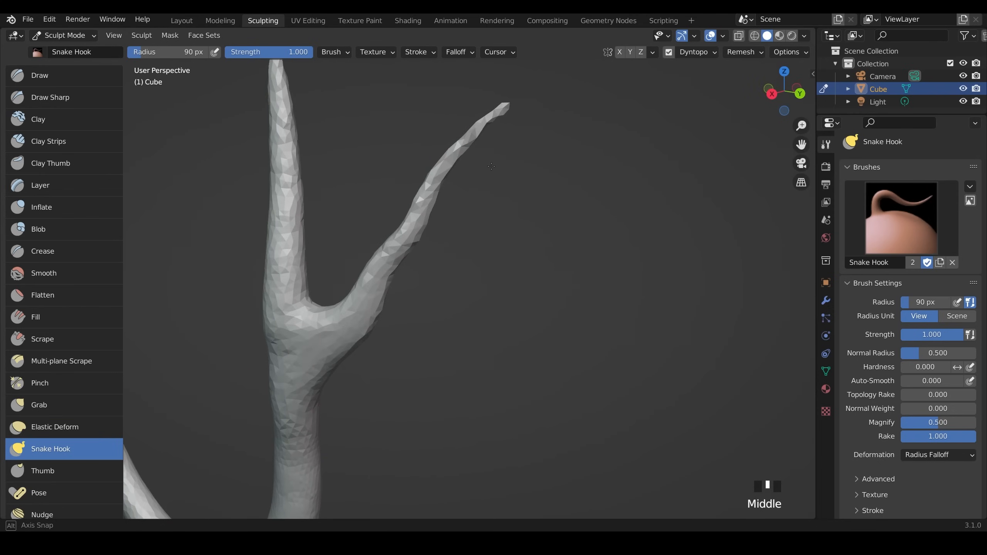
# Step: Touch up the branches with Inflate and Snake Hook, ending with Grab active
pyautogui.click(42, 207)
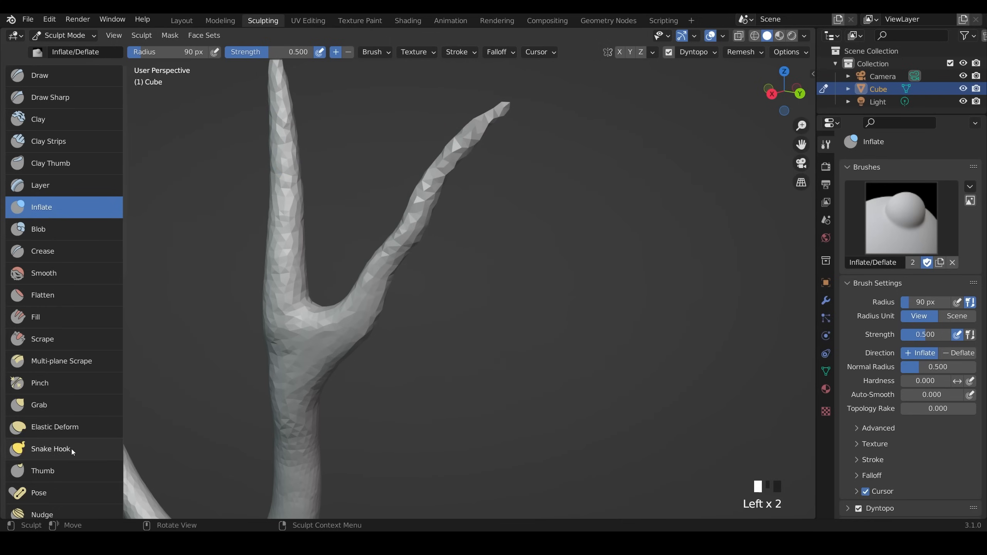
pyautogui.click(51, 448)
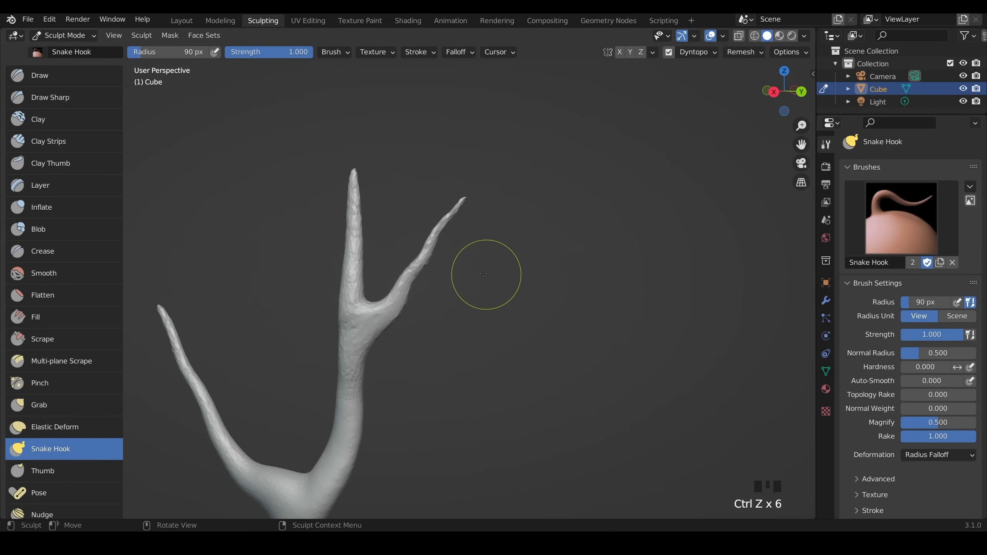
pyautogui.click(39, 405)
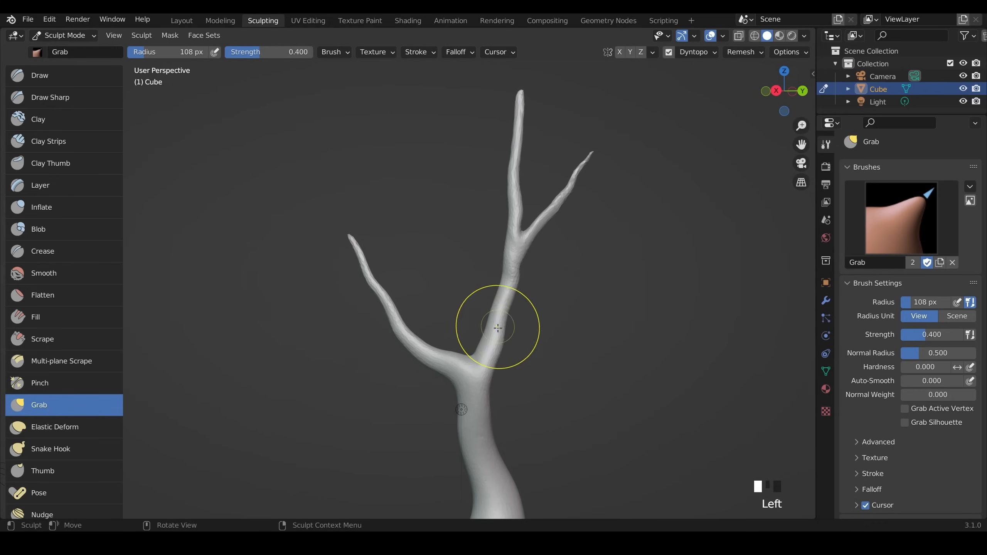
pyautogui.moveTo(679, 105)
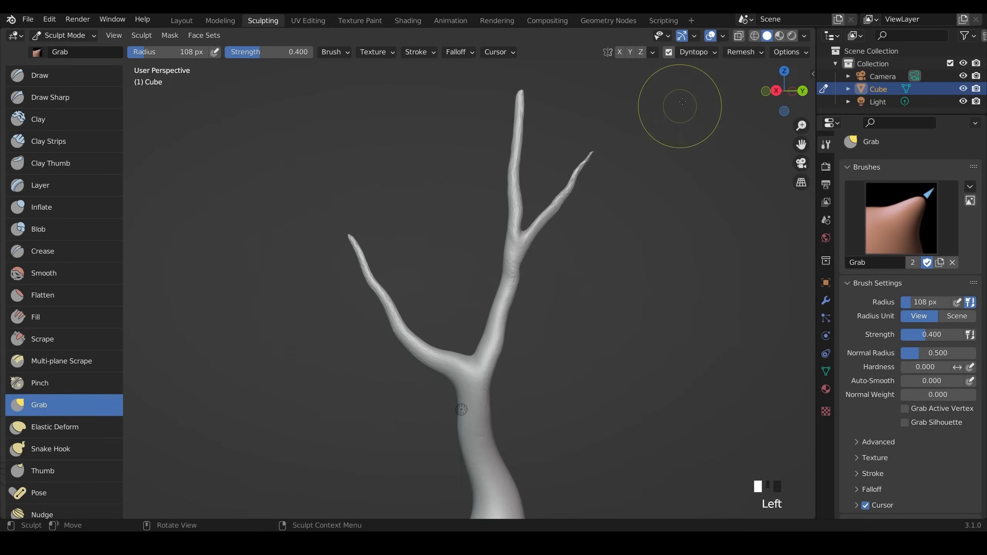
# Step: Bend the top stem into a wavy line and push the branches apart in depth with Grab
pyautogui.click(51, 449)
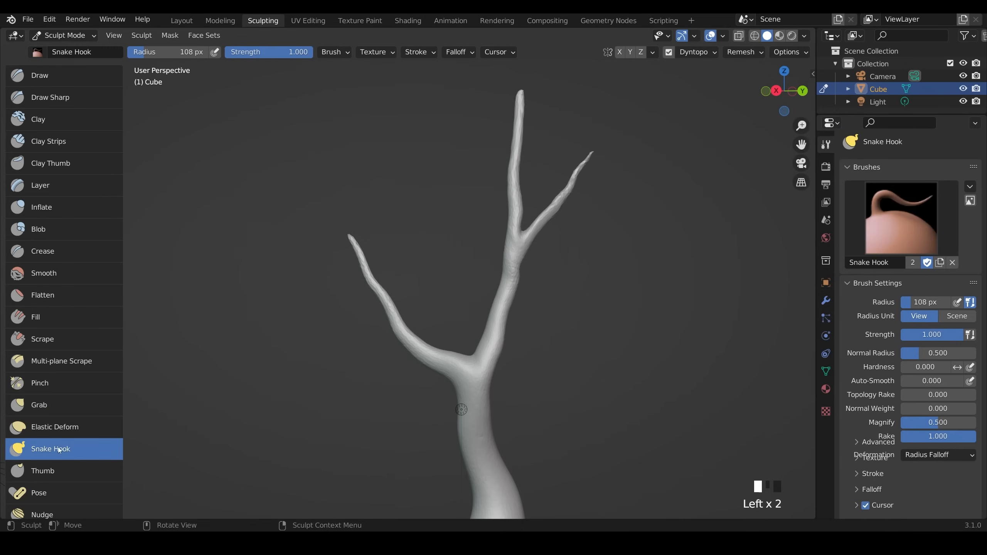
pyautogui.moveTo(461, 409); pyautogui.dragTo(522, 198)
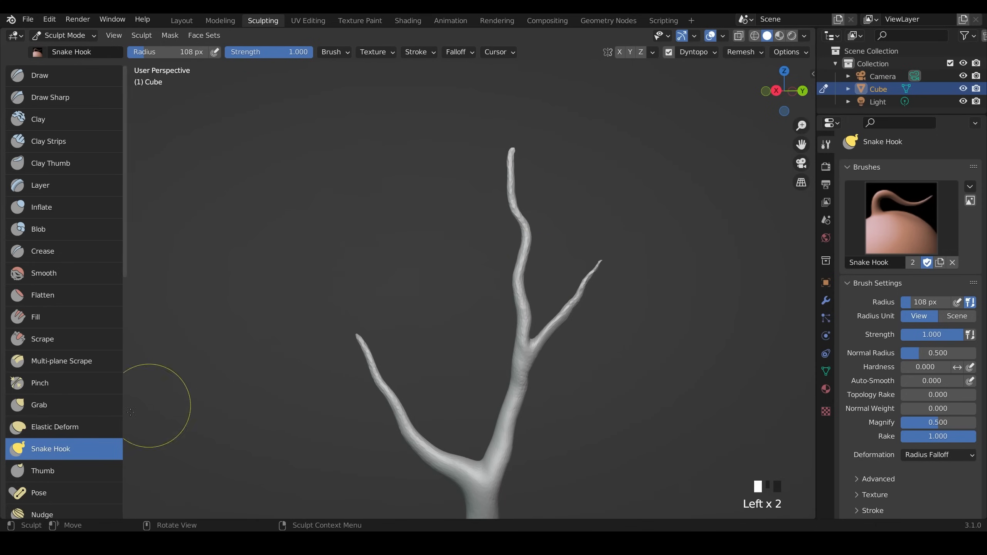
pyautogui.click(38, 404)
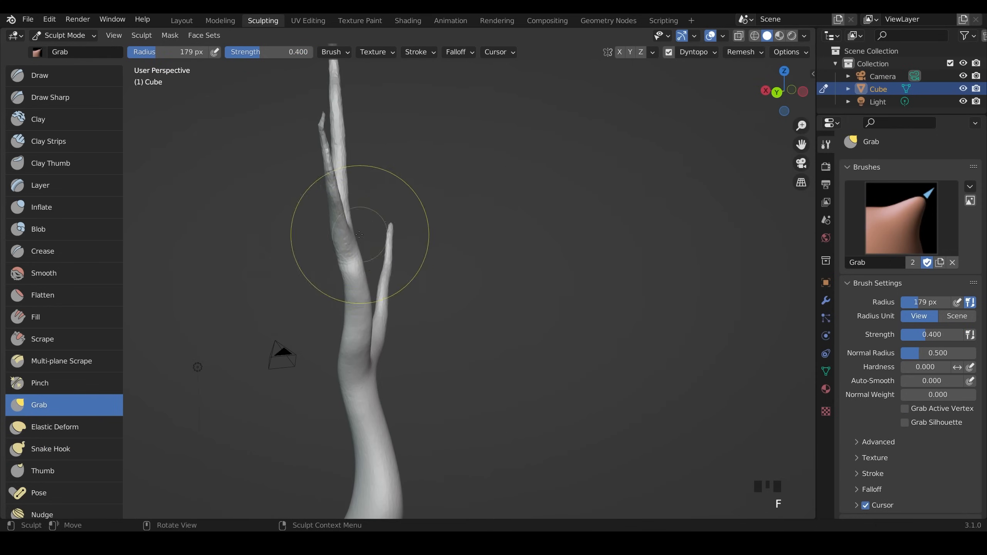
pyautogui.moveTo(358, 233); pyautogui.dragTo(402, 214)
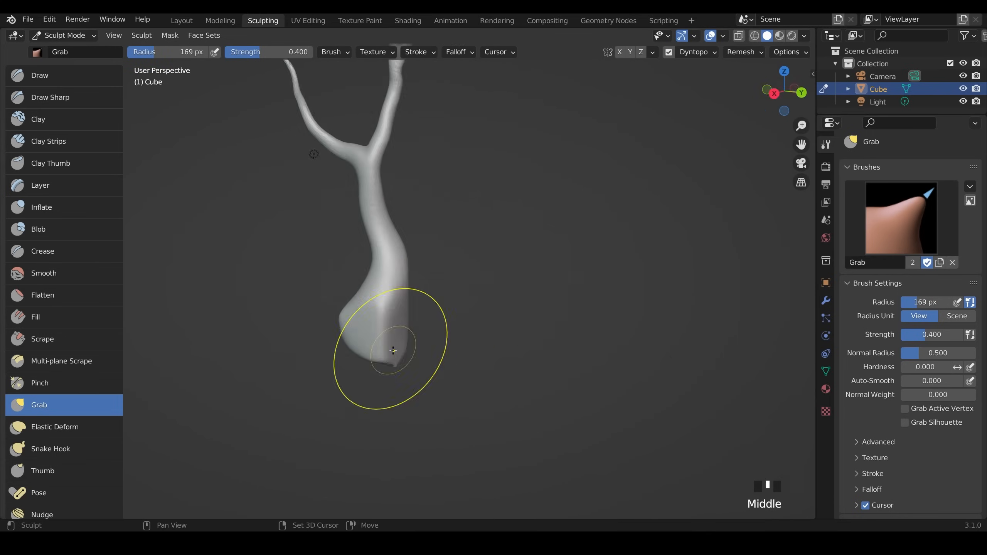
# Step: Pull roots from the trunk base with Snake Hook and reshape their tips with Inflate and Grab
pyautogui.click(50, 449)
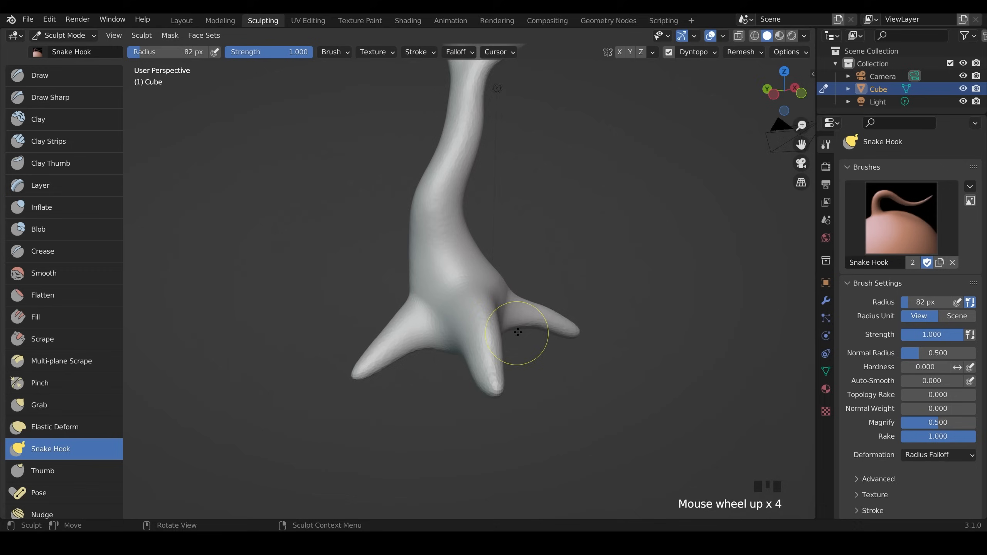
pyautogui.moveTo(515, 334); pyautogui.dragTo(478, 390)
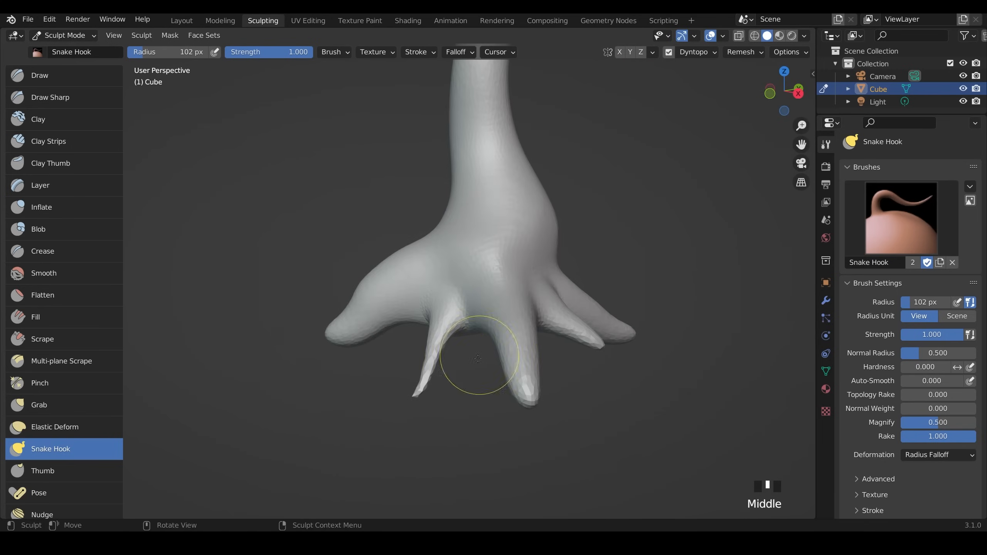
pyautogui.click(39, 405)
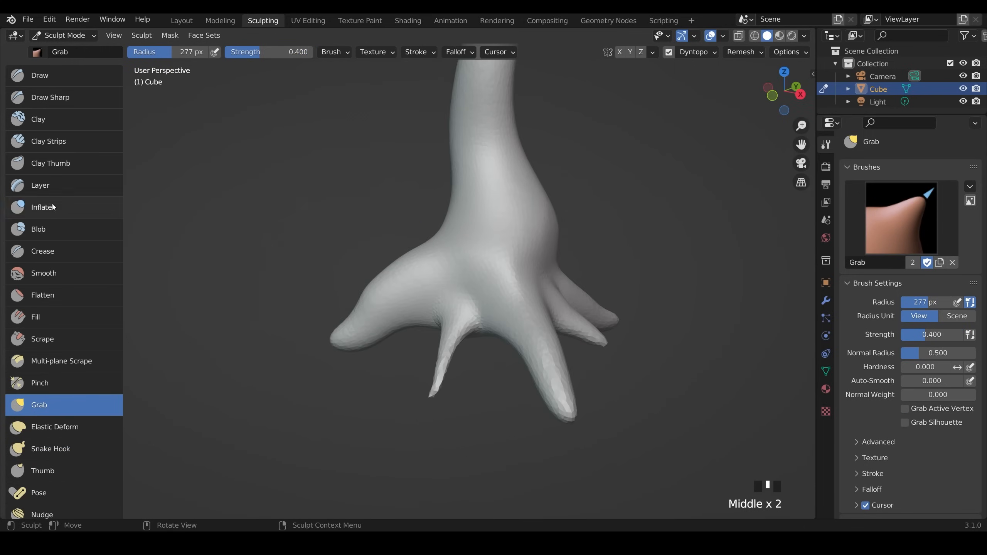
pyautogui.click(42, 206)
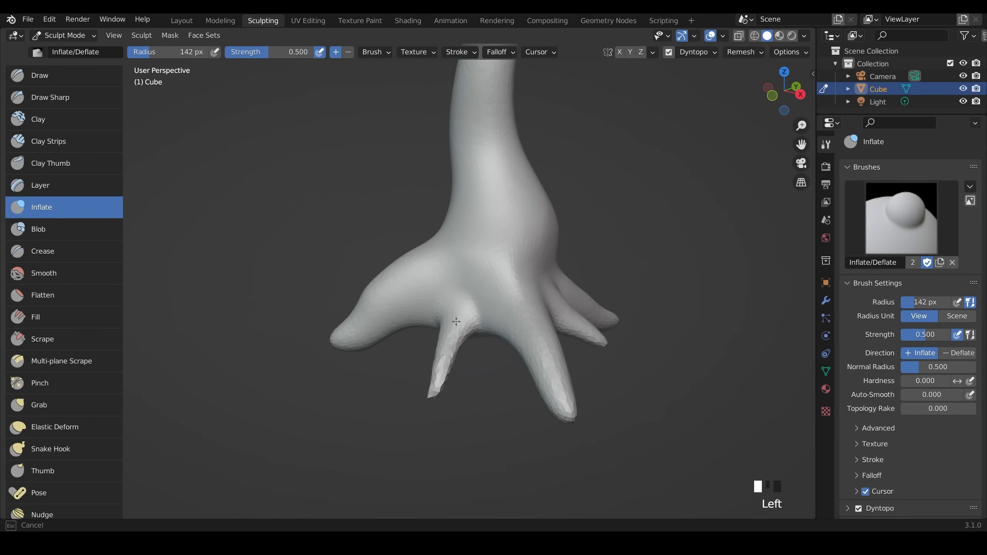
pyautogui.click(39, 404)
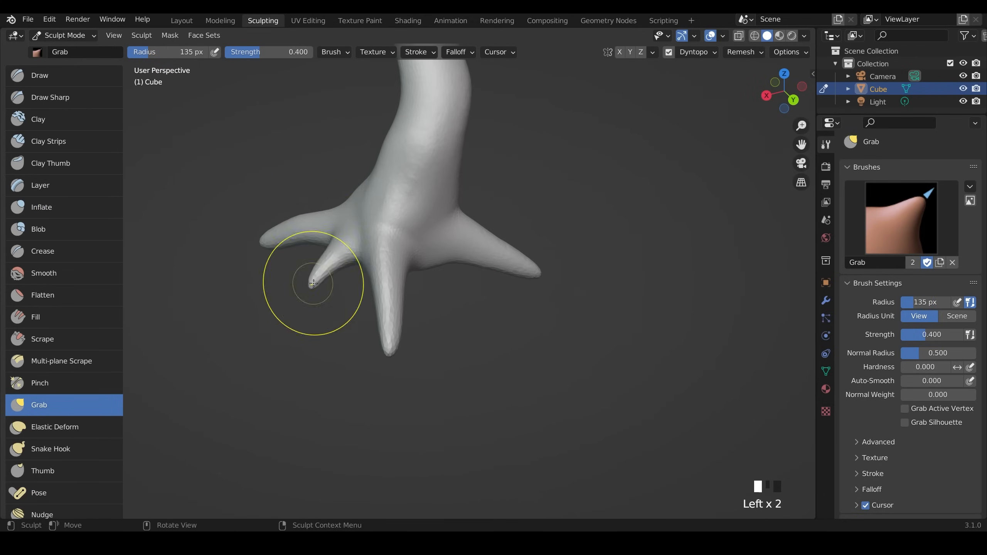
pyautogui.moveTo(315, 283); pyautogui.dragTo(538, 296)
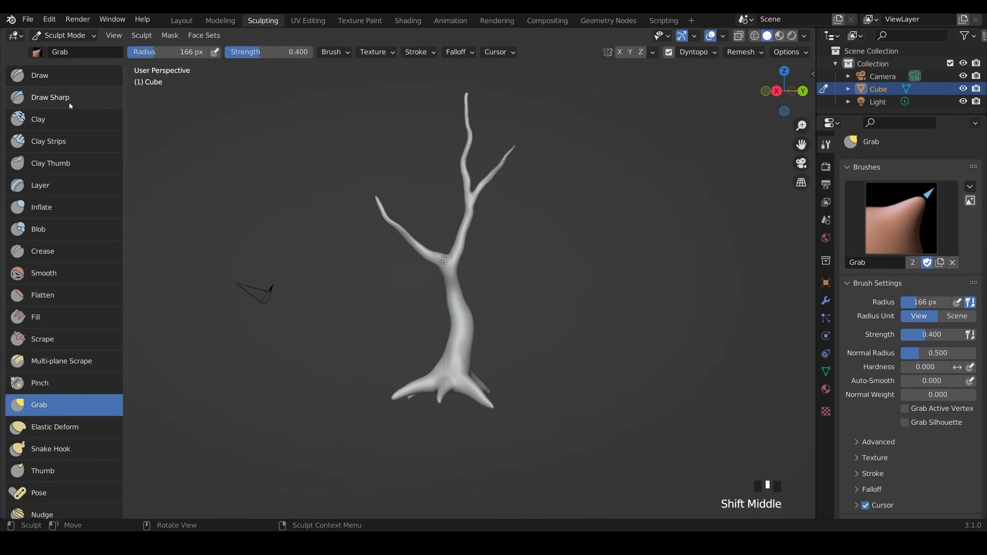
# Step: Carve bark grooves along the trunk base, lower trunk and roots with Draw Sharp
pyautogui.click(50, 98)
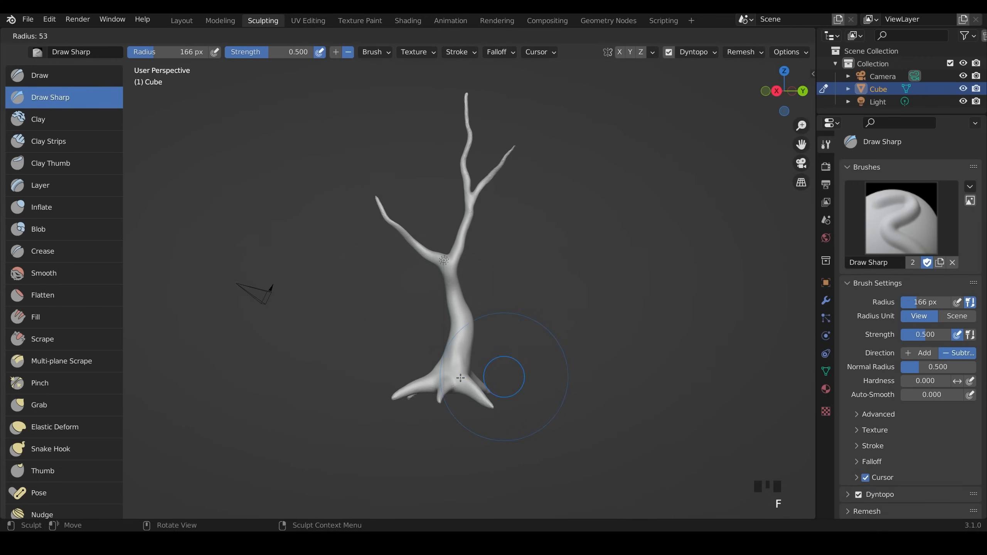
pyautogui.moveTo(503, 372); pyautogui.dragTo(544, 396)
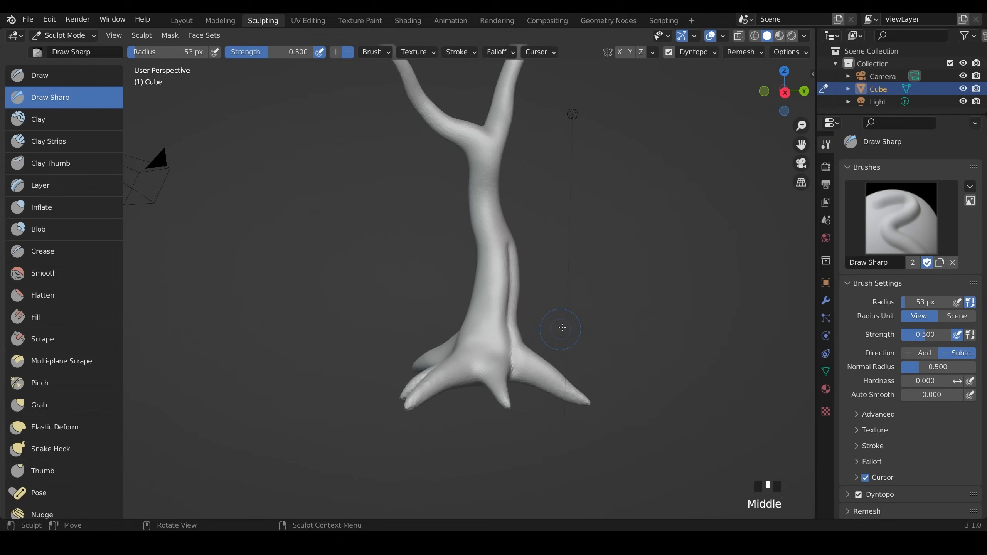
pyautogui.moveTo(561, 327); pyautogui.dragTo(636, 351)
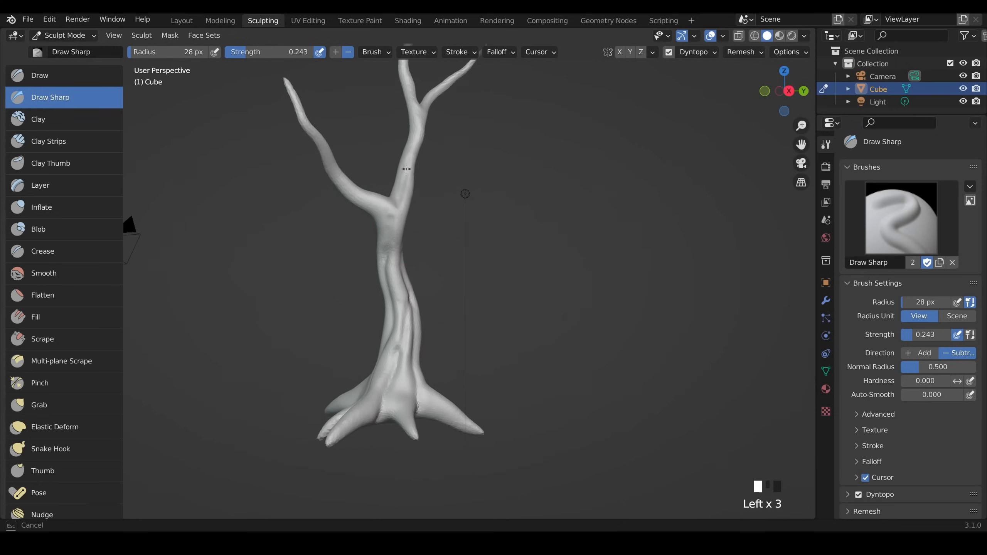
pyautogui.moveTo(406, 168); pyautogui.dragTo(478, 377)
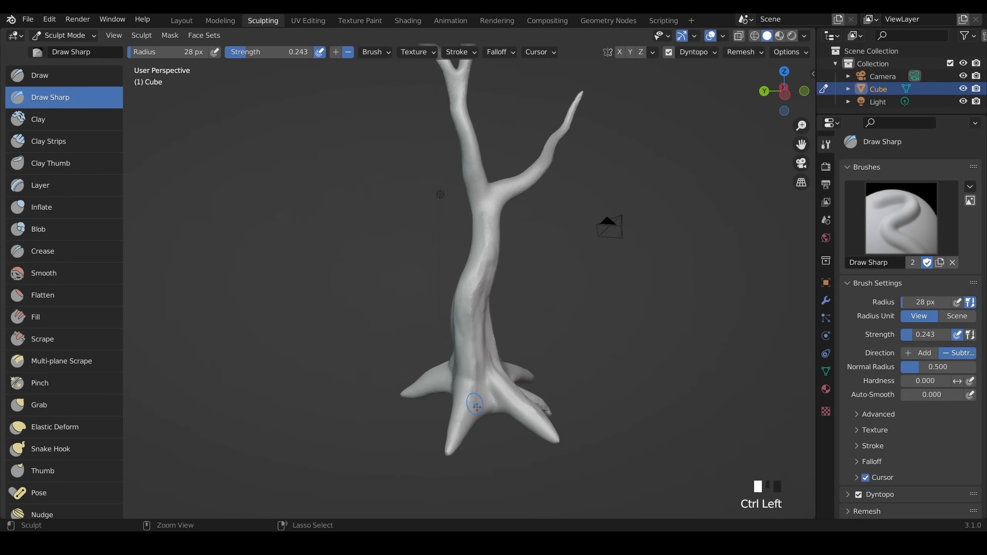
pyautogui.moveTo(472, 403); pyautogui.dragTo(515, 343)
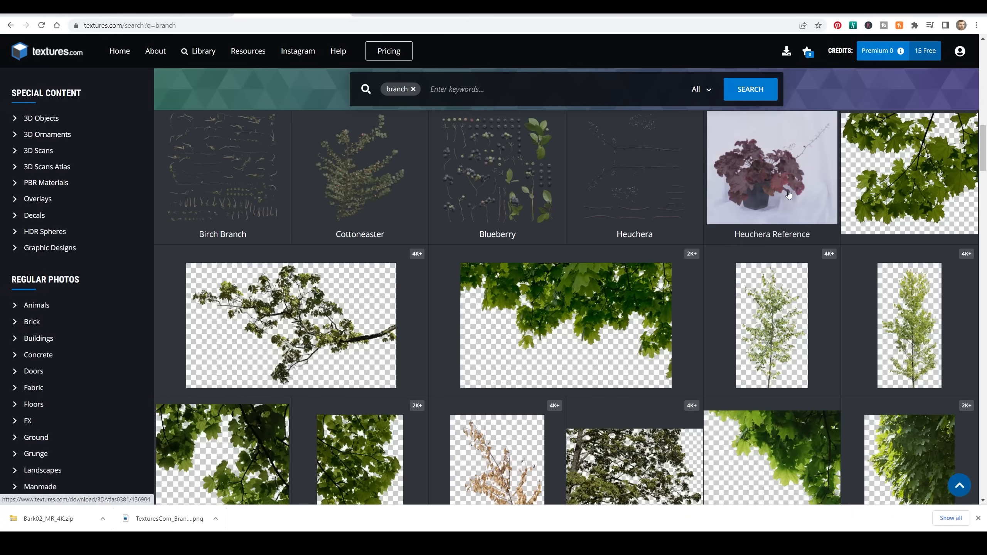
pyautogui.moveTo(745, 166)
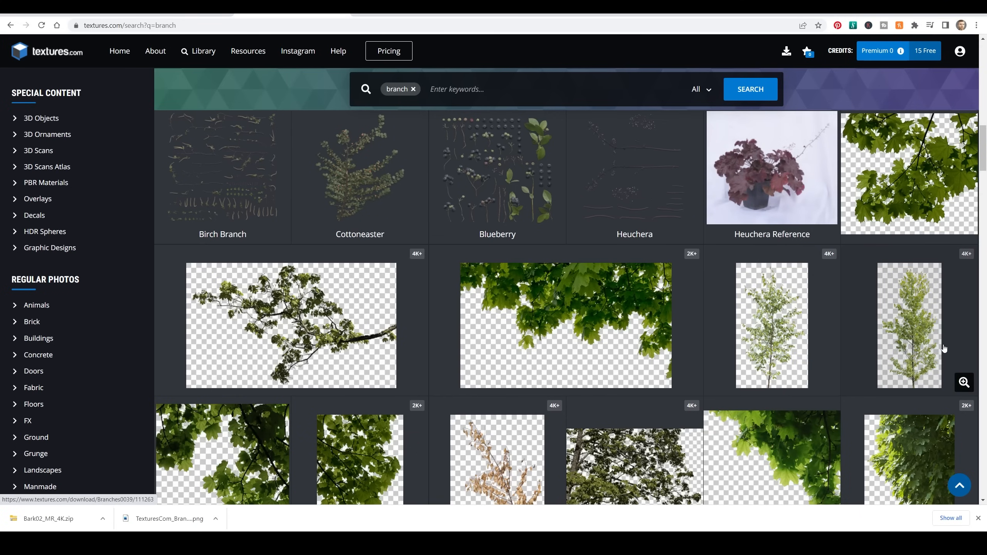
pyautogui.moveTo(940, 319)
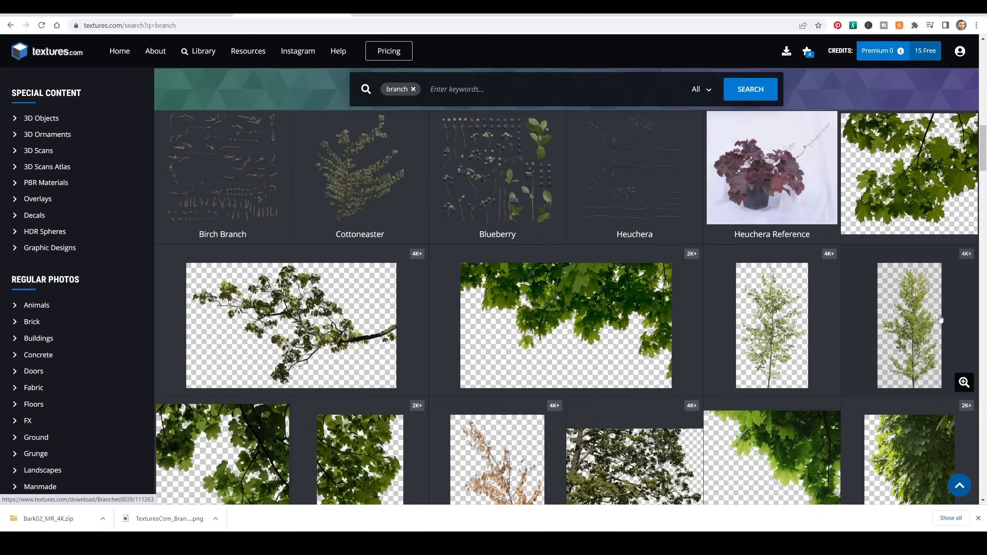
pyautogui.moveTo(936, 334)
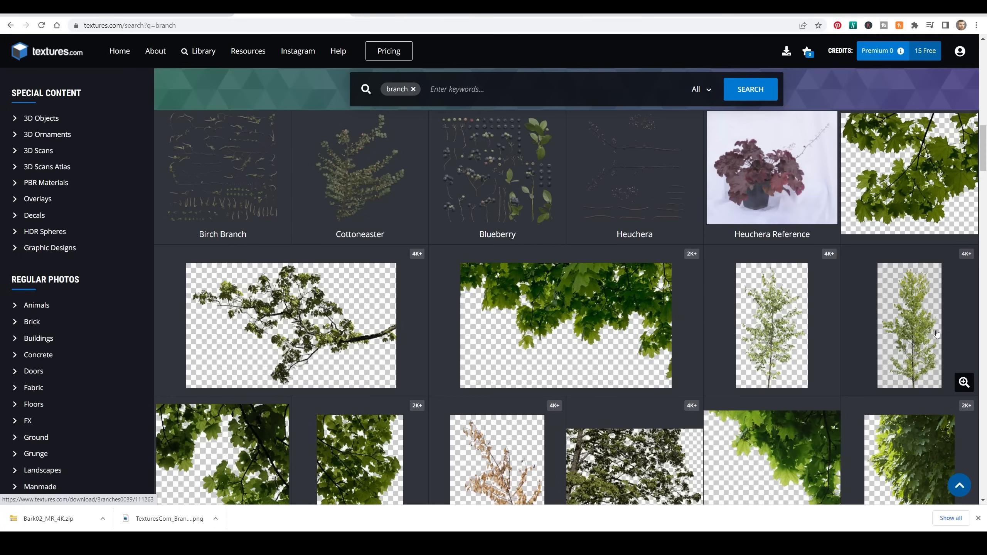
# Step: Download the chosen masked branch cutout PNG from textures.com
pyautogui.click(936, 334)
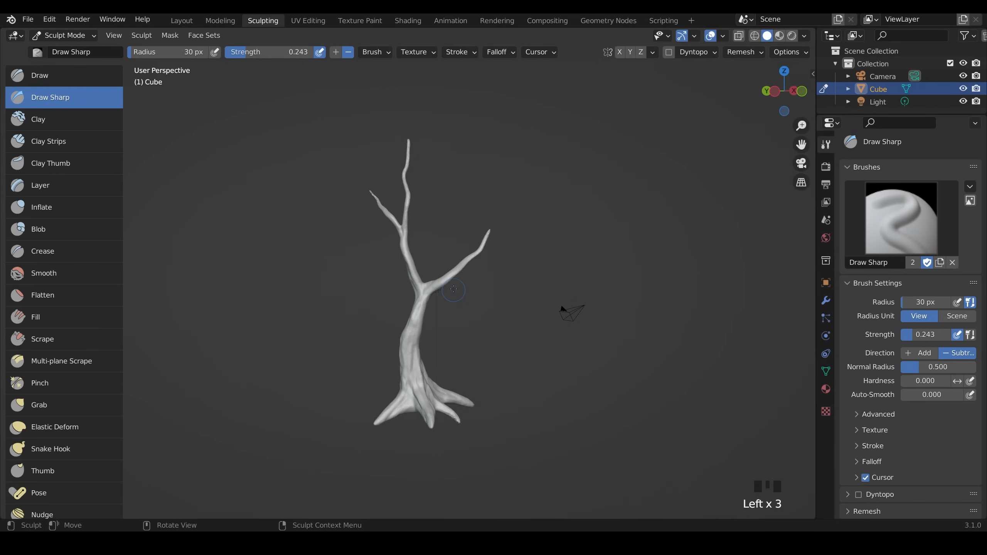
# Step: Enable the Import Images as Planes add-on via Preferences in the Shading workspace
pyautogui.click(407, 20)
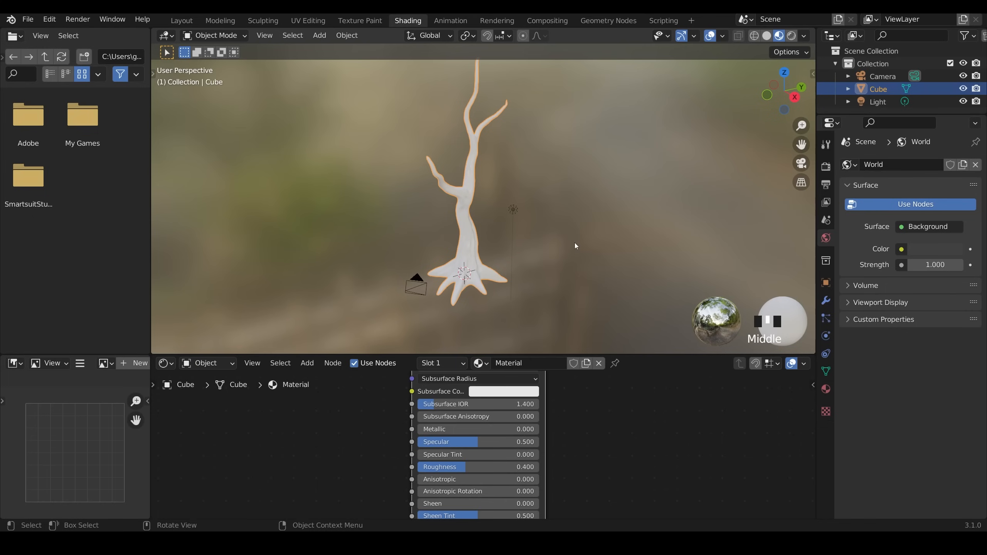
pyautogui.click(50, 19)
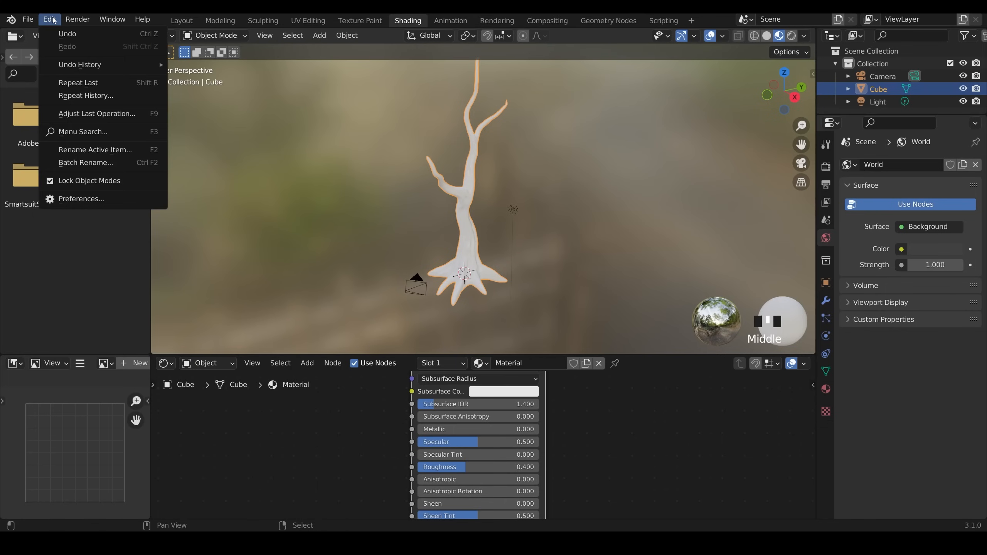
pyautogui.click(81, 199)
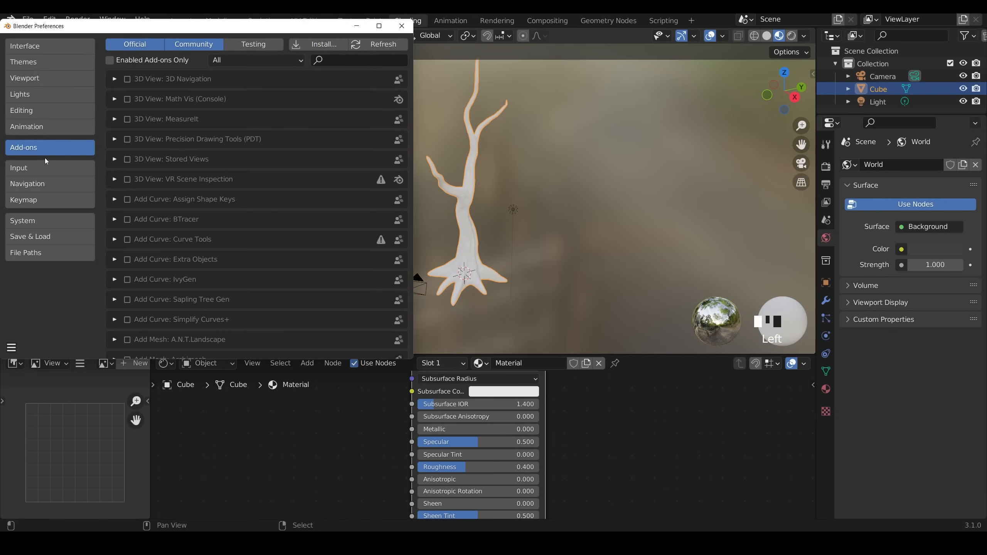
pyautogui.write('image')
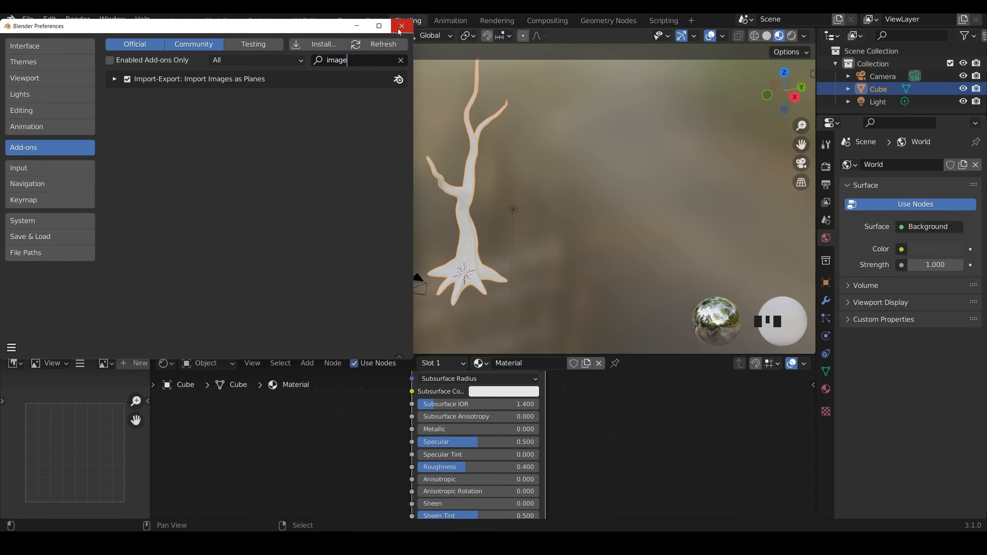
pyautogui.click(401, 27)
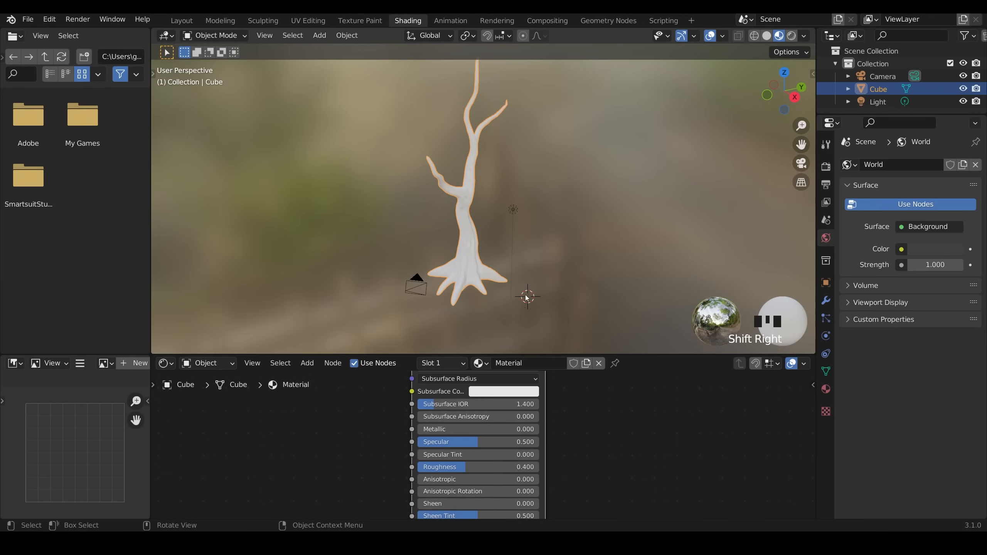
pyautogui.moveTo(552, 285)
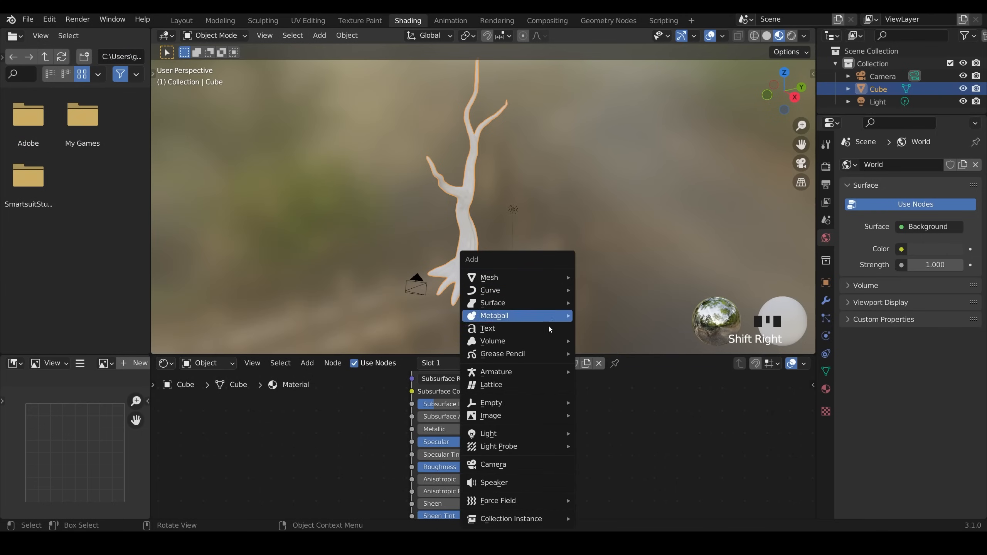
pyautogui.moveTo(490, 415)
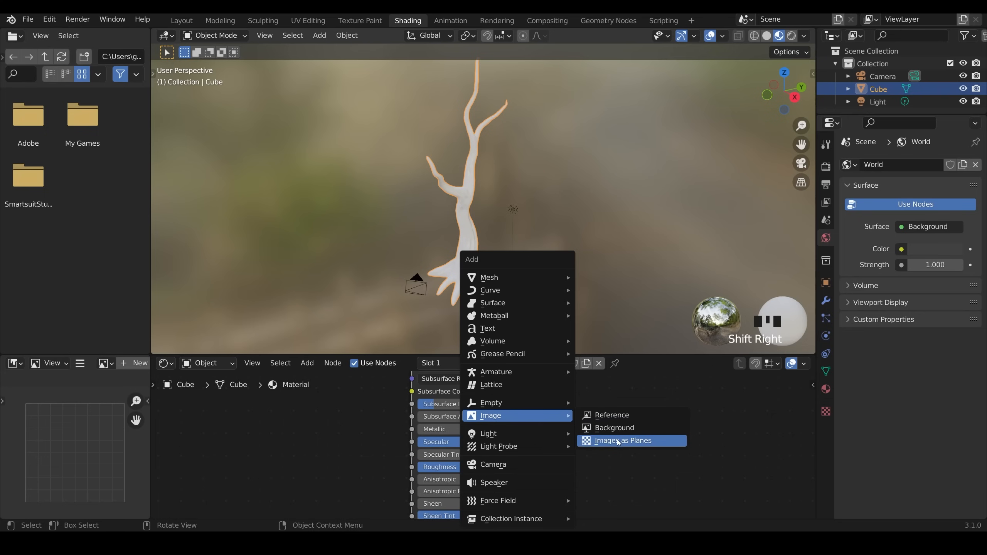
pyautogui.moveTo(618, 443)
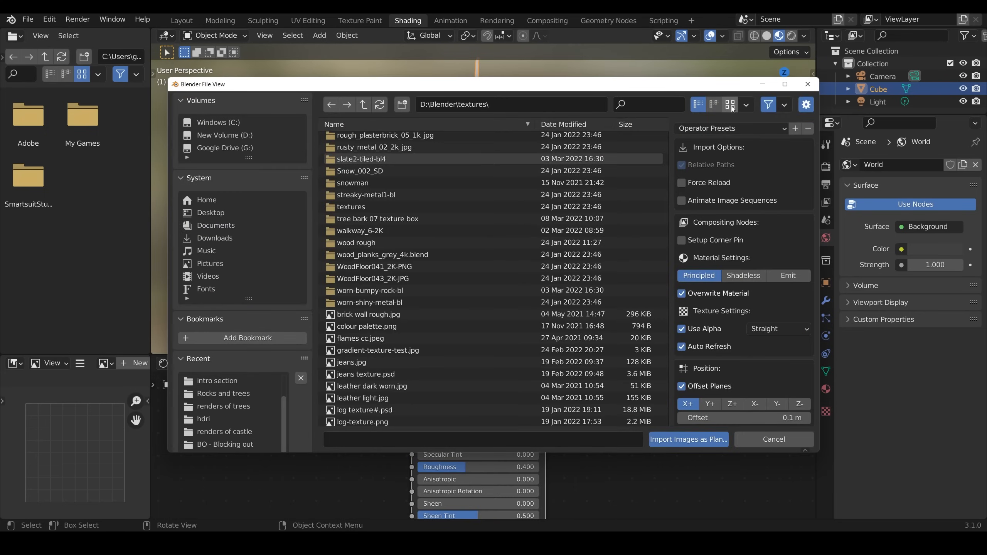
# Step: Import the branch PNG from the textures folder as an image plane and frame its nodes
pyautogui.click(730, 104)
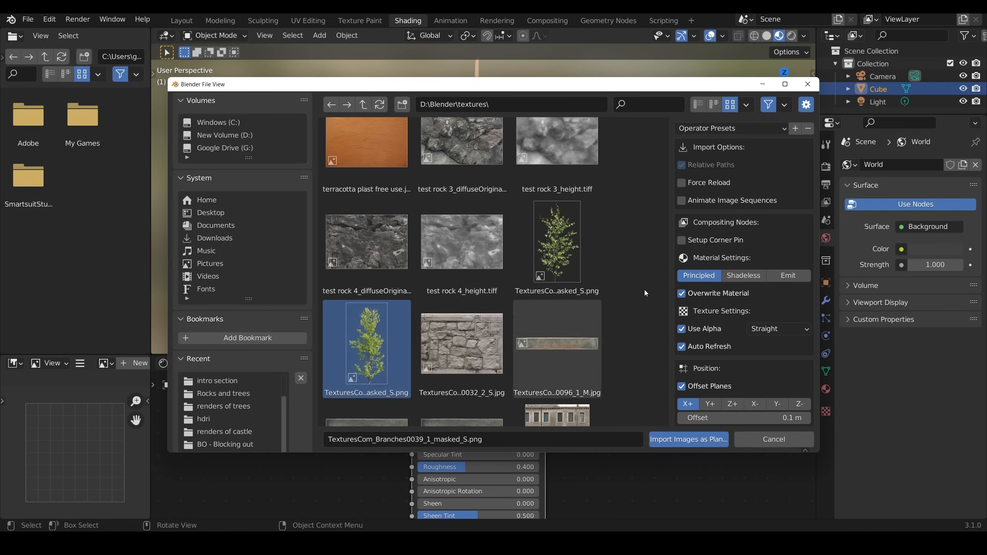
pyautogui.click(688, 439)
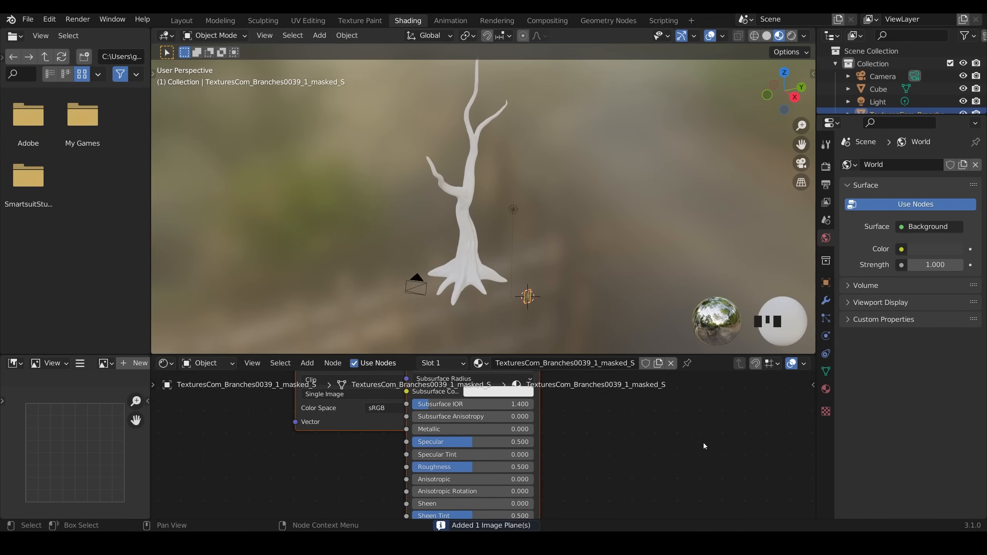
pyautogui.press('NUMPAD_PERIOD')
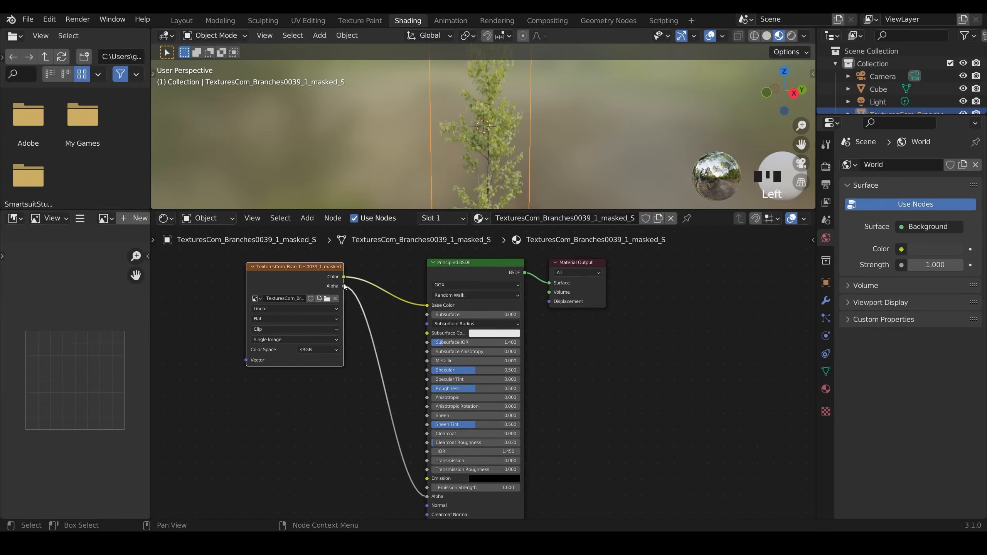
pyautogui.moveTo(333, 290)
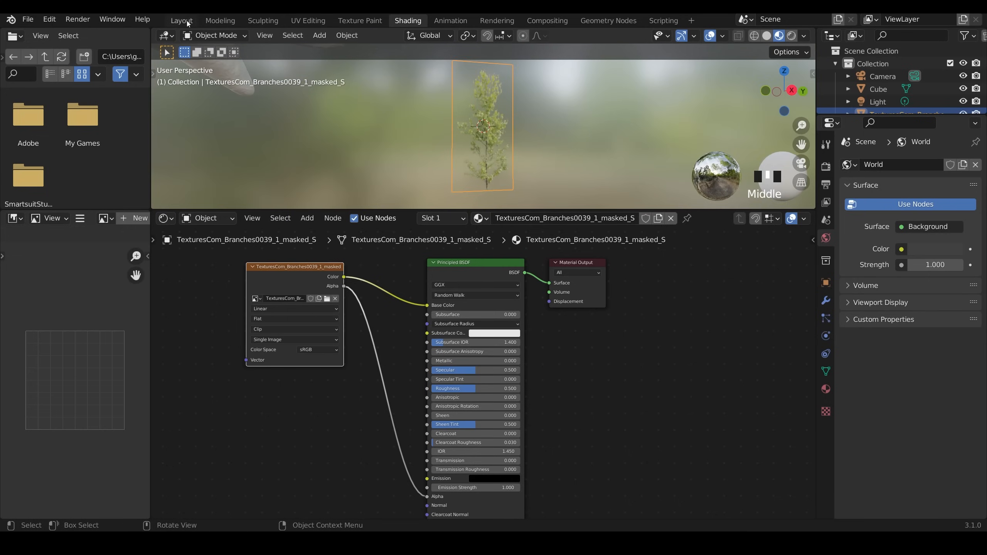
# Step: In Layout, rotate the branch plane flat and scale it up about 2.7 times
pyautogui.click(181, 19)
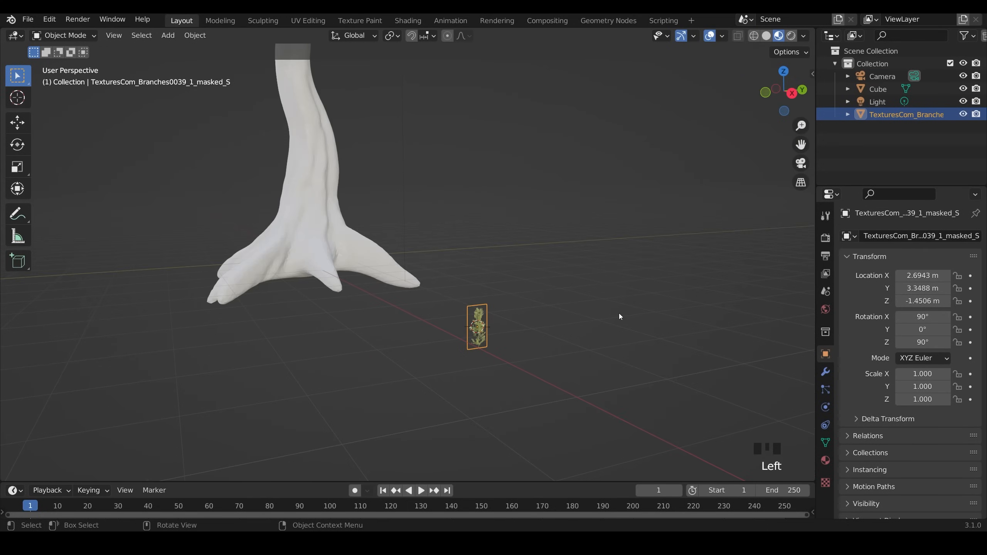
pyautogui.press('r')
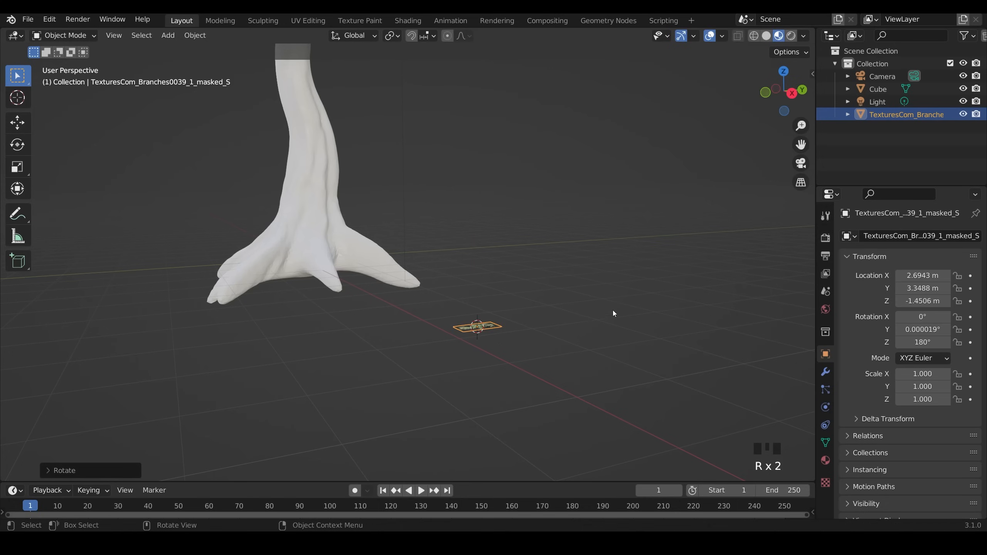
pyautogui.scroll(-3)
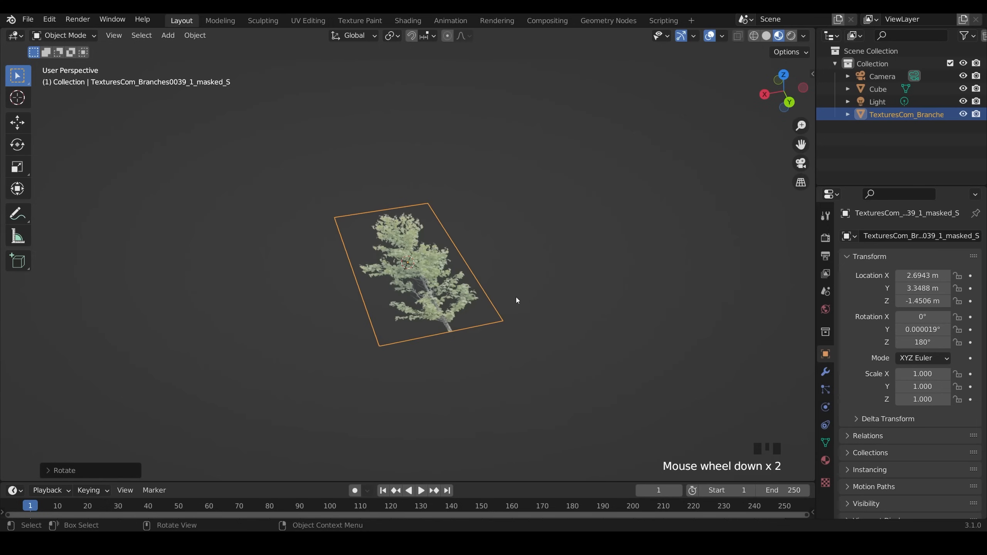
pyautogui.press('s')
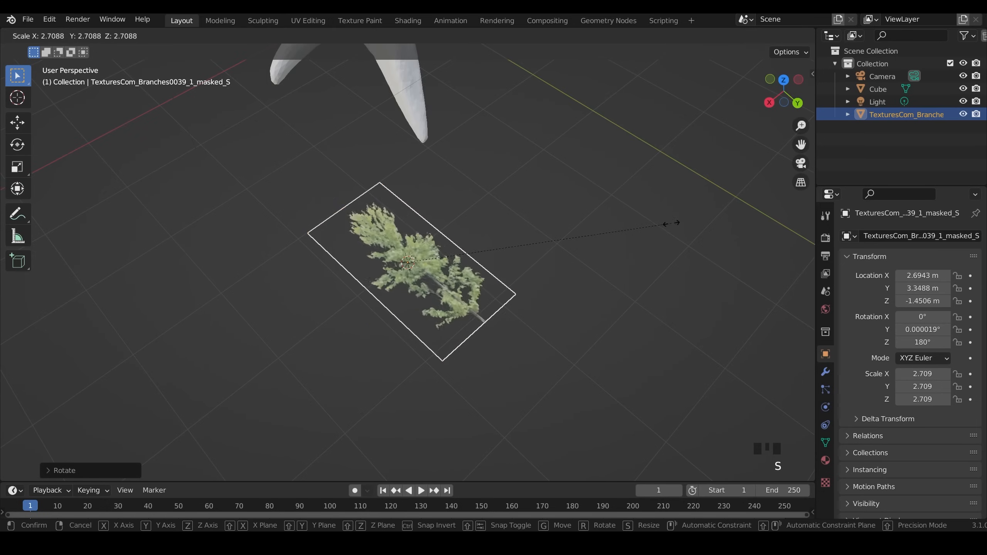
pyautogui.scroll(-3)
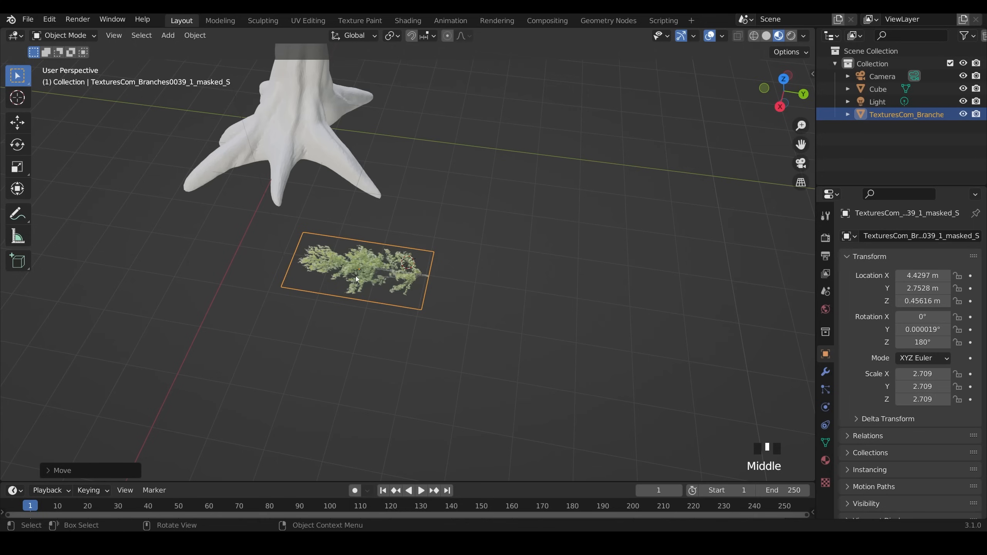
pyautogui.moveTo(384, 304)
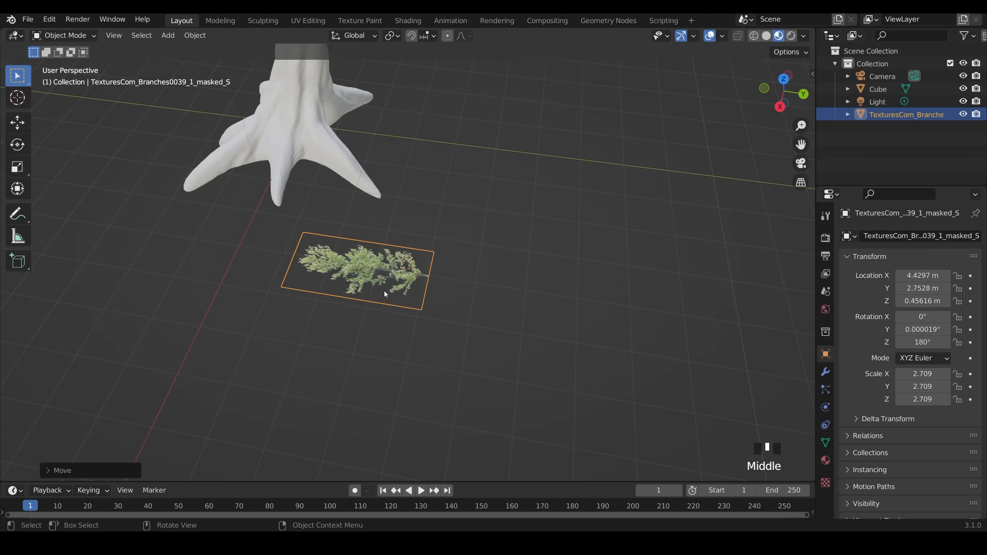
pyautogui.moveTo(571, 308)
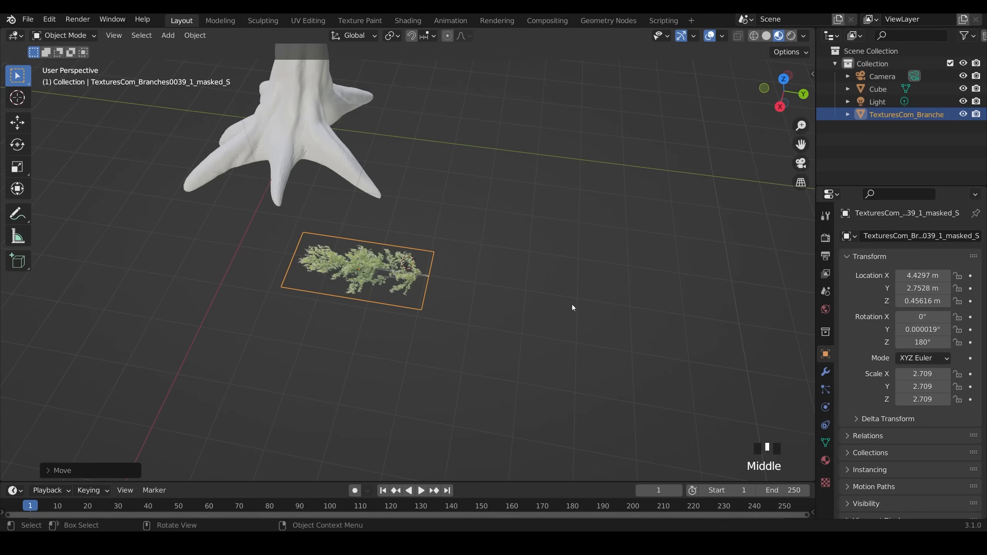
pyautogui.moveTo(459, 273)
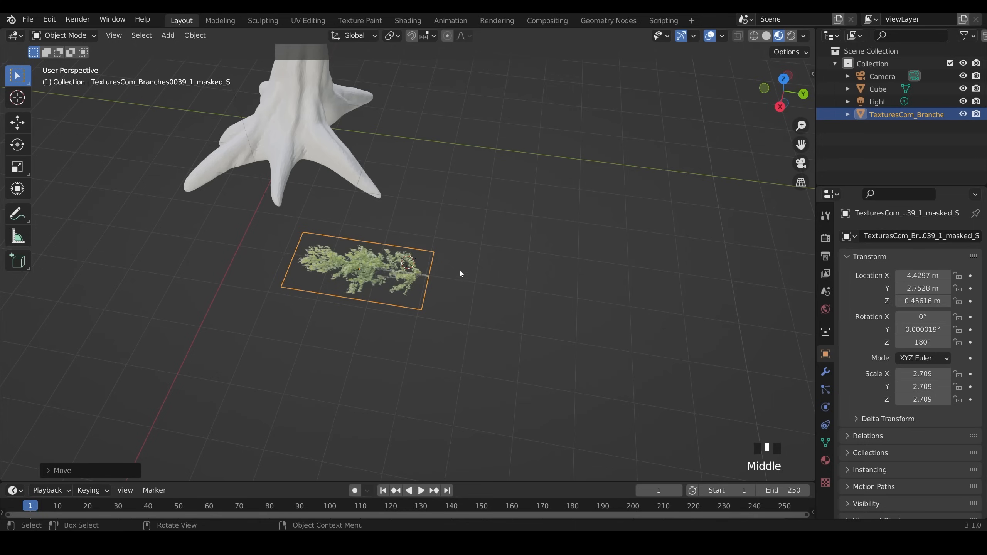
# Step: Add a 6-vertex cylinder to the scene beside the branch image
pyautogui.click(168, 35)
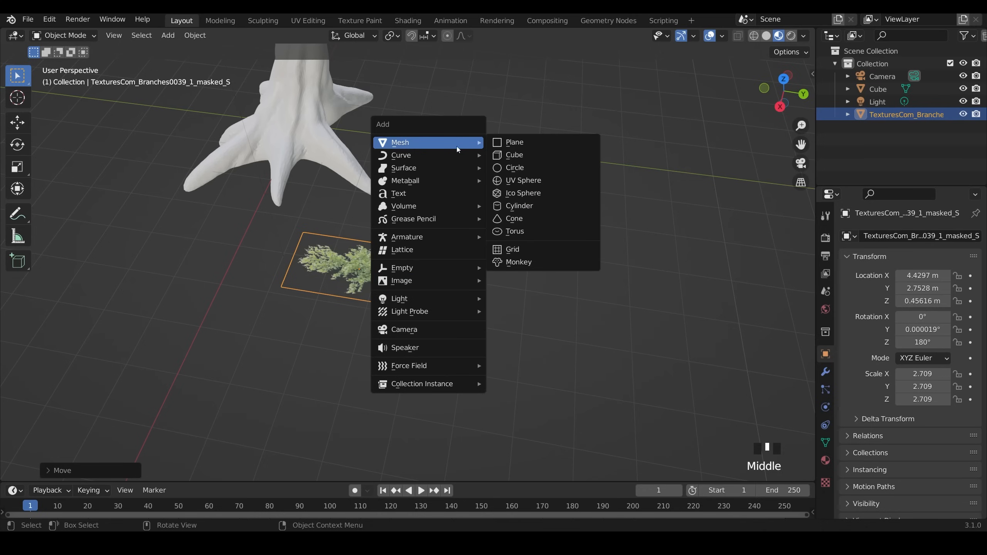
pyautogui.click(520, 206)
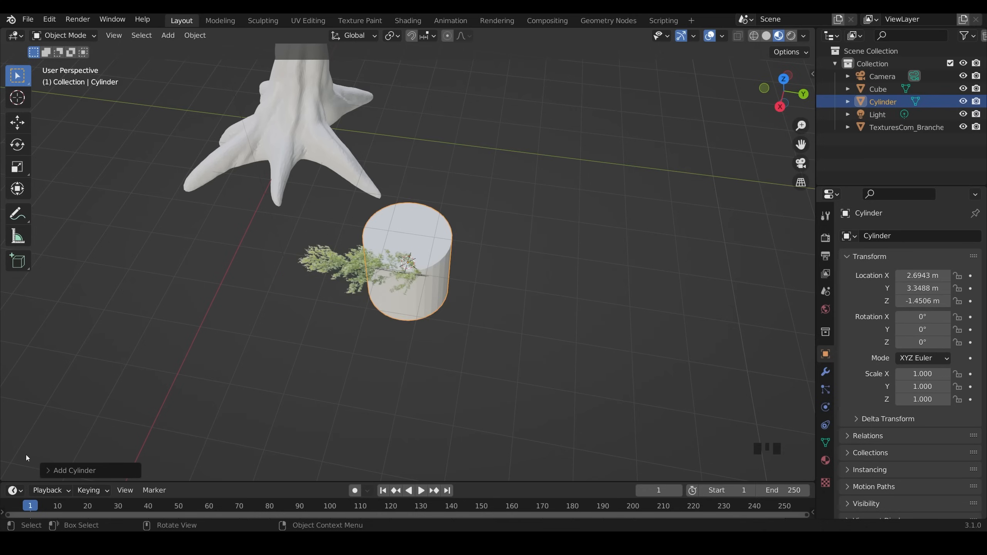
pyautogui.click(74, 470)
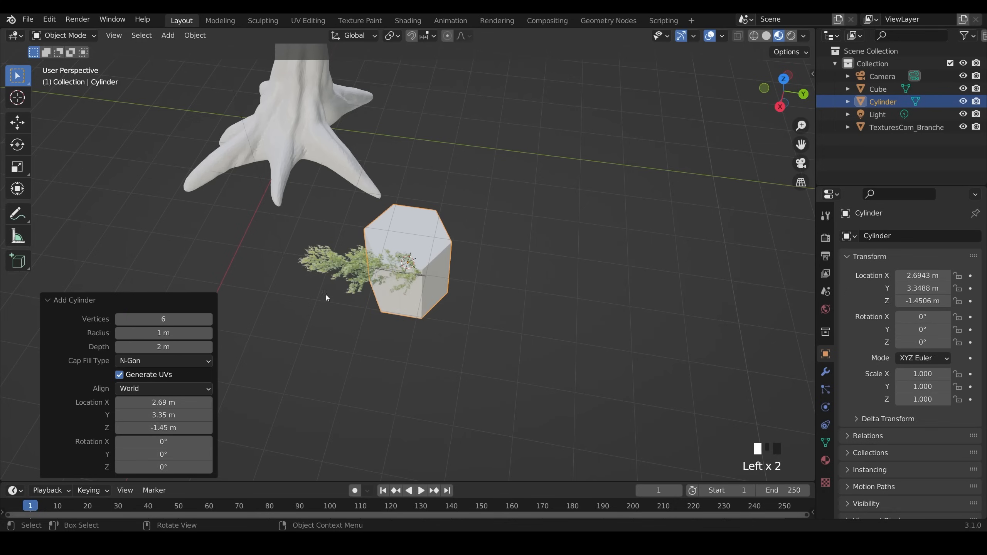
pyautogui.moveTo(501, 296)
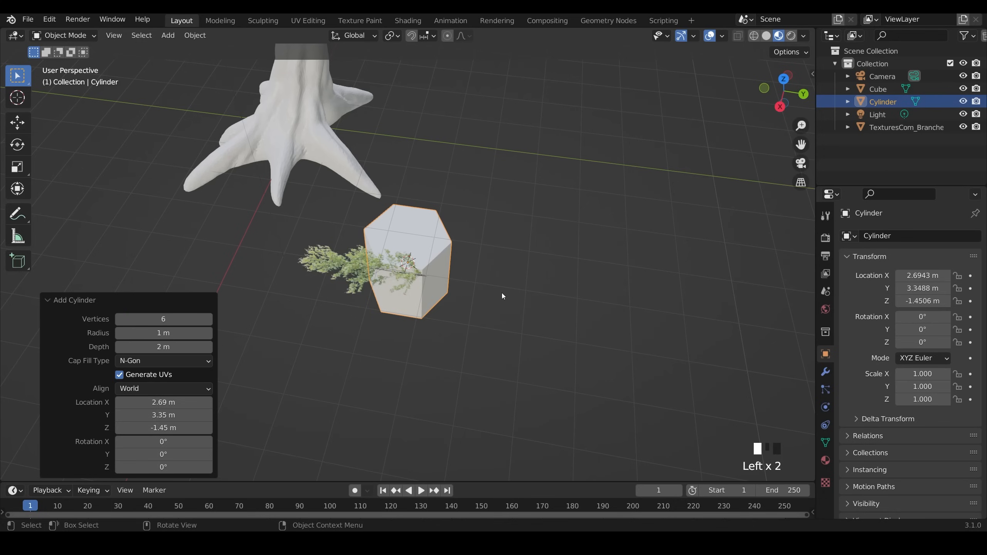
# Step: Extrude and loop-cut the thin cylinder into a bent, segmented branch stick
pyautogui.press('r')
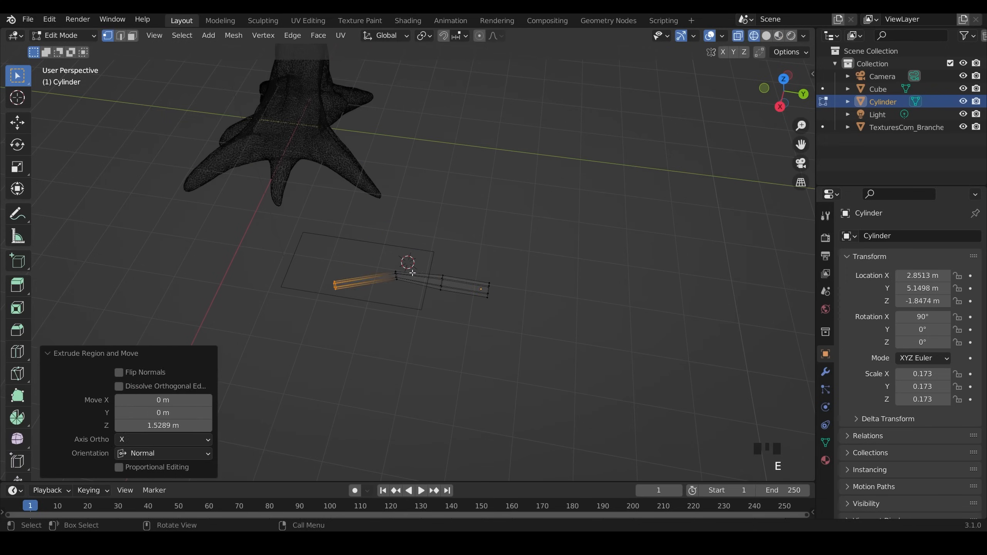
pyautogui.press('Tab')
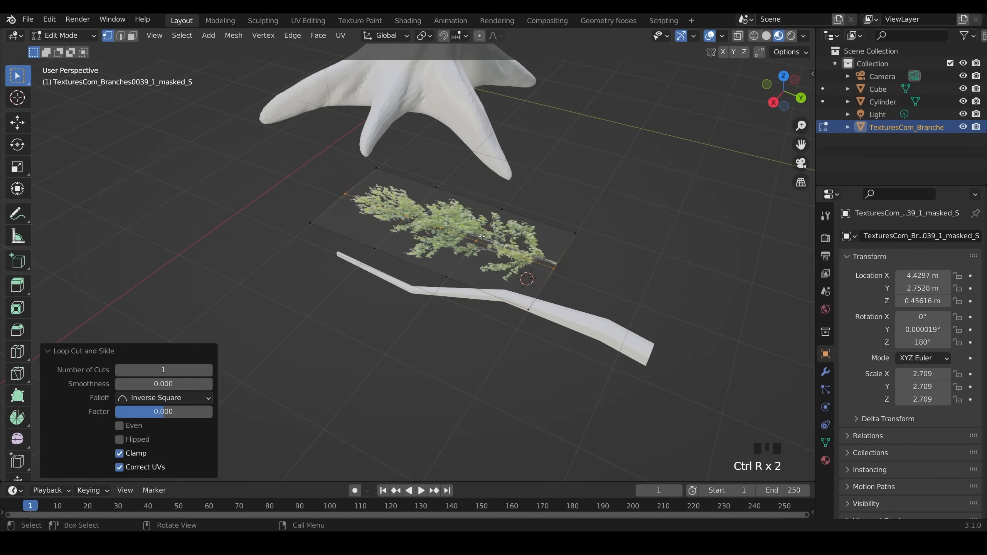
pyautogui.press('g')
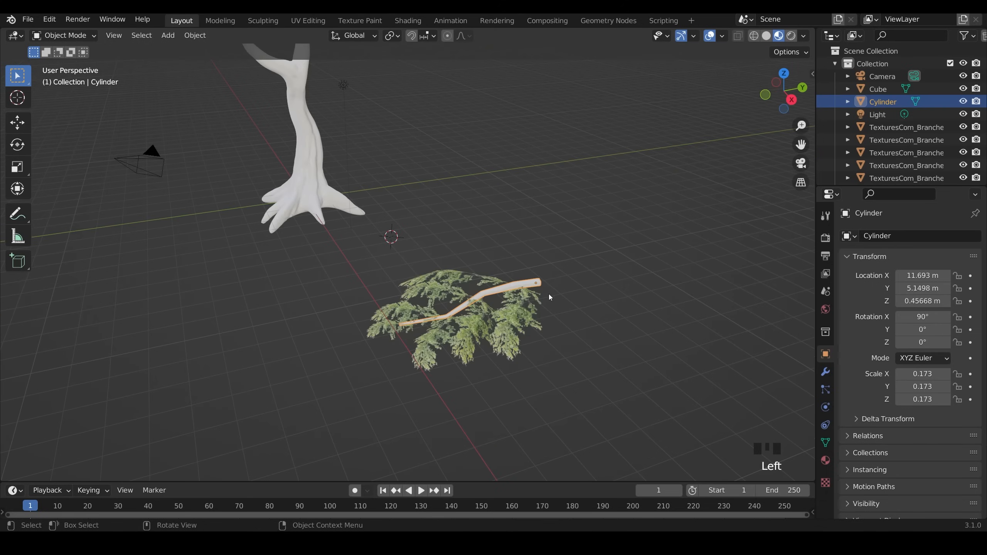
pyautogui.moveTo(543, 287)
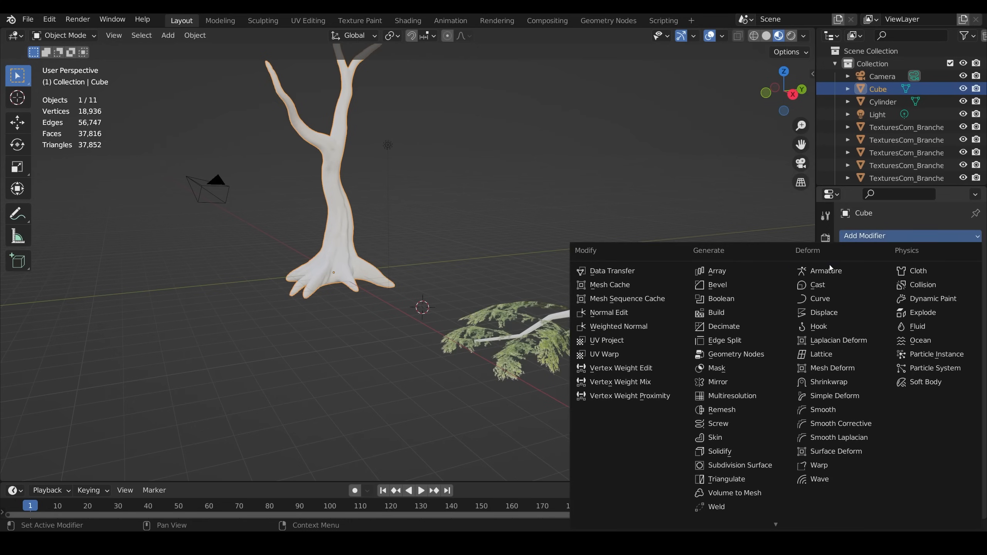
# Step: Give the trunk a Decimate modifier at ratio 0.025, about 944 faces
pyautogui.click(723, 326)
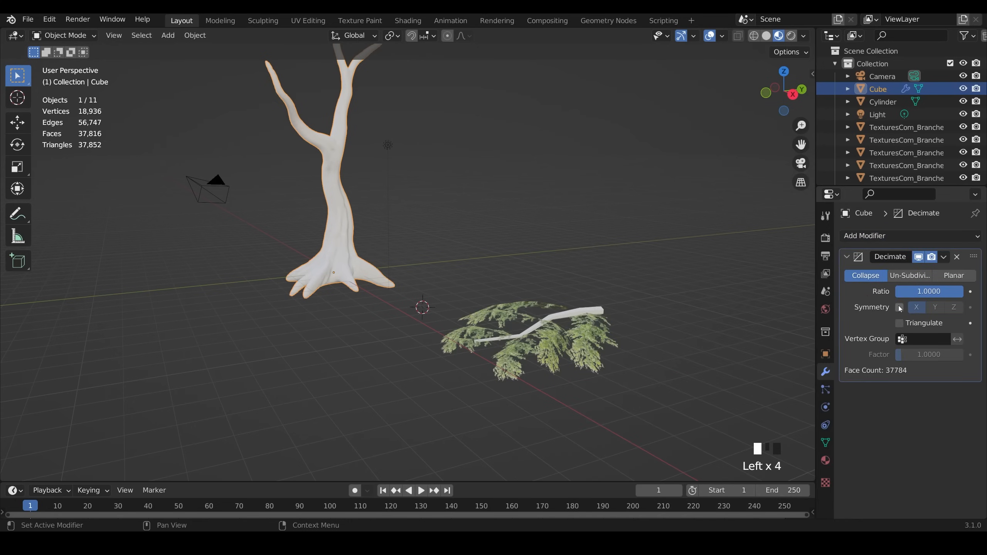
pyautogui.moveTo(899, 307)
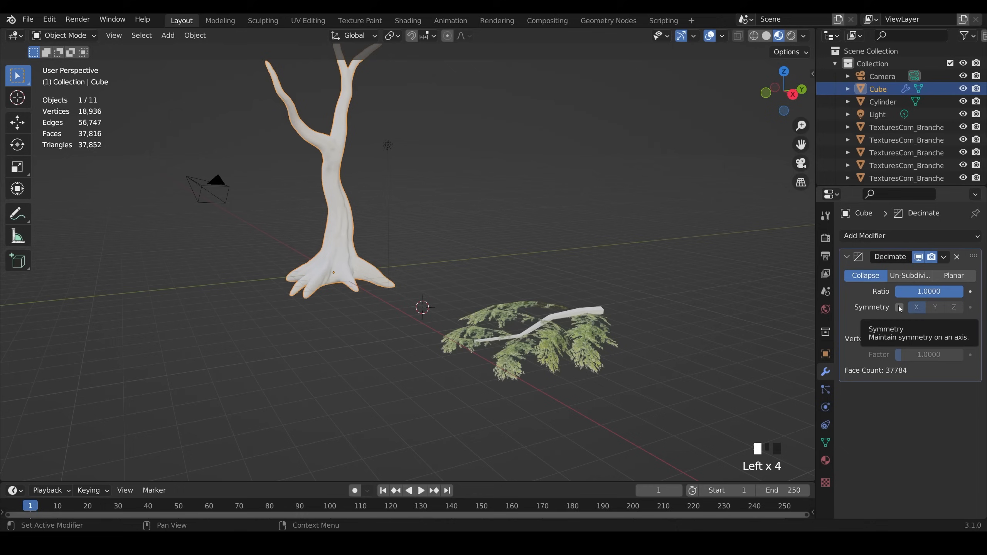
pyautogui.moveTo(951, 291); pyautogui.dragTo(919, 291)
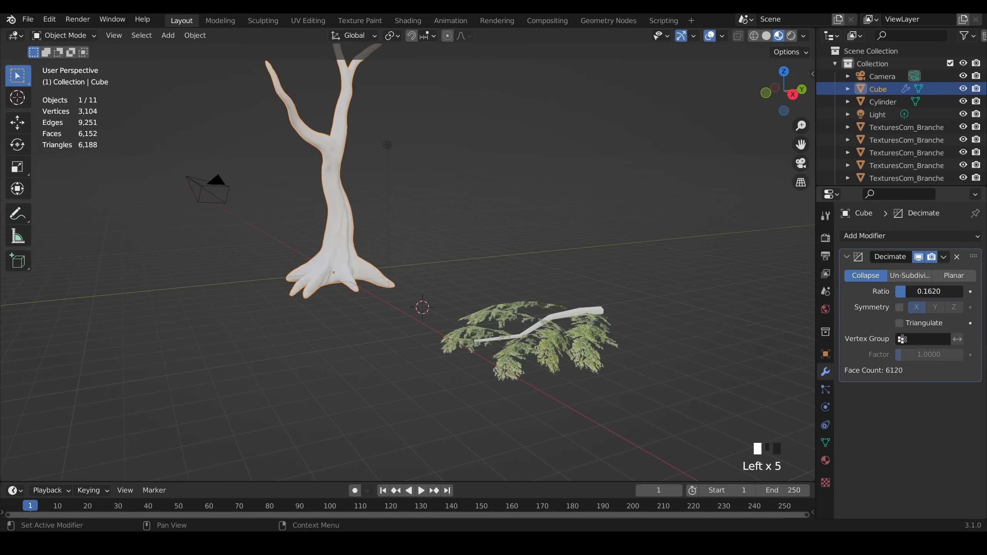
pyautogui.moveTo(938, 290); pyautogui.dragTo(918, 291)
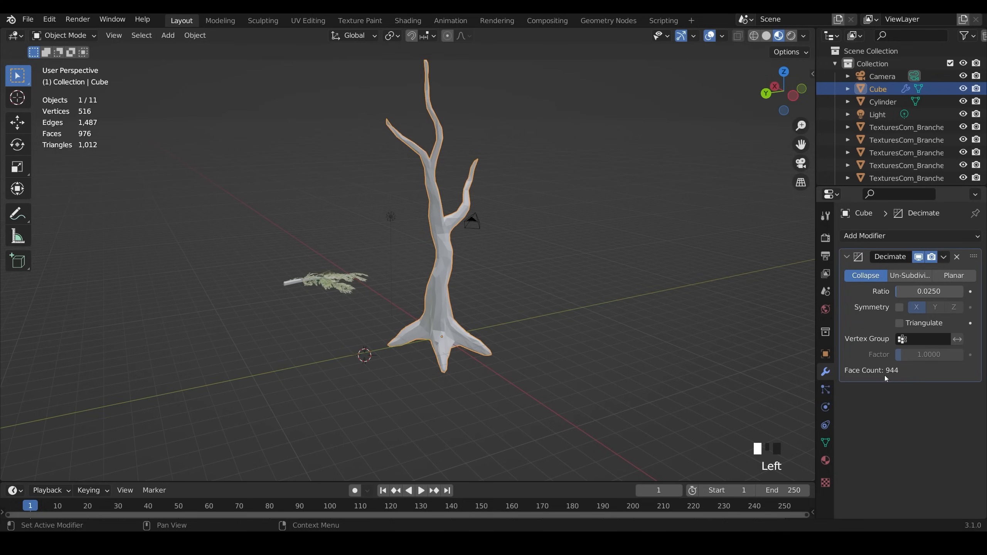
pyautogui.moveTo(440, 253); pyautogui.dragTo(673, 269)
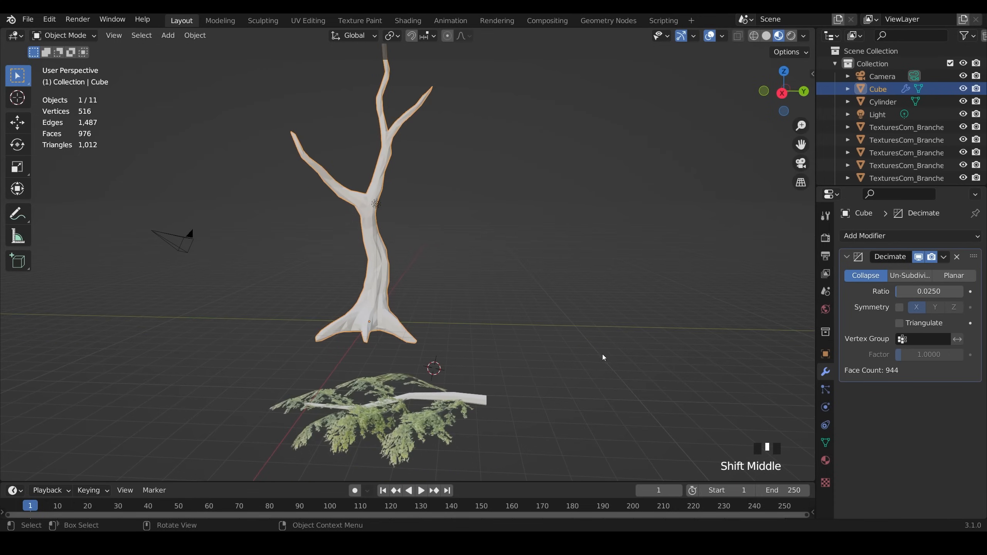
pyautogui.click(407, 21)
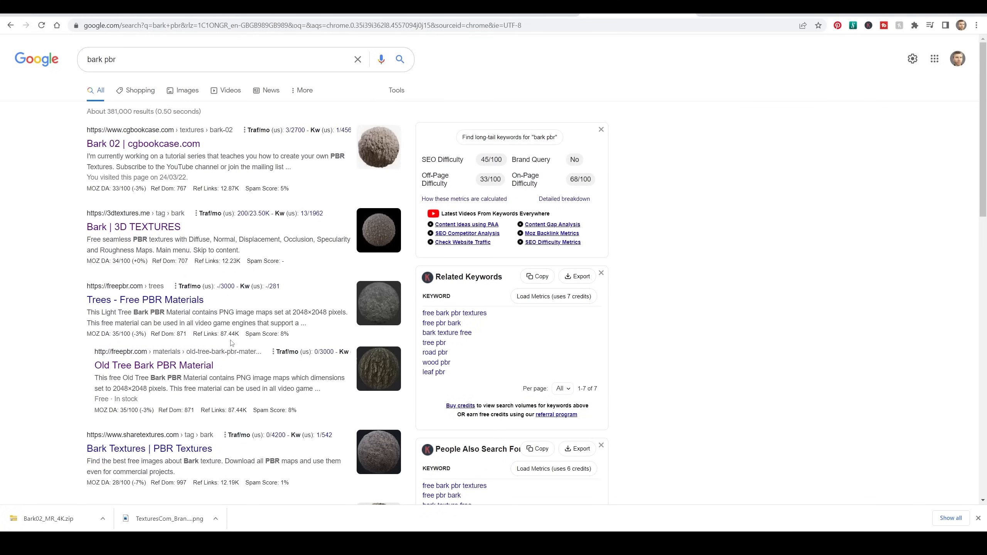
pyautogui.moveTo(238, 296)
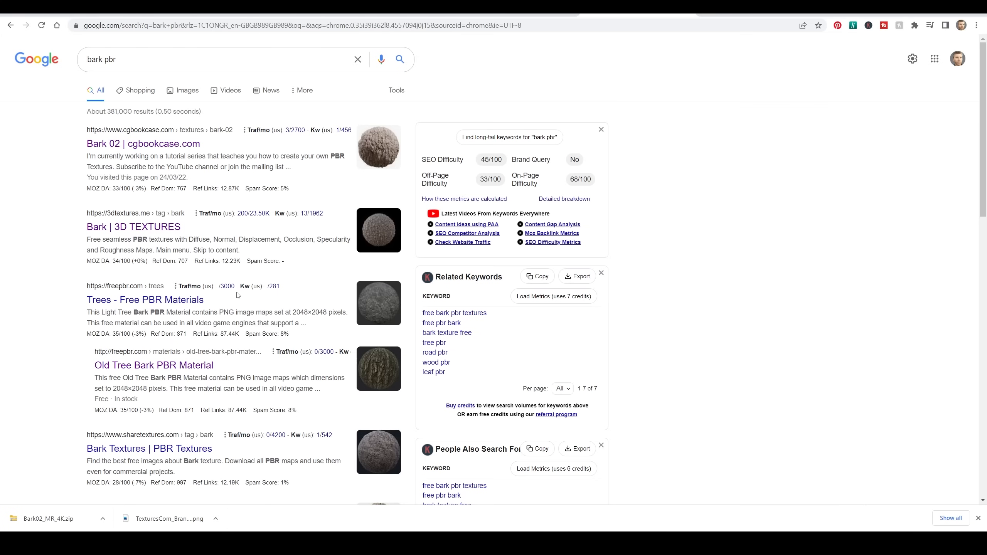
# Step: View the cgbookcase Bark 02 page and its available PBR maps
pyautogui.click(143, 144)
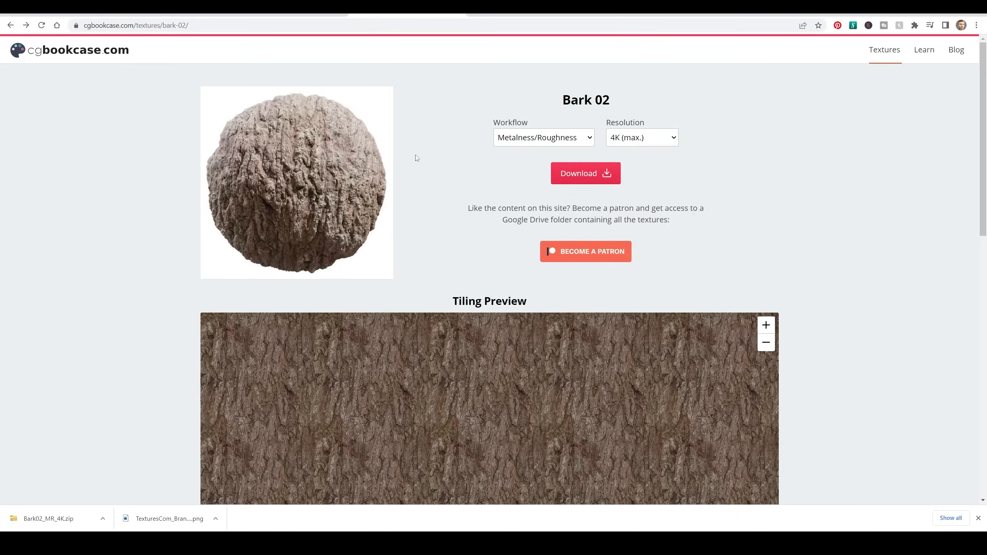
pyautogui.scroll(-3)
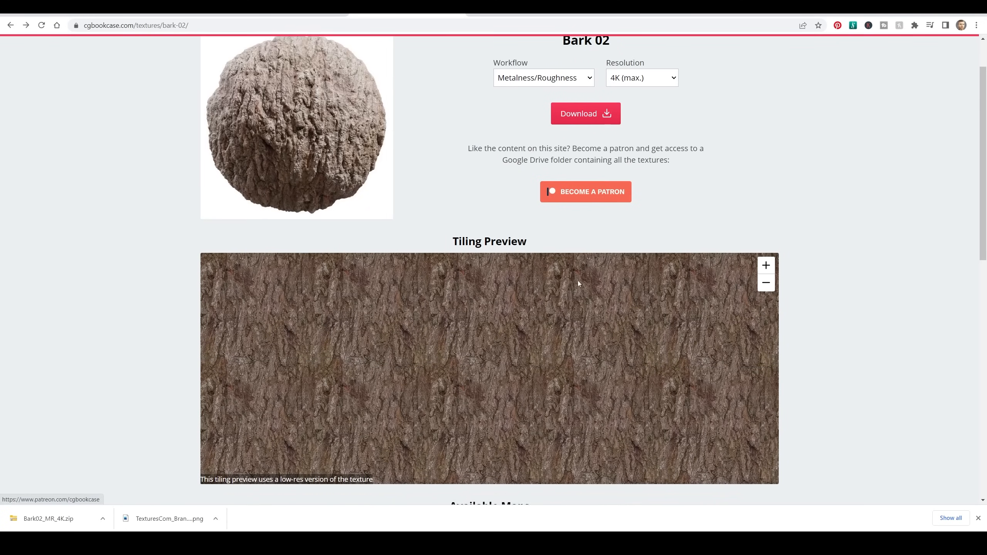
pyautogui.scroll(-3)
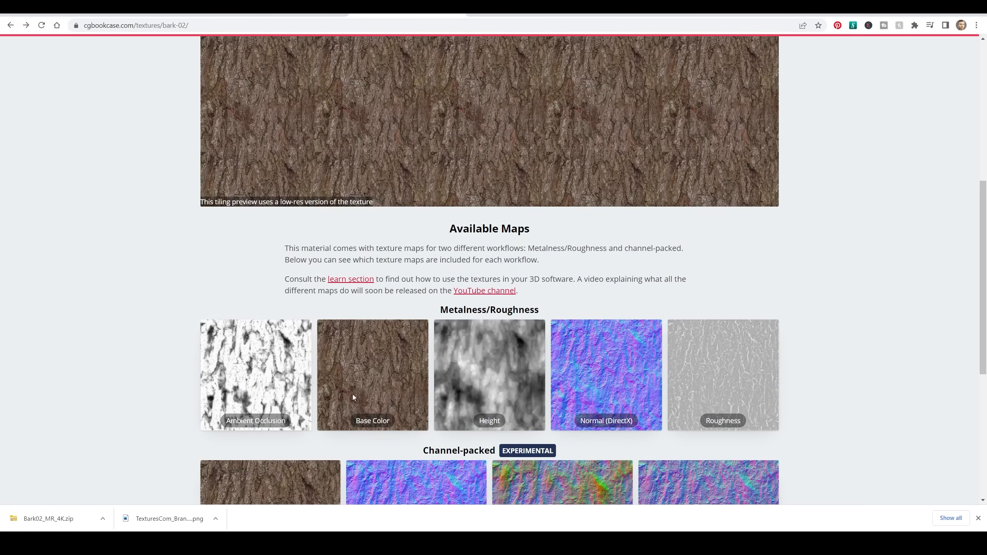
pyautogui.moveTo(831, 361)
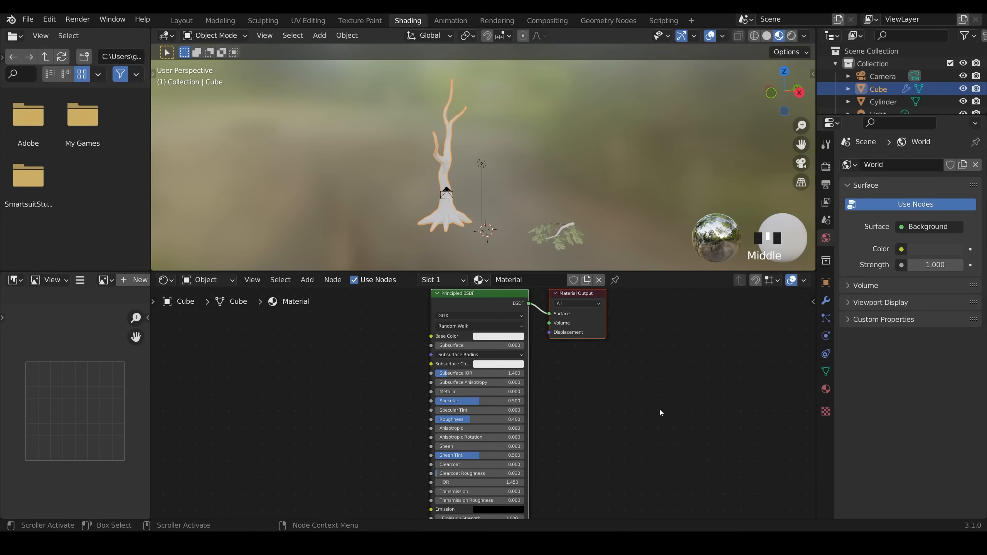
pyautogui.moveTo(639, 418)
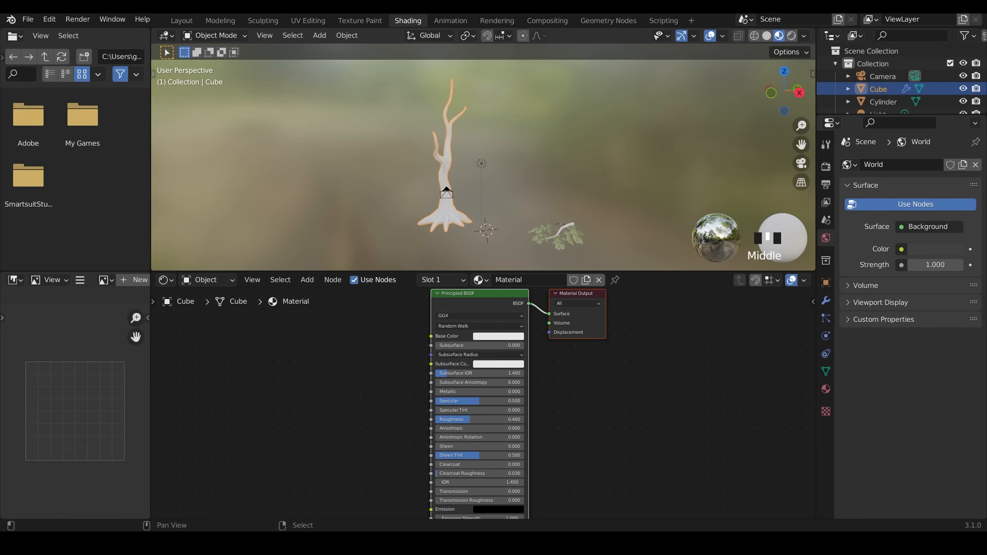
# Step: Enable the Node Wrangler add-on in Preferences
pyautogui.click(49, 19)
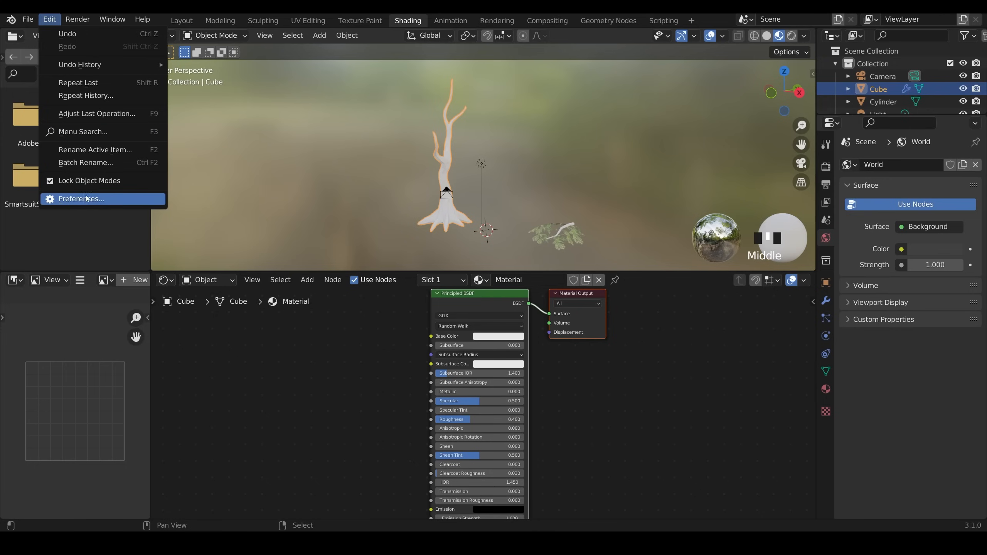
pyautogui.click(80, 199)
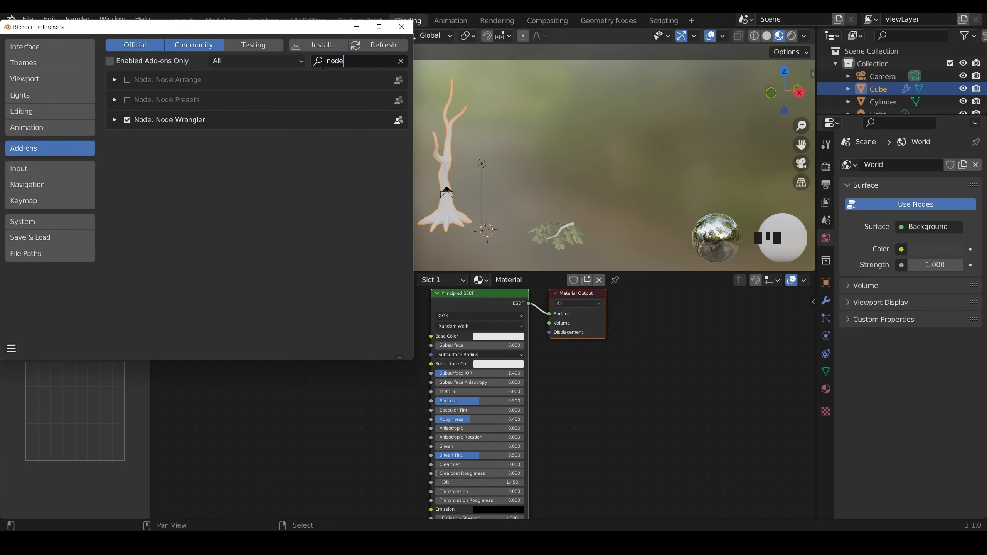
pyautogui.click(401, 27)
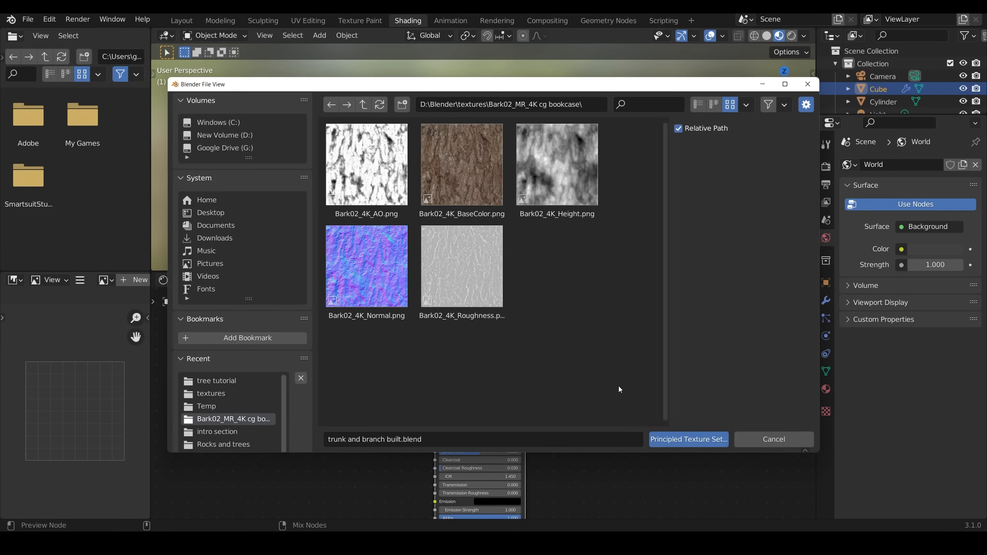
# Step: Build the trunk material from all five Bark02 maps with Principled Texture Setup
pyautogui.click(367, 165)
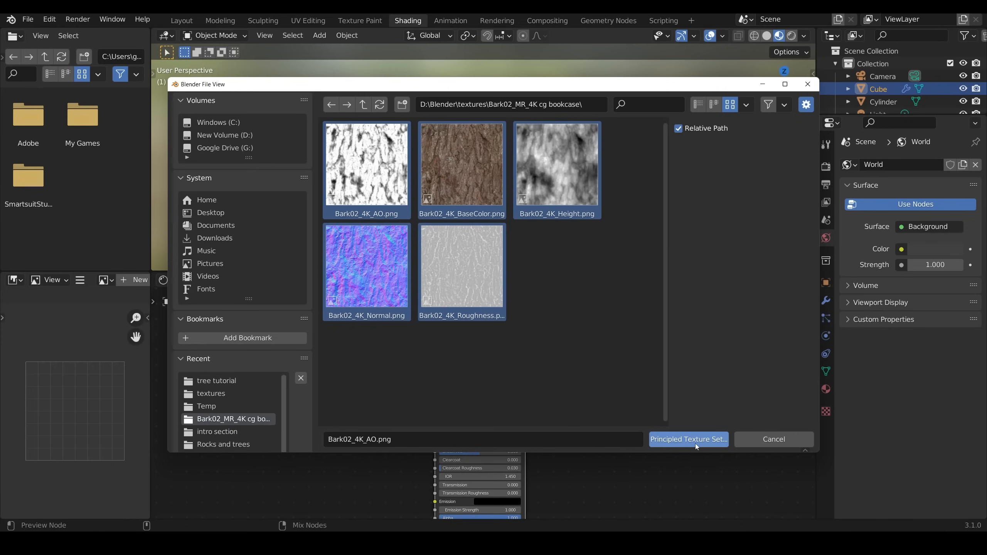
pyautogui.click(690, 440)
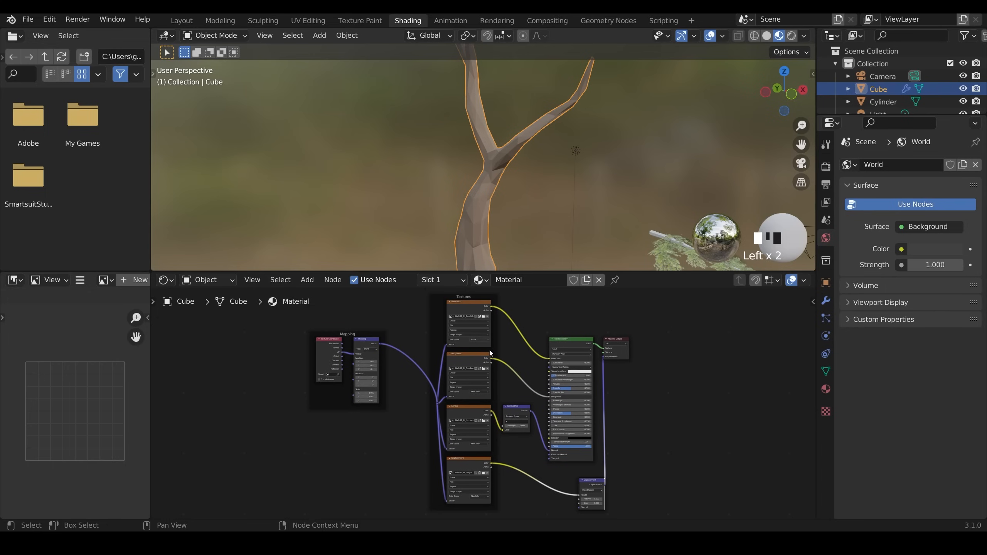
pyautogui.moveTo(462, 476)
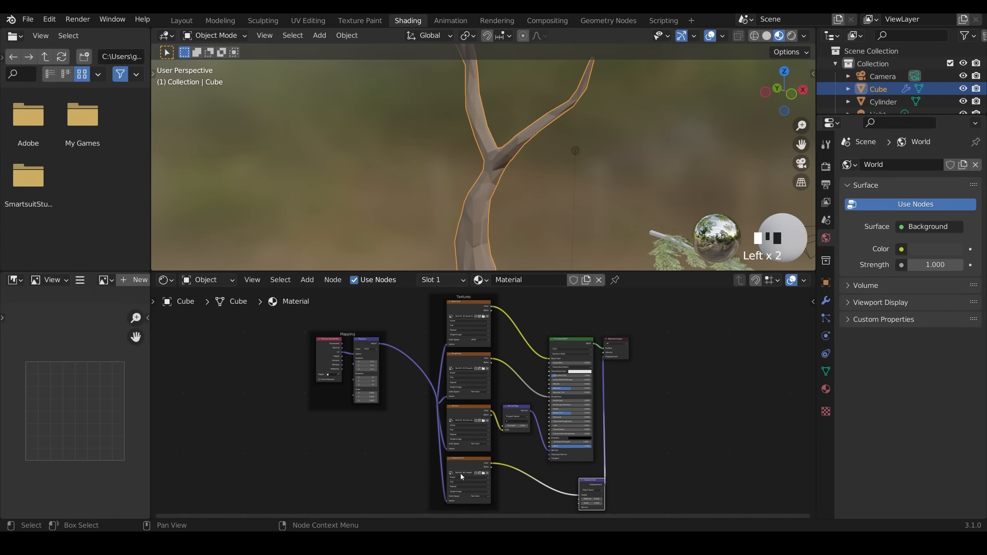
pyautogui.moveTo(603, 491)
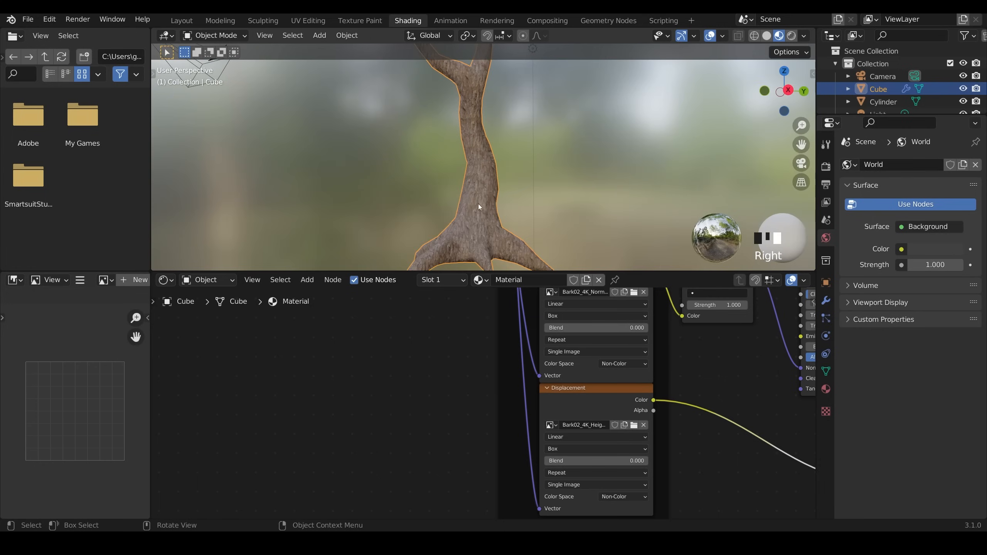
# Step: Inspect the generated bark texture nodes and the textured trunk
pyautogui.scroll(3)
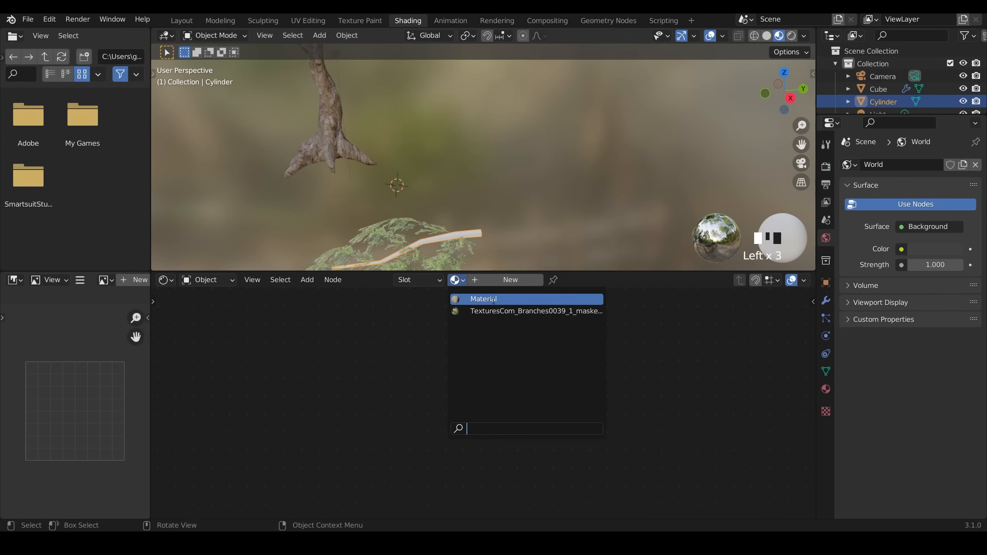
# Step: Assign the bark material to the twig and rename its copy 'bark branch'
pyautogui.click(483, 299)
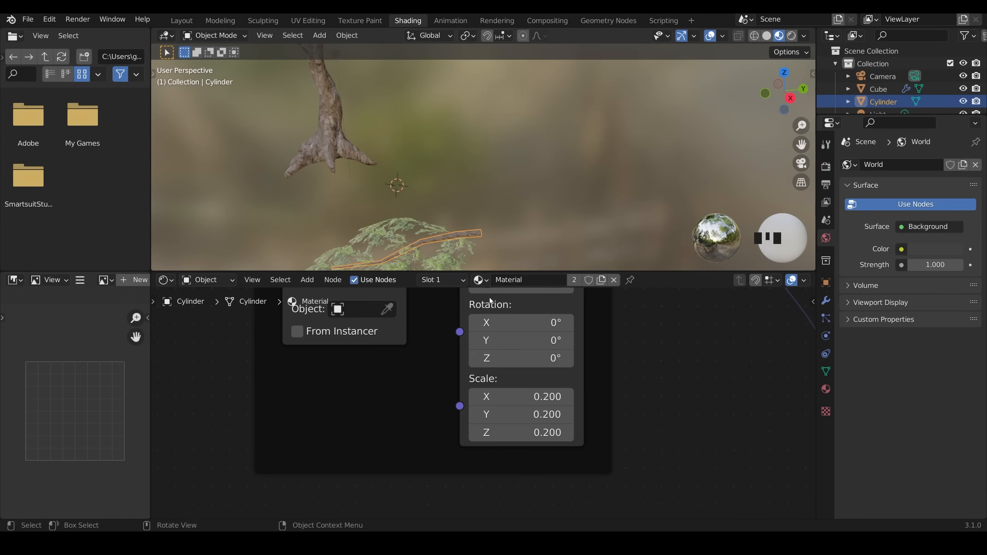
pyautogui.write('bark tree')
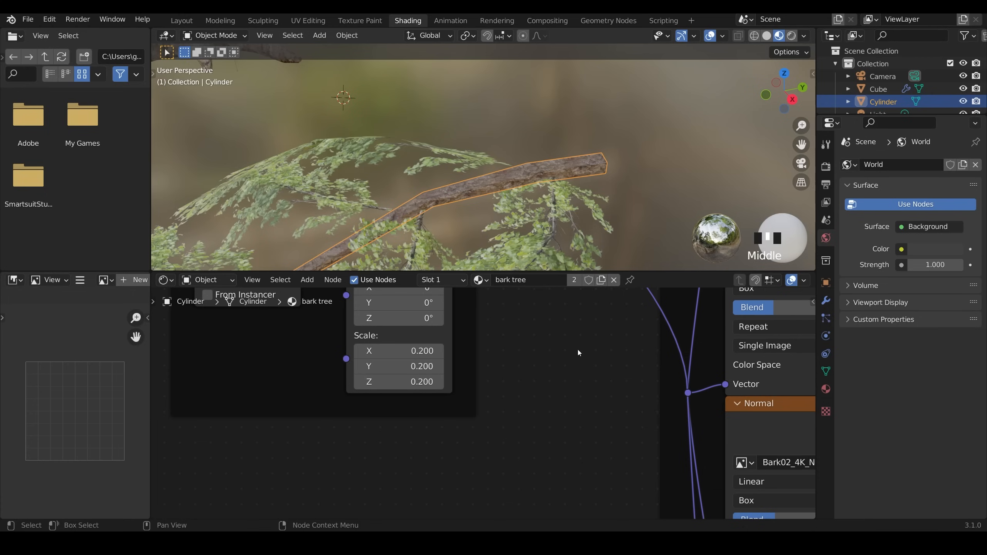
pyautogui.click(585, 280)
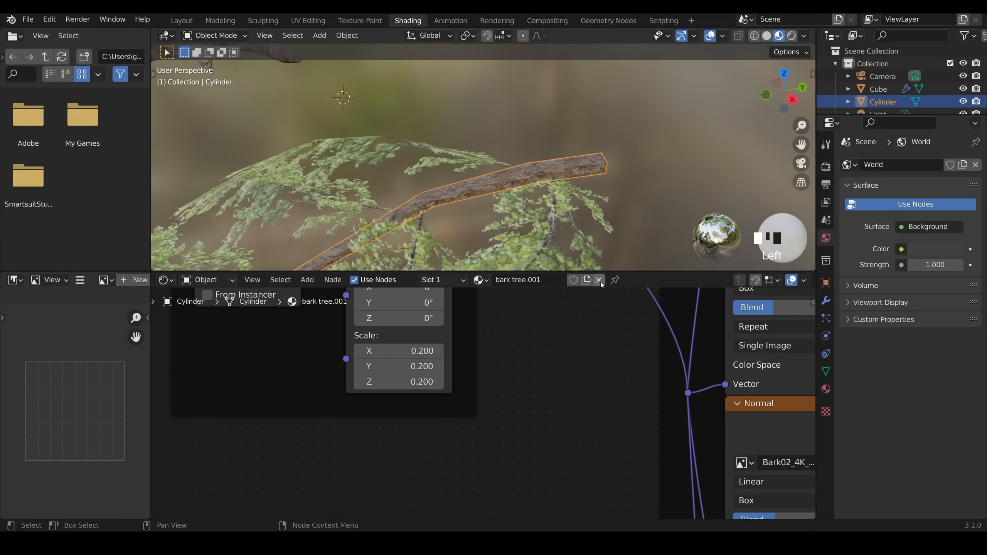
pyautogui.doubleClick(526, 279)
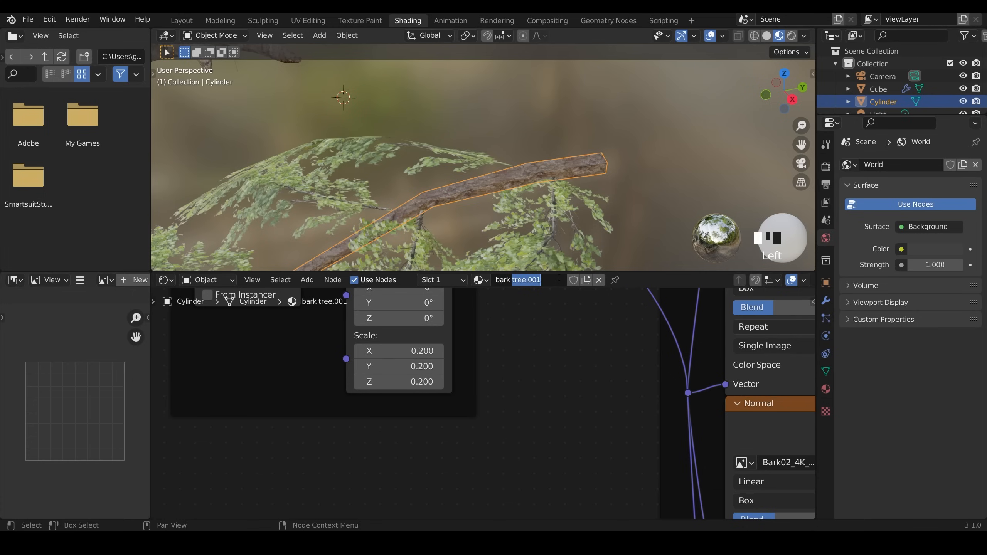
pyautogui.write('bark branch')
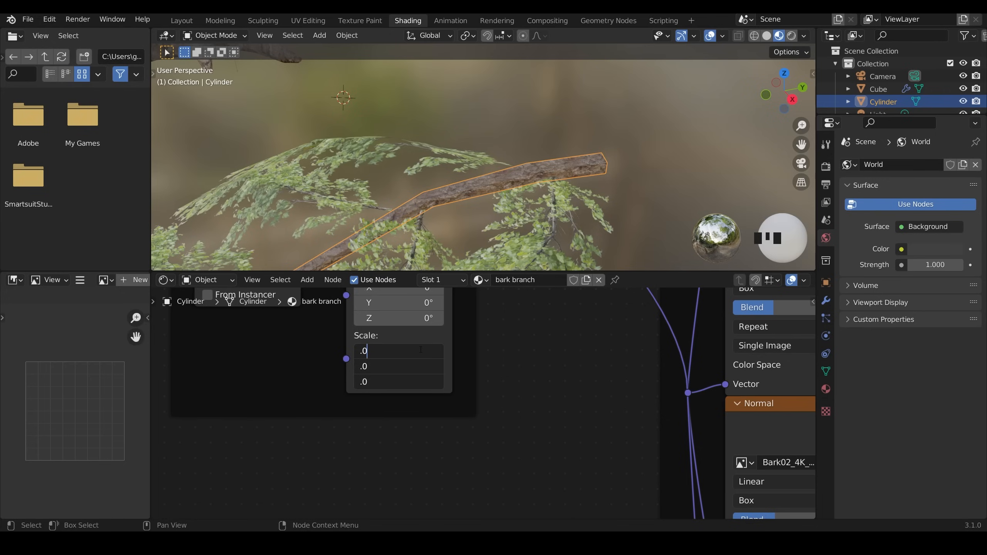
# Step: Set the branch material's mapping scale to 0.05 and return to Layout
pyautogui.scroll(-3)
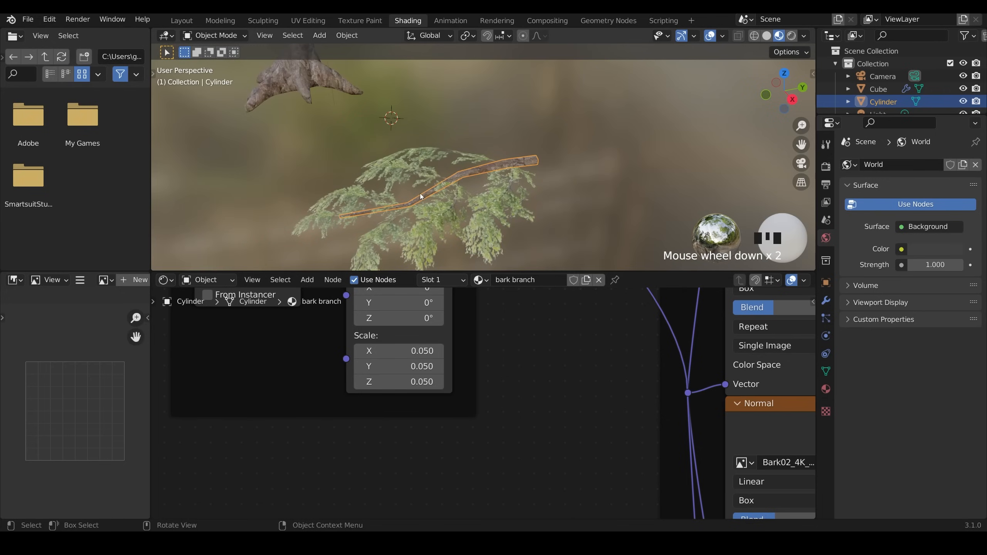
pyautogui.moveTo(440, 189); pyautogui.dragTo(453, 183)
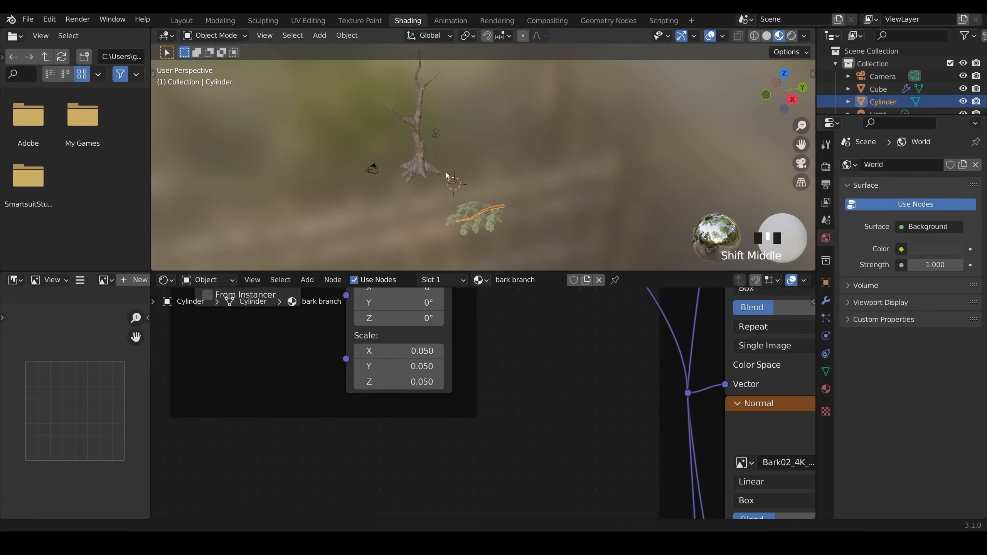
pyautogui.click(181, 20)
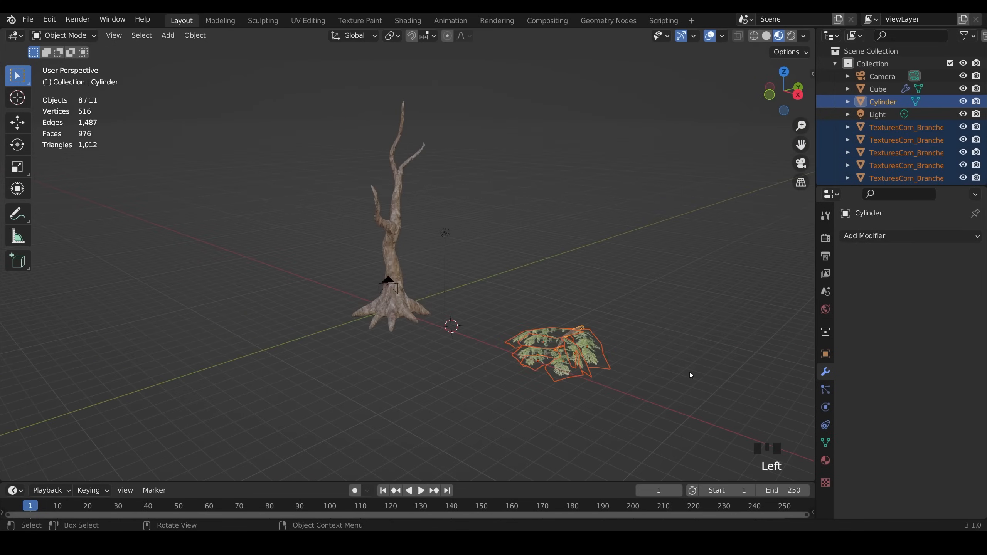
pyautogui.moveTo(663, 411)
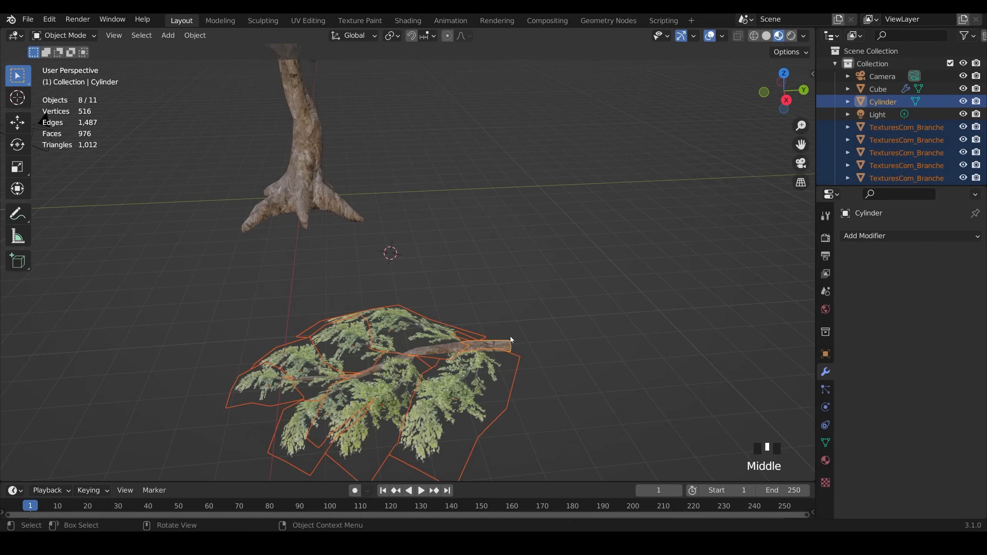
pyautogui.moveTo(508, 347)
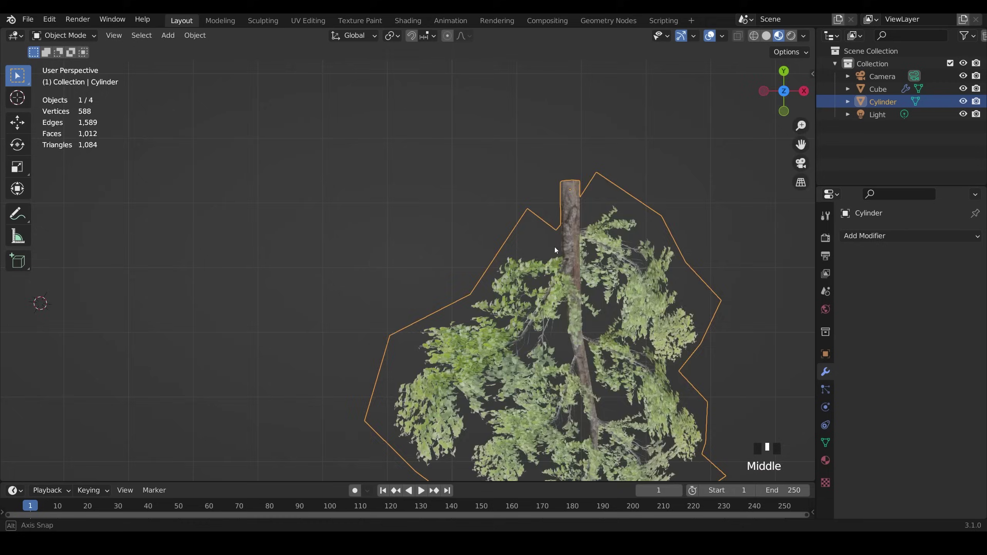
# Step: Rotate the joined branch slightly and scale it down to about 0.869
pyautogui.press('r')
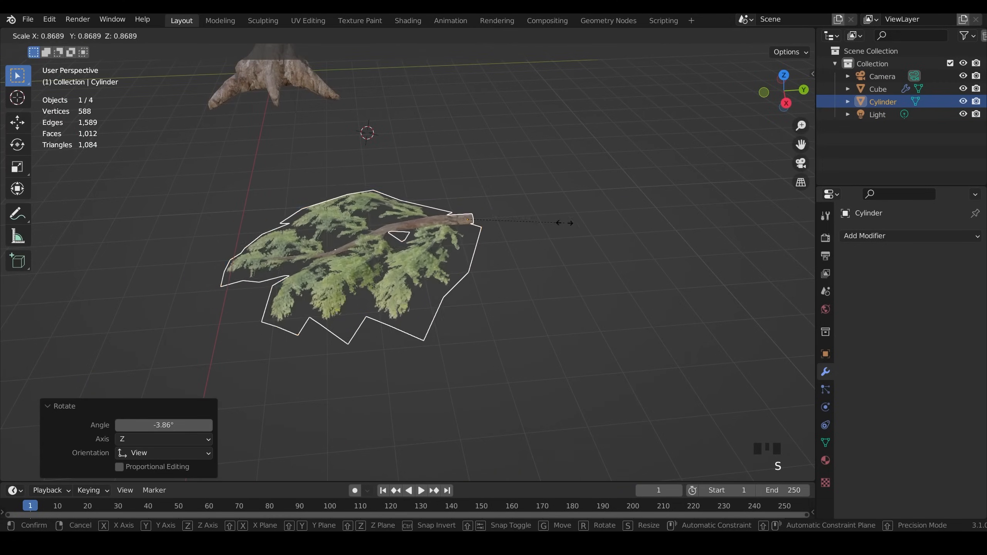
pyautogui.scroll(-3)
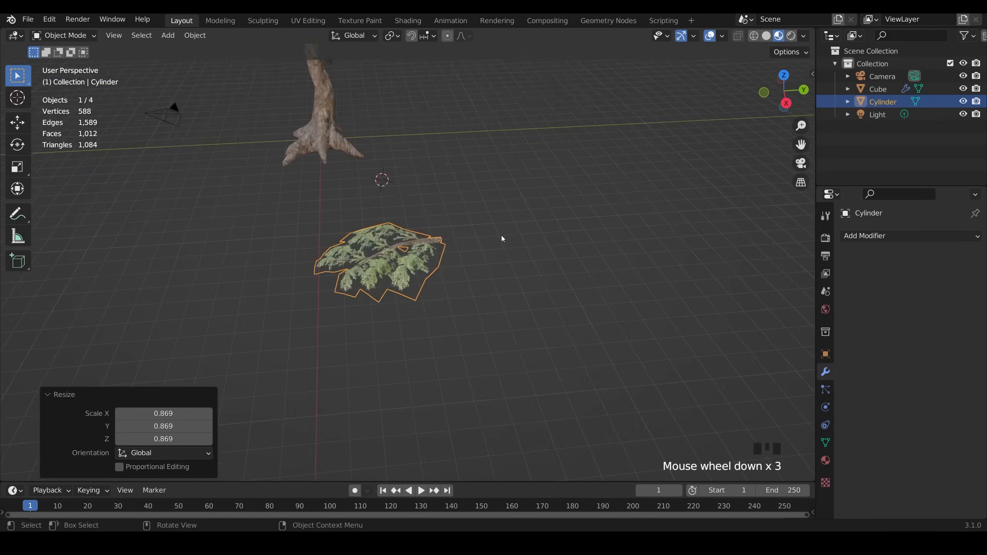
pyautogui.scroll(-3)
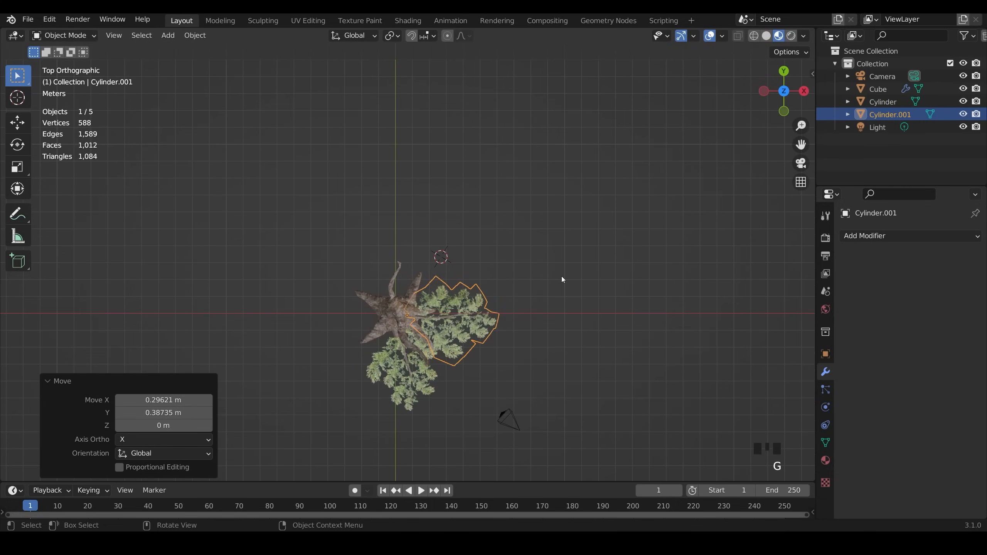
pyautogui.moveTo(547, 297)
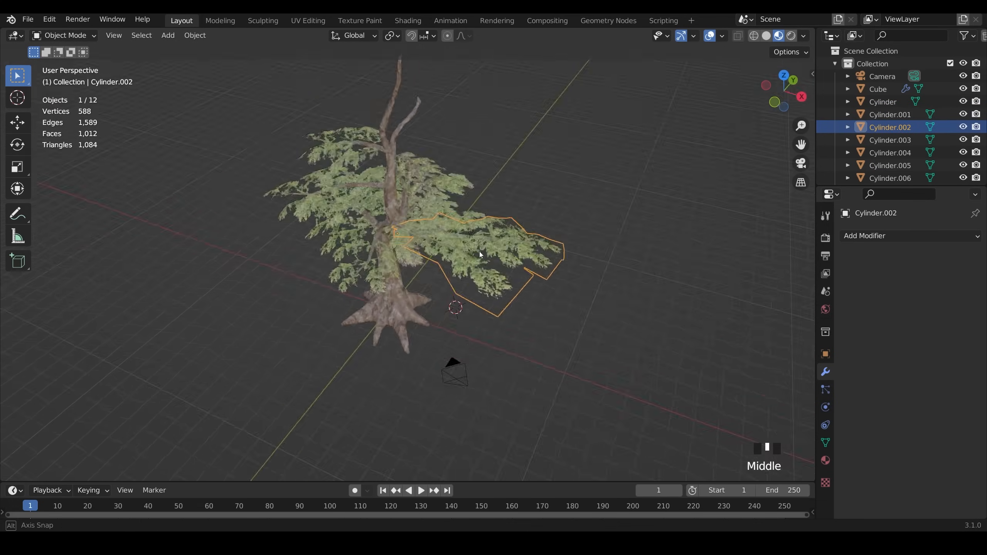
# Step: Rotate another branch copy into place and inspect the canopy from a new angle
pyautogui.press('R')
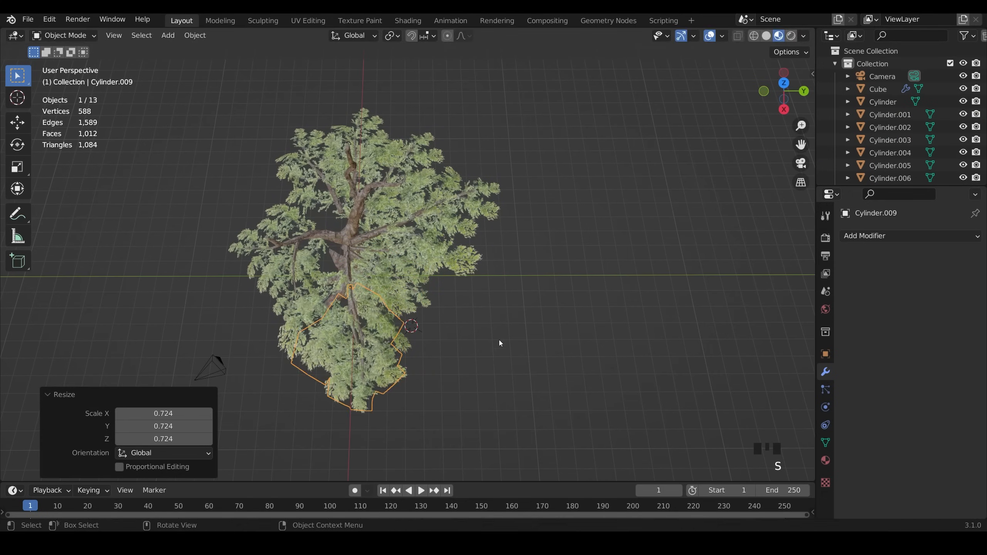
pyautogui.moveTo(498, 343); pyautogui.dragTo(502, 231)
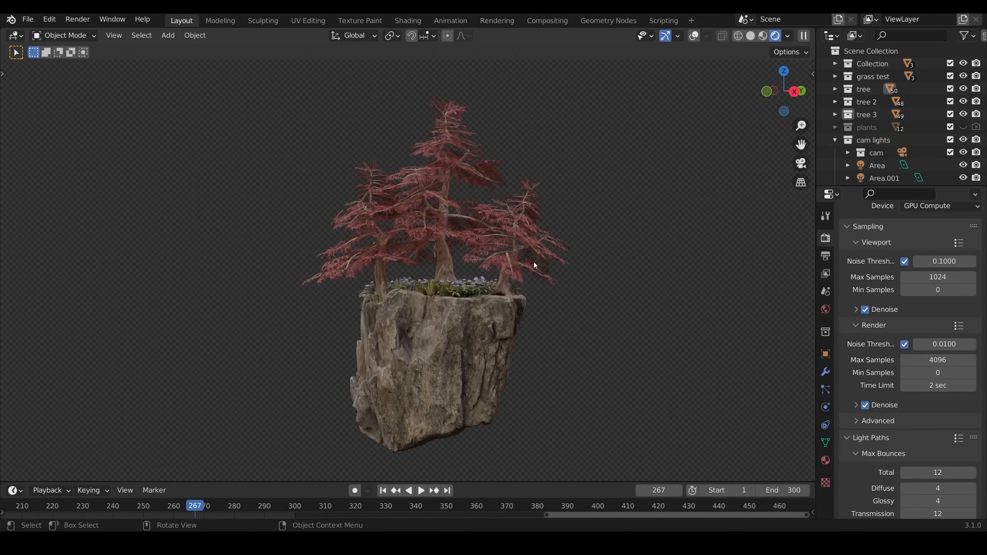
# Step: Inspect the finished floating-rock tree scene and bring up the bark branch material's nodes
pyautogui.moveTo(535, 264); pyautogui.dragTo(434, 279)
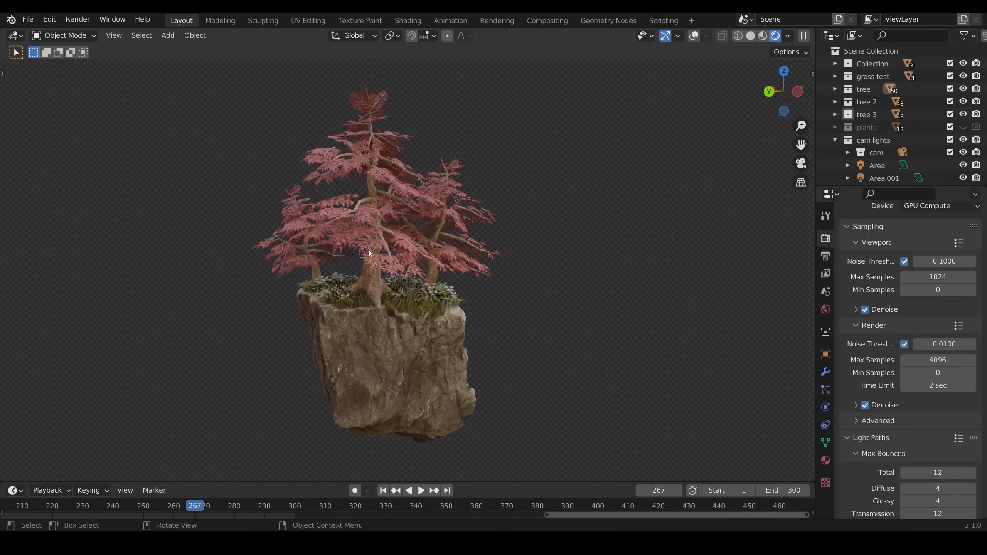
pyautogui.moveTo(431, 75)
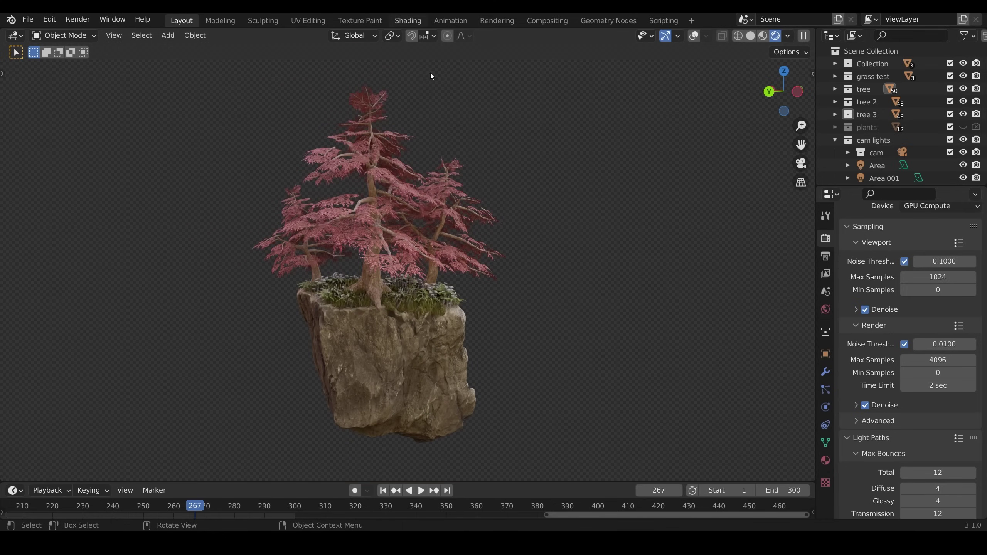
pyautogui.click(408, 20)
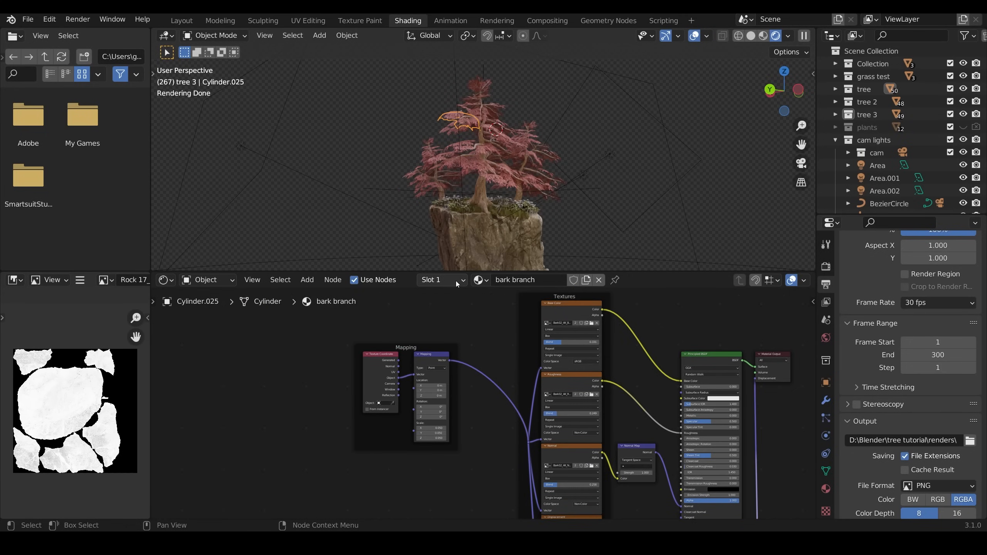
# Step: Tint the leaf material red with a Hue Saturation Value node: Hue 0.3, Saturation 1.2, Value 0.8
pyautogui.click(441, 280)
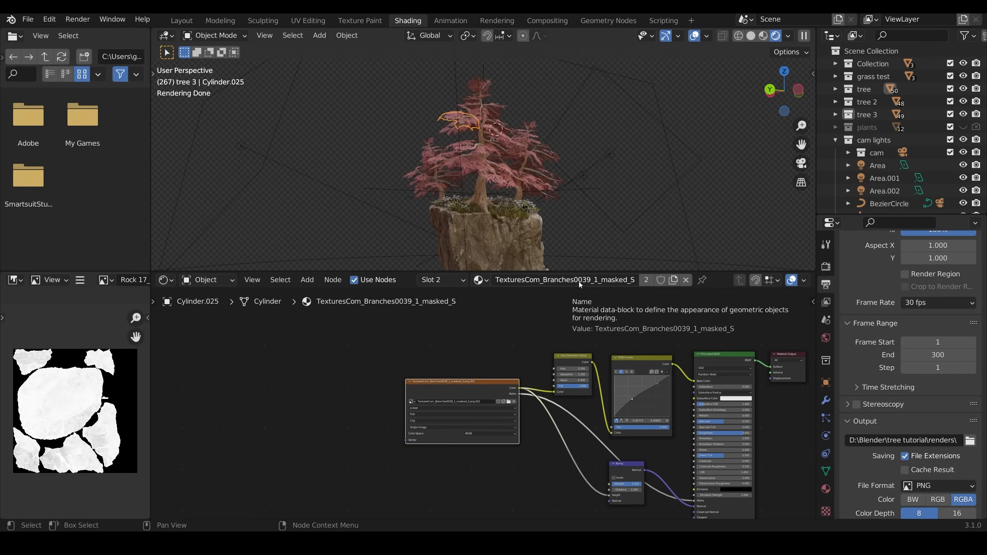
pyautogui.moveTo(592, 287)
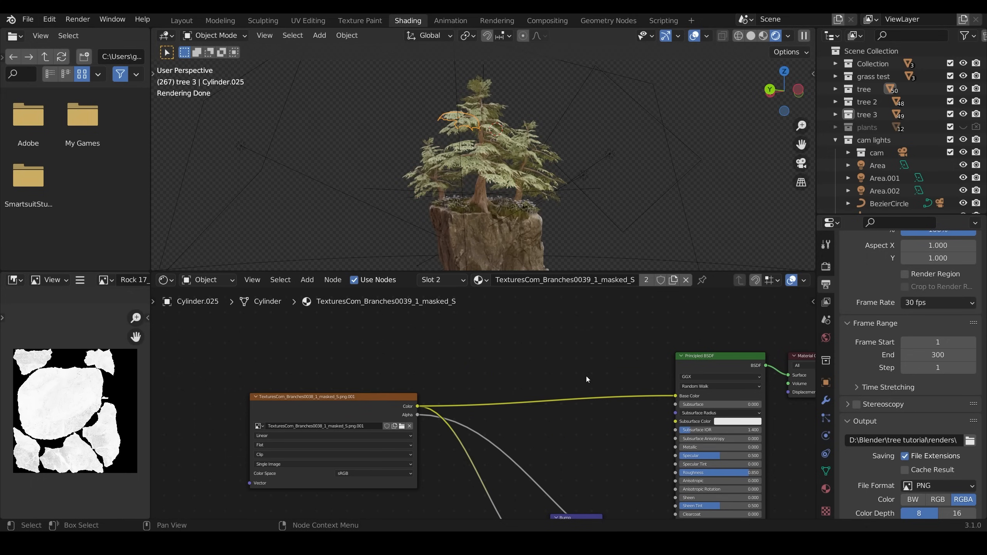
pyautogui.click(523, 446)
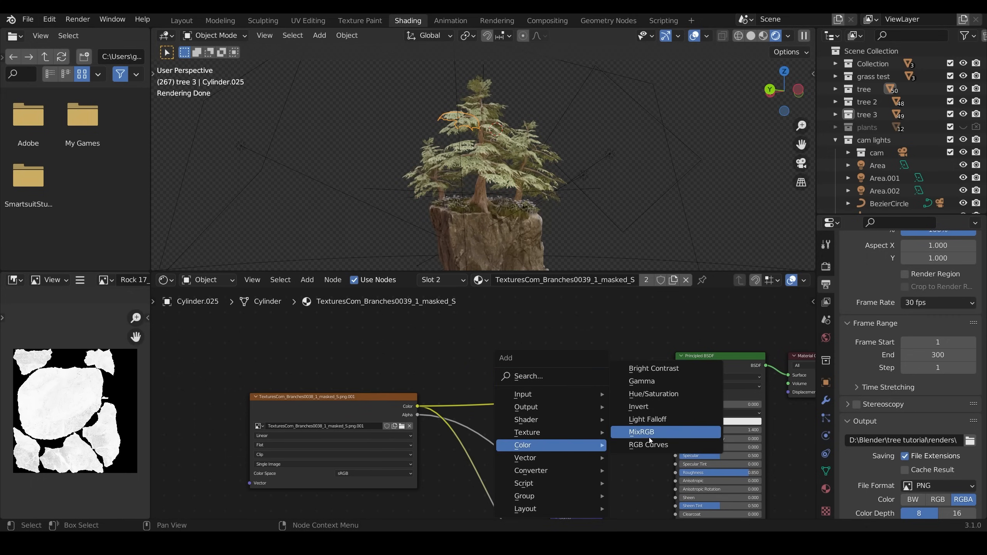
pyautogui.click(654, 394)
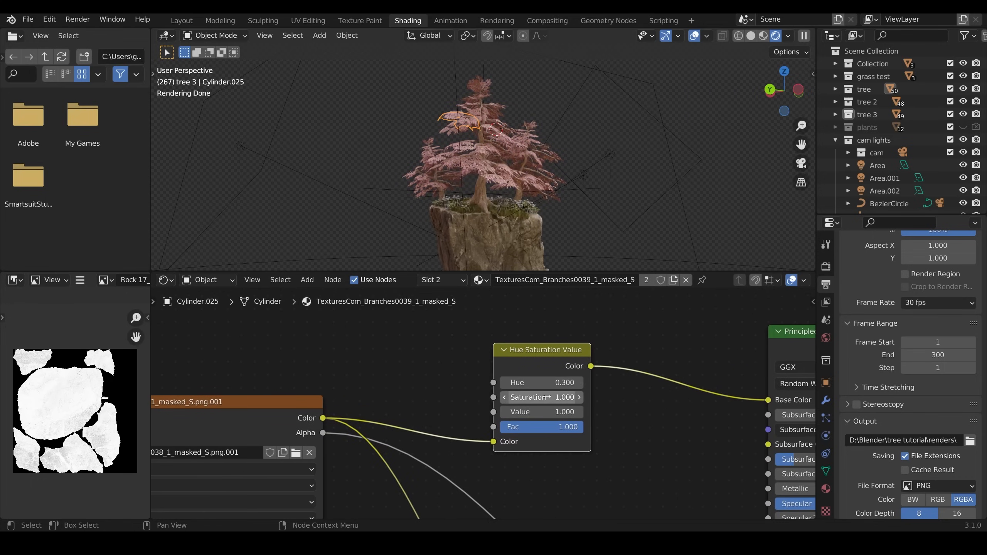
pyautogui.moveTo(527, 397); pyautogui.dragTo(541, 396)
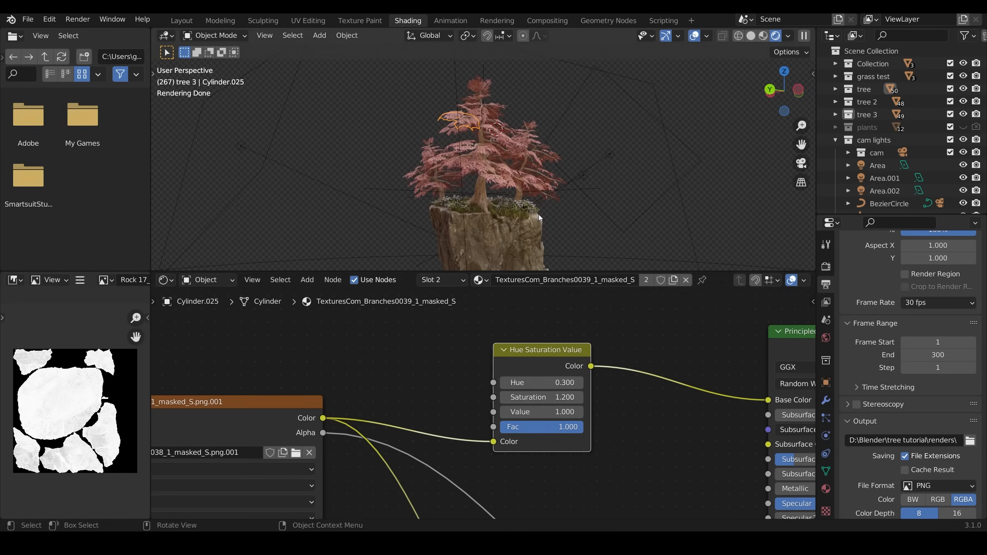
pyautogui.moveTo(564, 412); pyautogui.dragTo(535, 412)
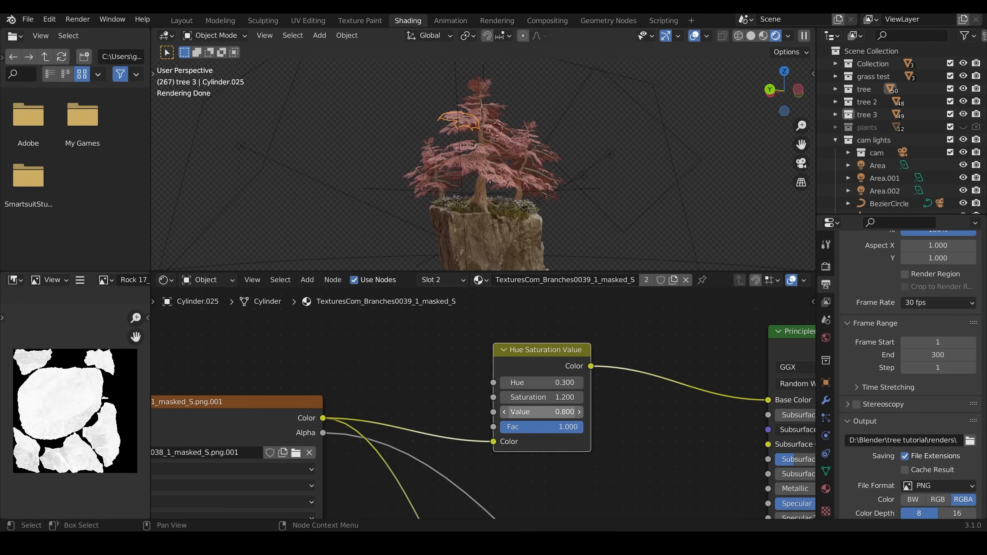